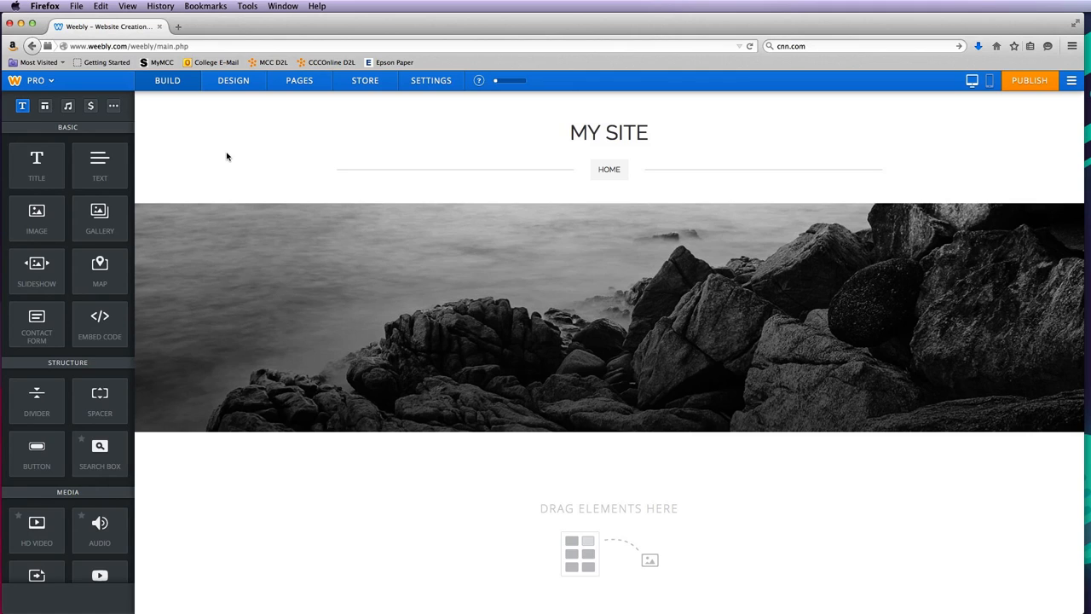
{"action": "mouse_move", "coordinate": [404, 181]}
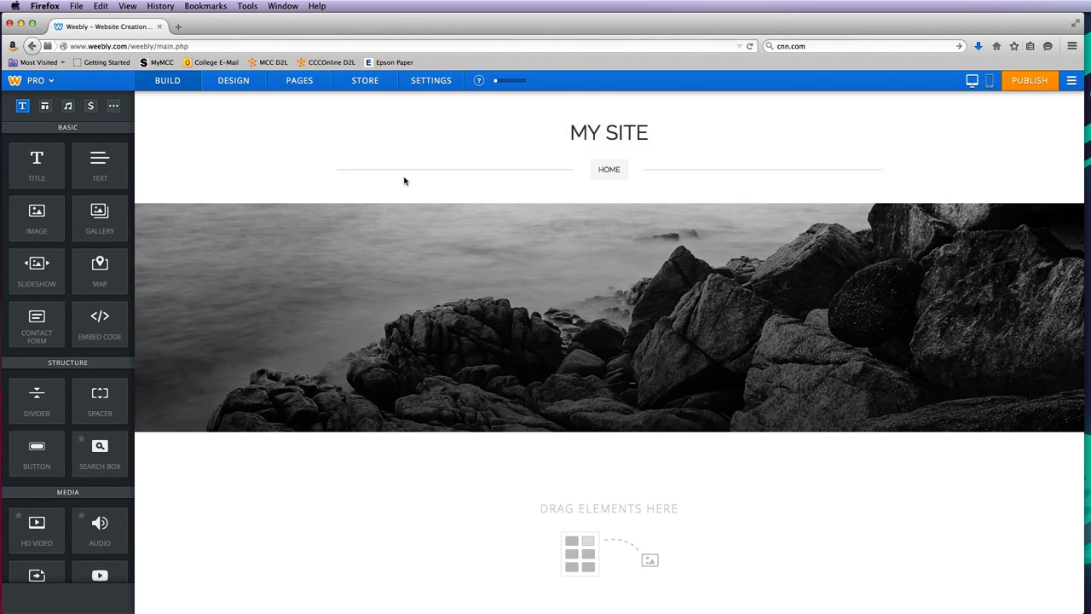
{"action": "mouse_move", "coordinate": [380, 185]}
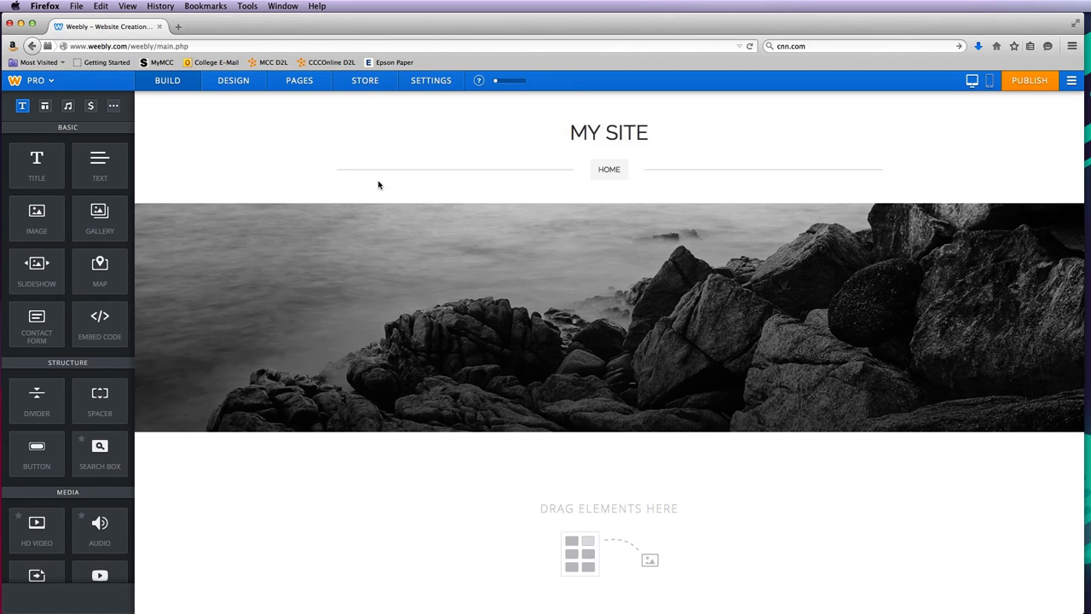
{"action": "mouse_move", "coordinate": [774, 184]}
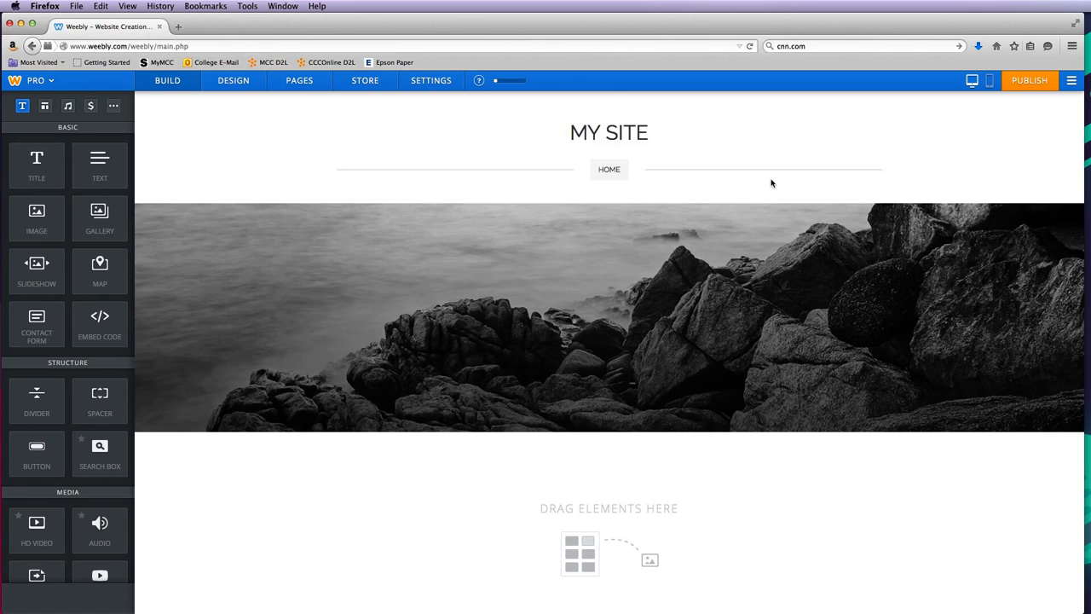
{"action": "mouse_move", "coordinate": [746, 191]}
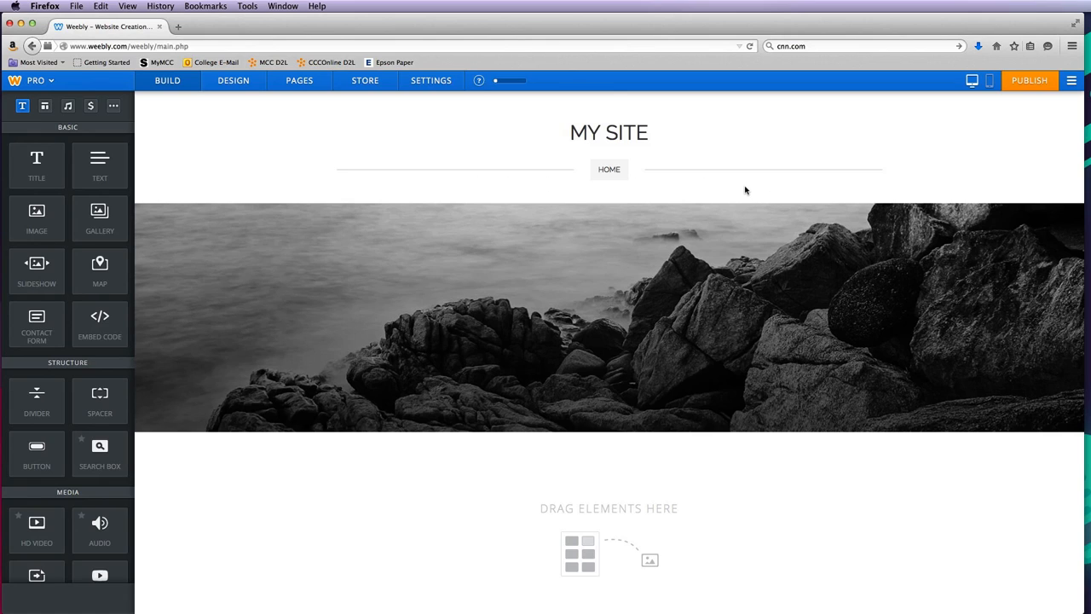
{"action": "mouse_move", "coordinate": [679, 187]}
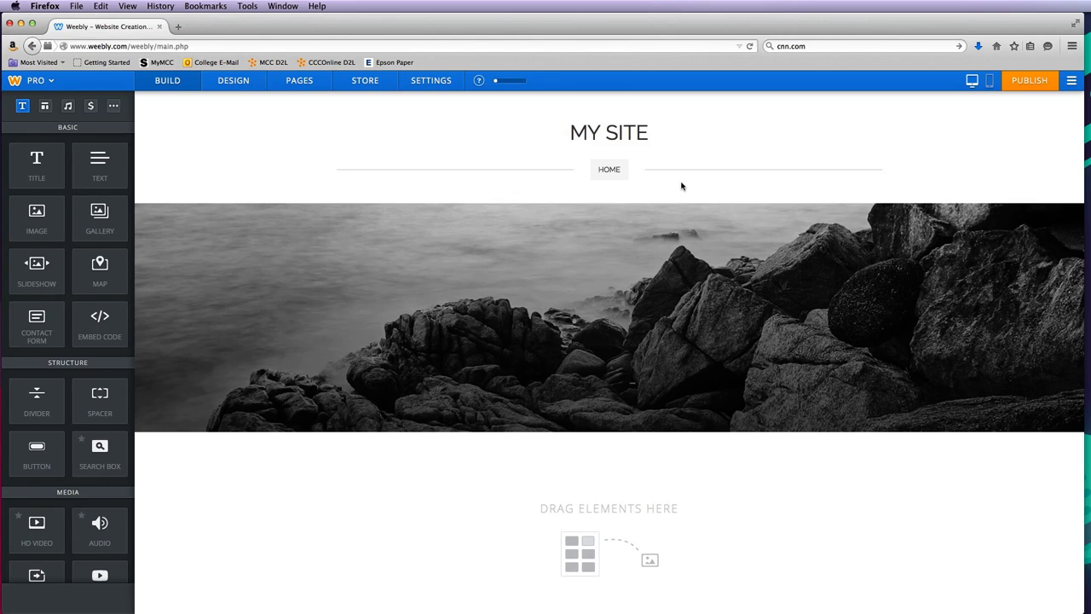
{"action": "mouse_move", "coordinate": [720, 197]}
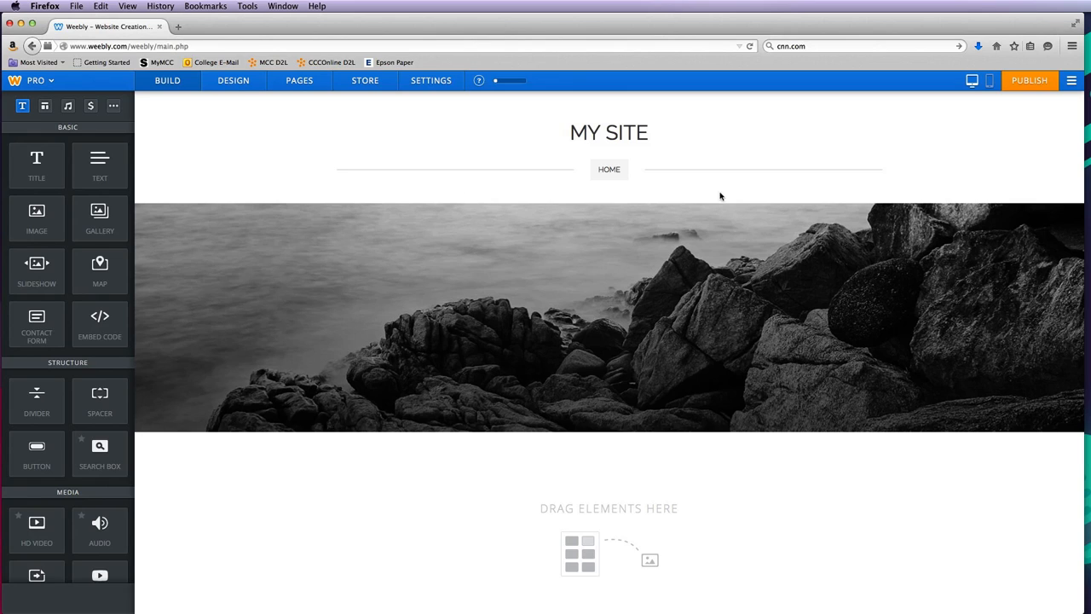
{"action": "mouse_move", "coordinate": [729, 197]}
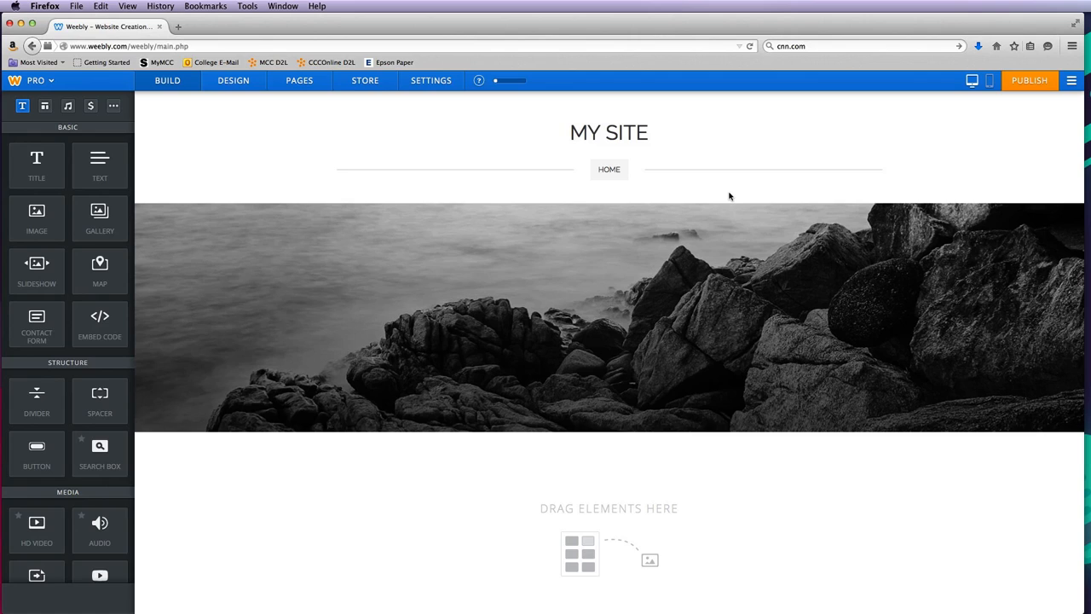
{"action": "mouse_move", "coordinate": [715, 187]}
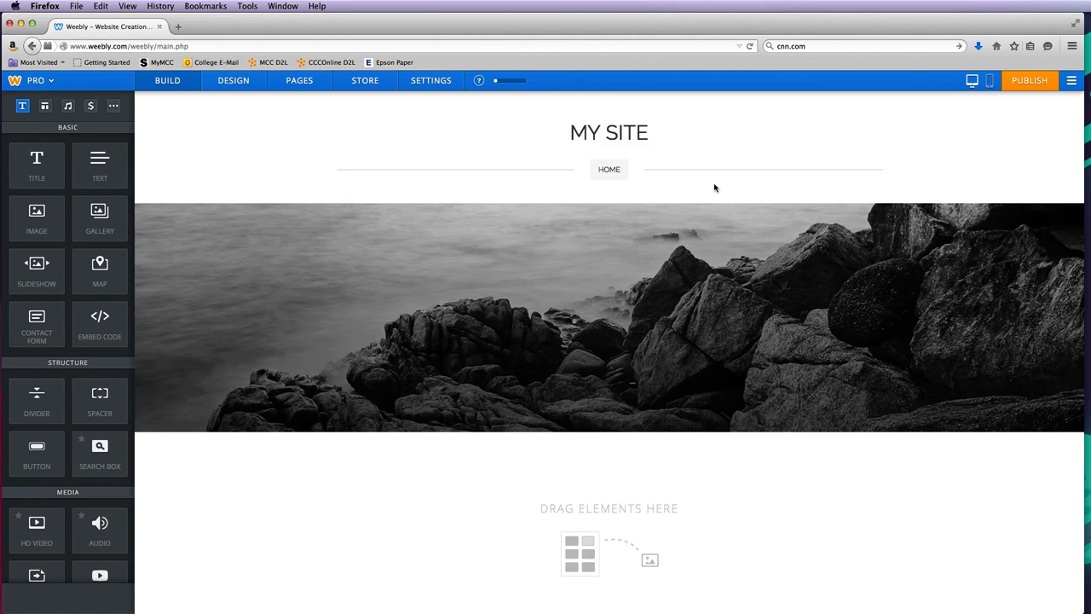
{"action": "mouse_move", "coordinate": [368, 180]}
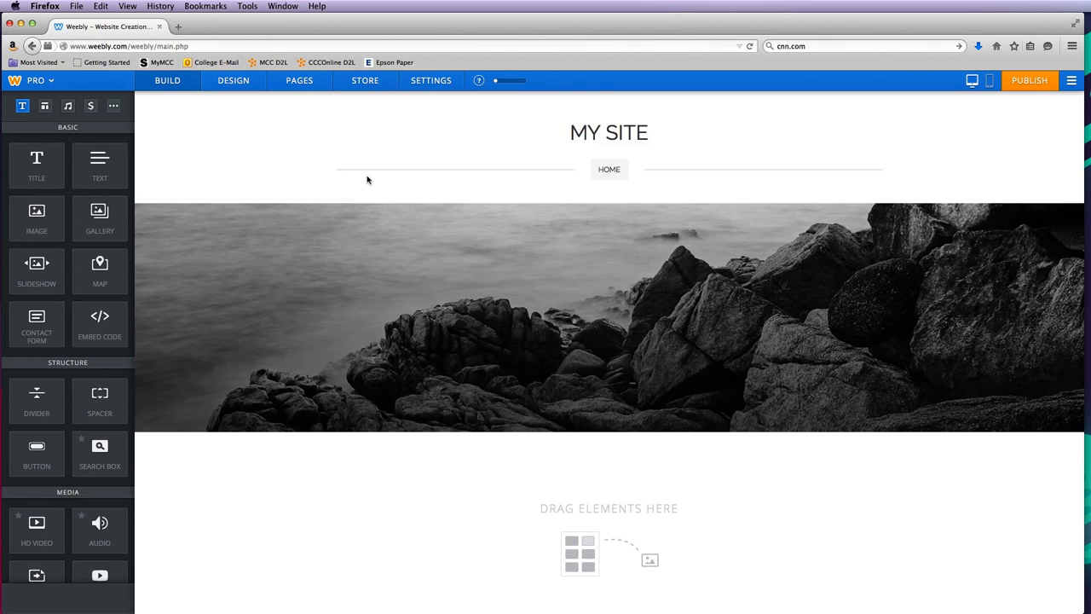
Review the Home page's layout, Public visibility options and advanced title, description and code fields
{"action": "left_click", "coordinate": [299, 80]}
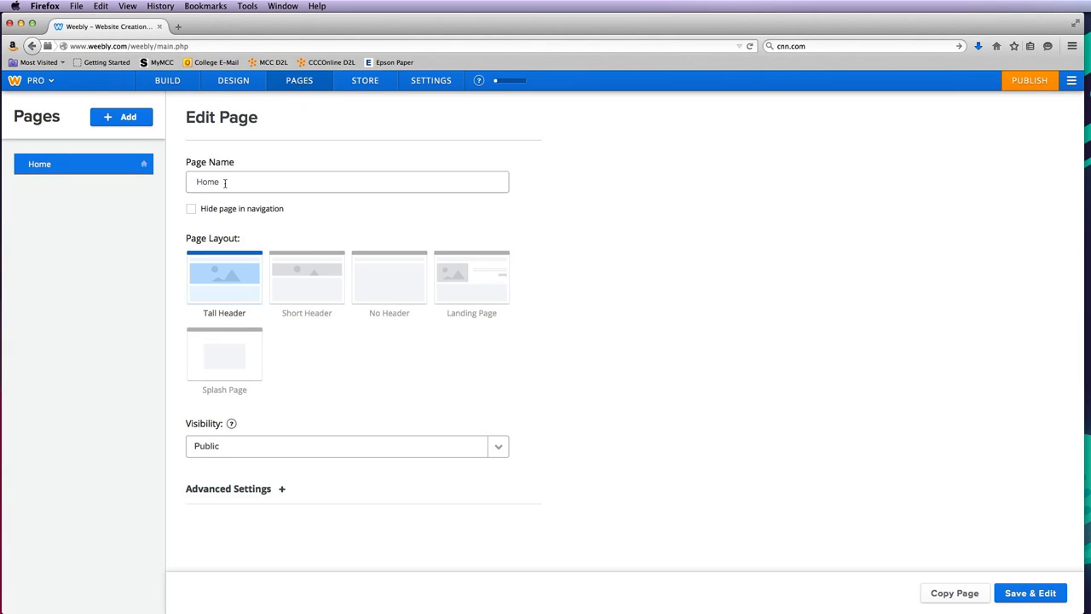
{"action": "mouse_move", "coordinate": [205, 219]}
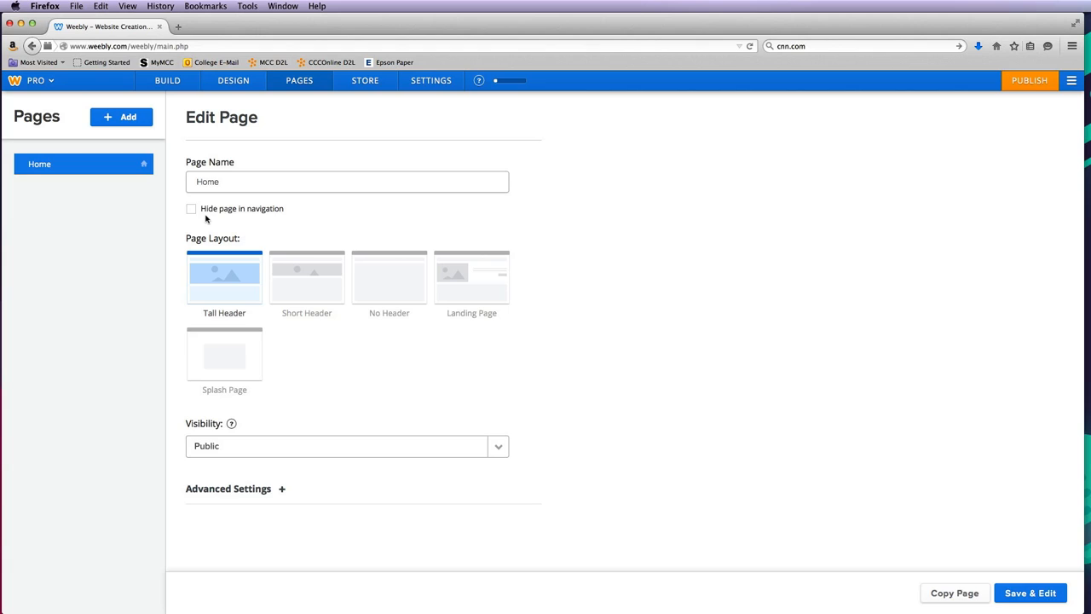
{"action": "mouse_move", "coordinate": [268, 218]}
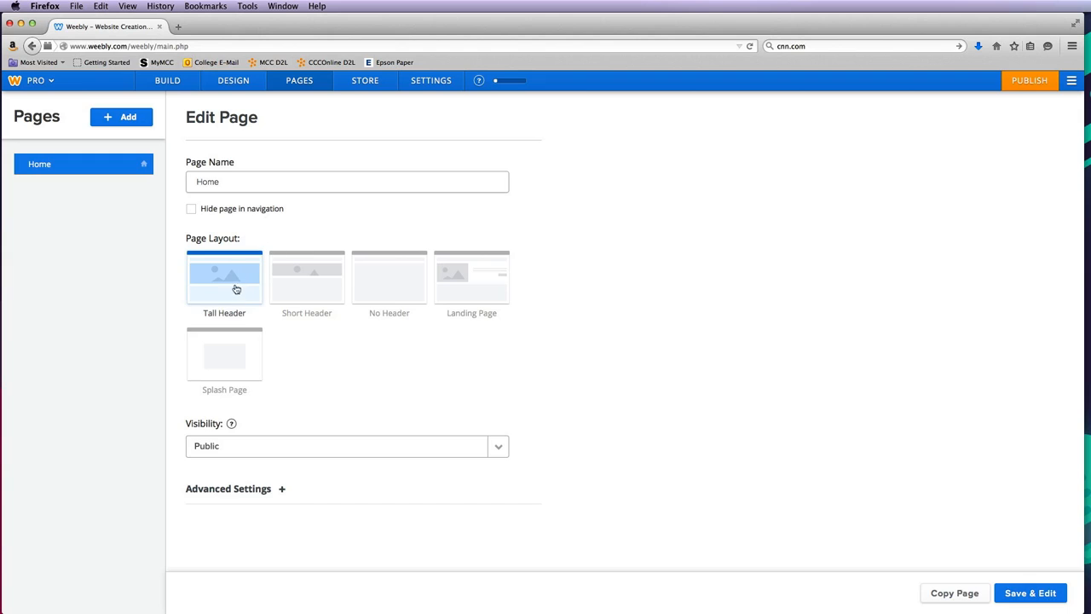
{"action": "mouse_move", "coordinate": [418, 346]}
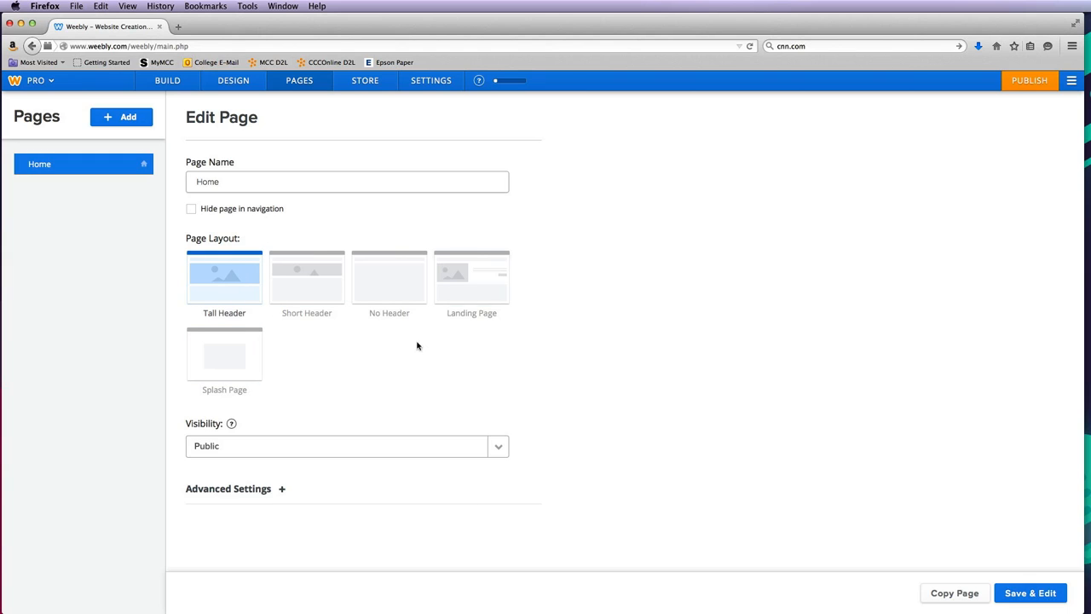
{"action": "mouse_move", "coordinate": [225, 354]}
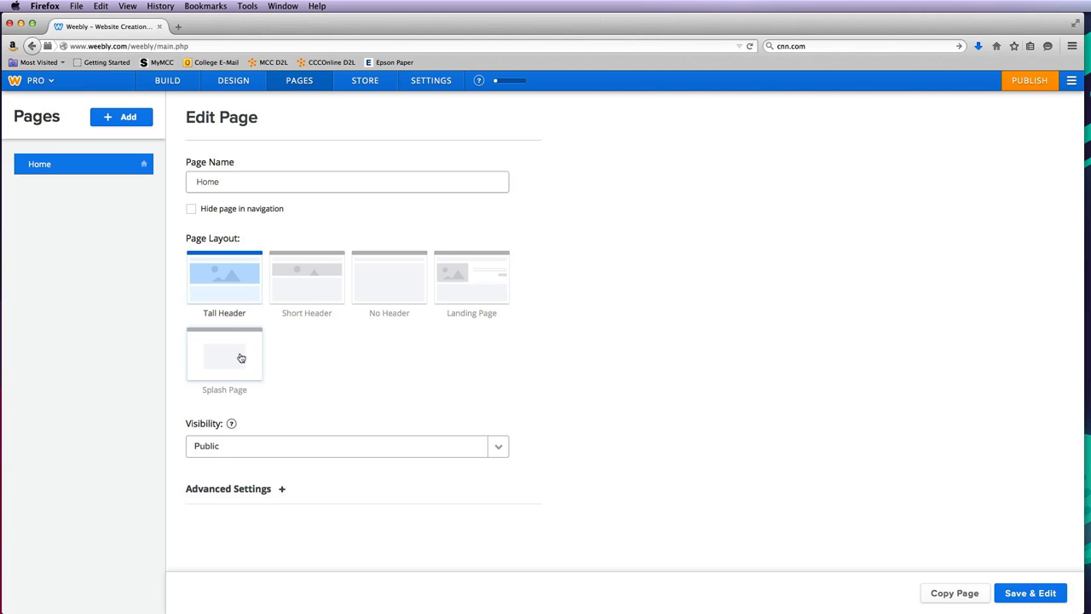
{"action": "mouse_move", "coordinate": [464, 289]}
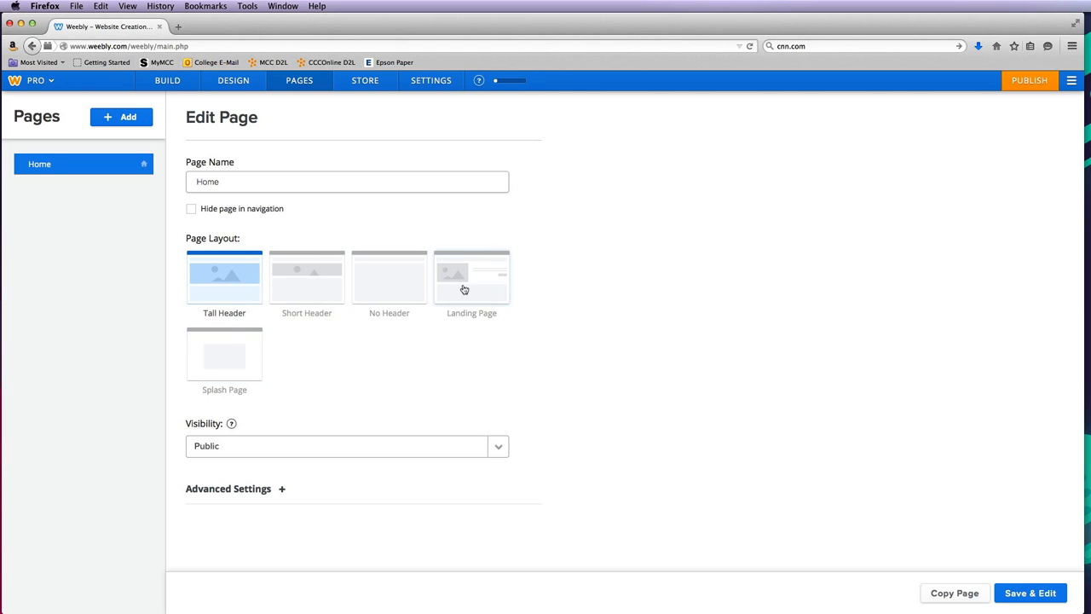
{"action": "mouse_move", "coordinate": [387, 345]}
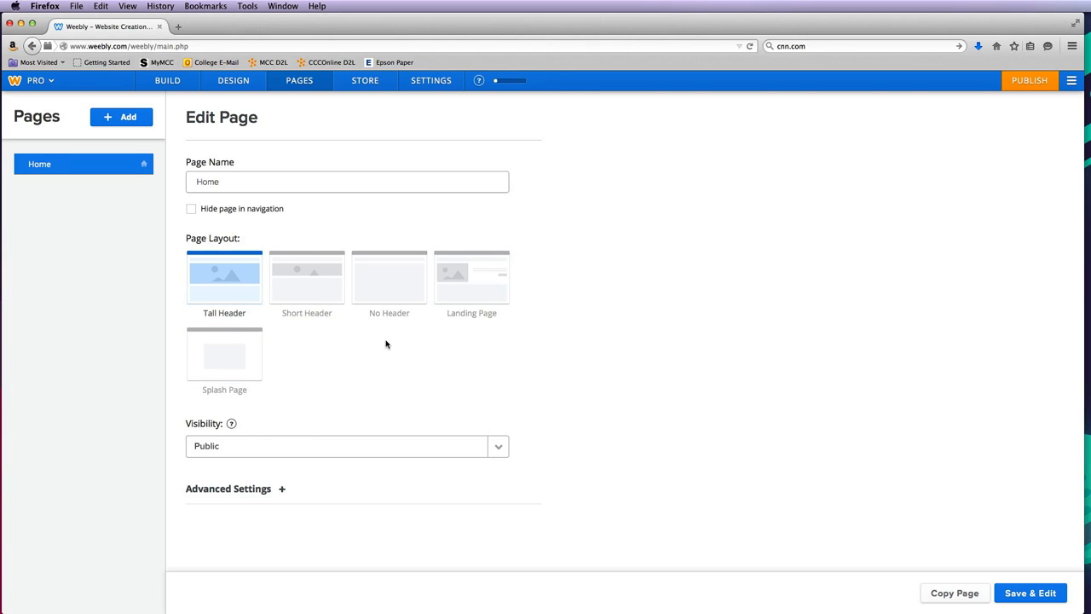
{"action": "left_click", "coordinate": [346, 445]}
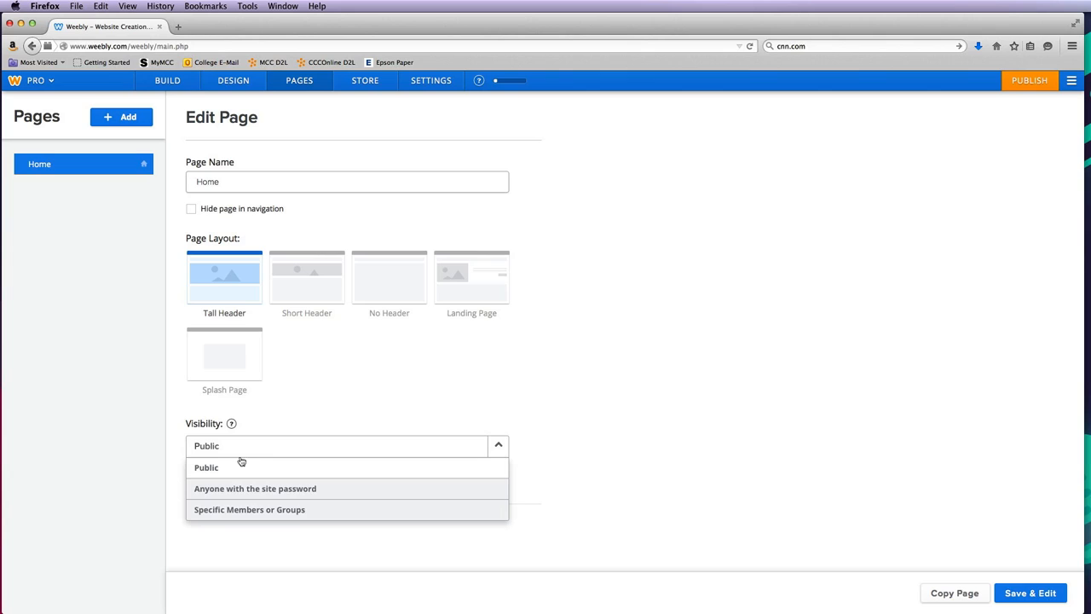
{"action": "mouse_move", "coordinate": [235, 499]}
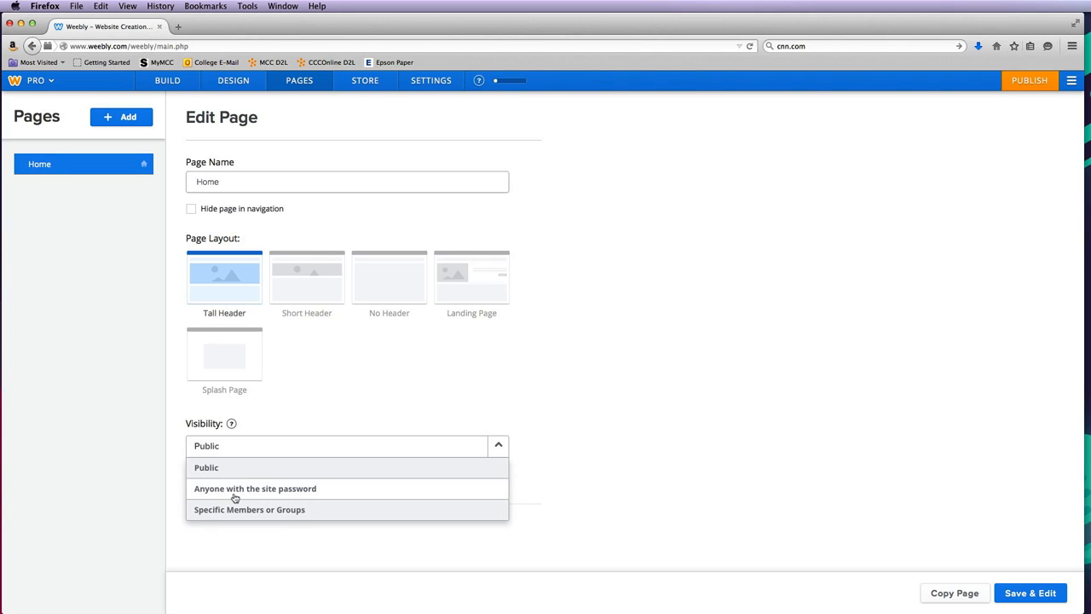
{"action": "mouse_move", "coordinate": [249, 509]}
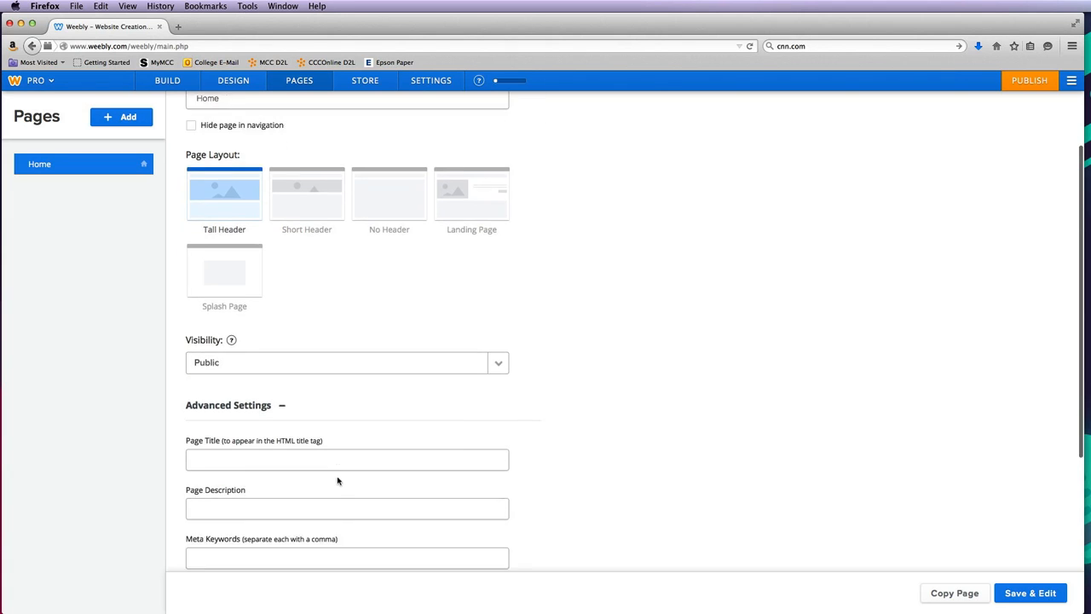
{"action": "scroll", "scroll_direction": "down", "scroll_amount": 3}
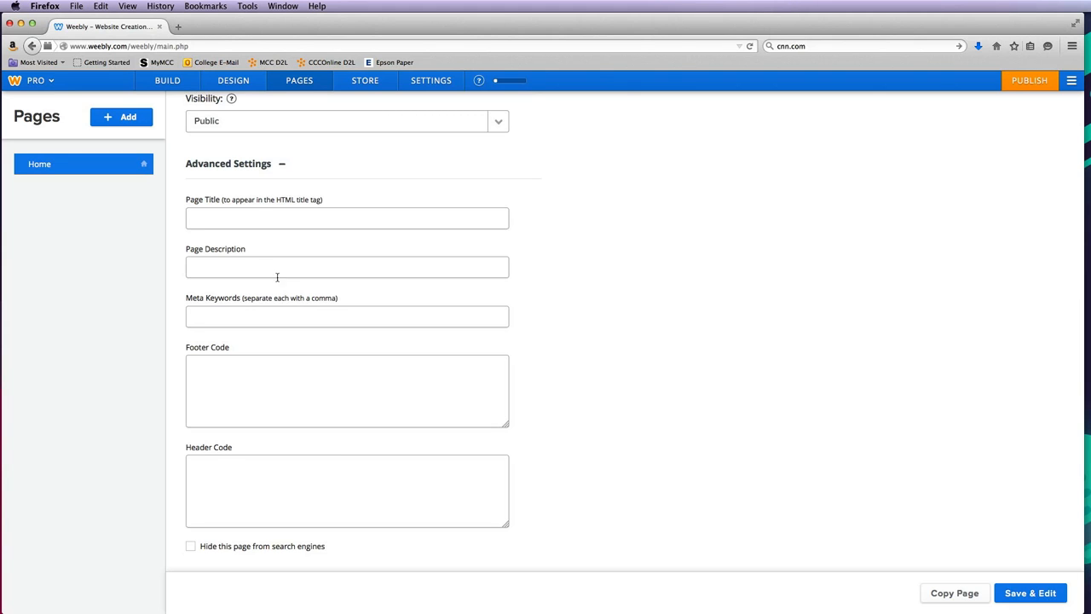
{"action": "scroll", "scroll_direction": "up", "scroll_amount": 3}
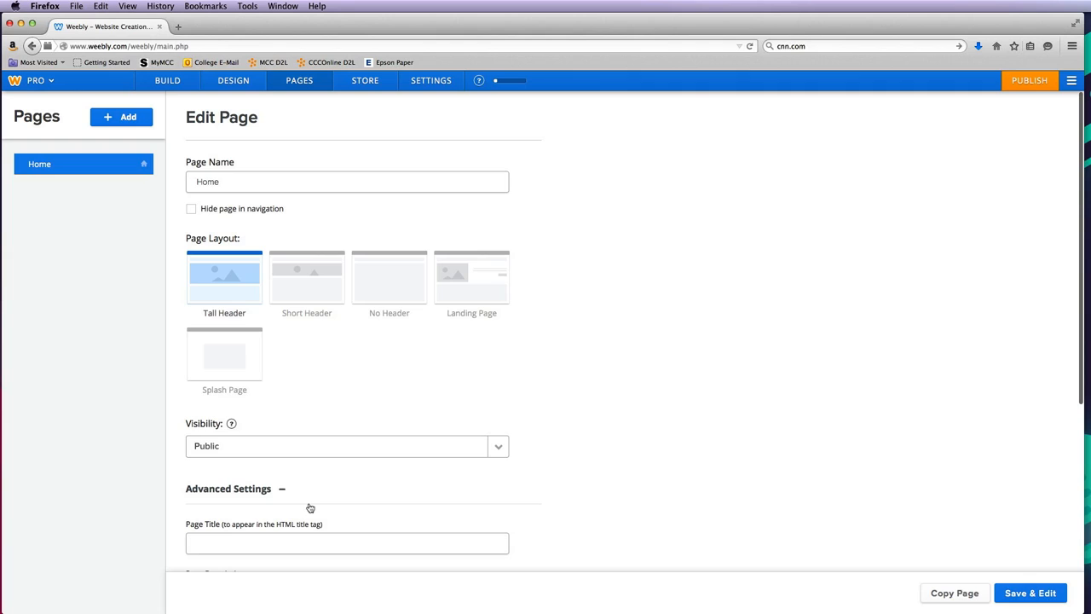
{"action": "mouse_move", "coordinate": [273, 492]}
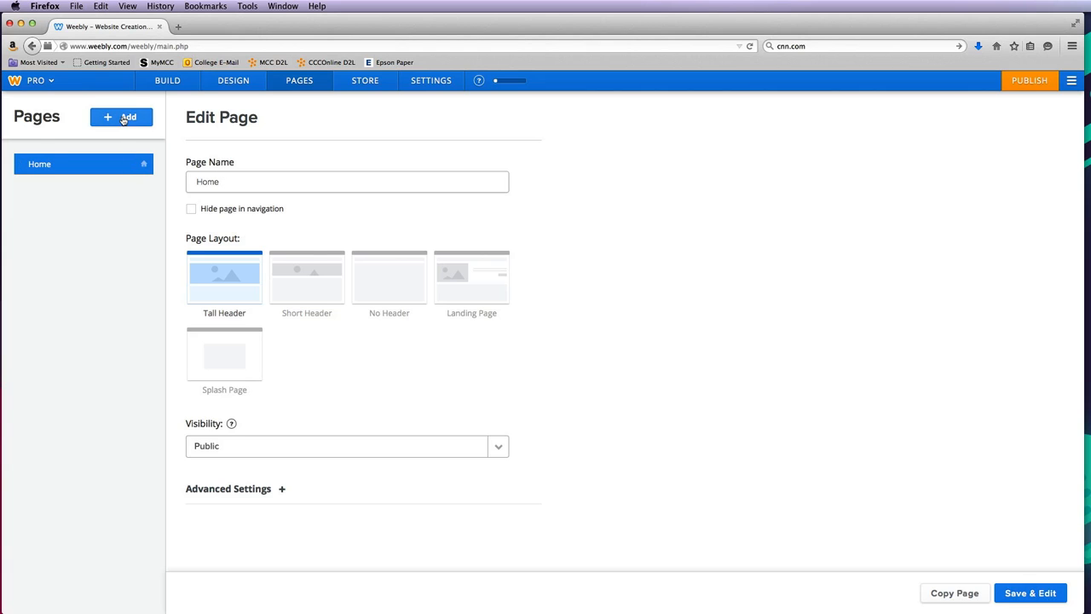
Show the Standard, Blog, Store and External Link page type options
{"action": "left_click", "coordinate": [121, 117]}
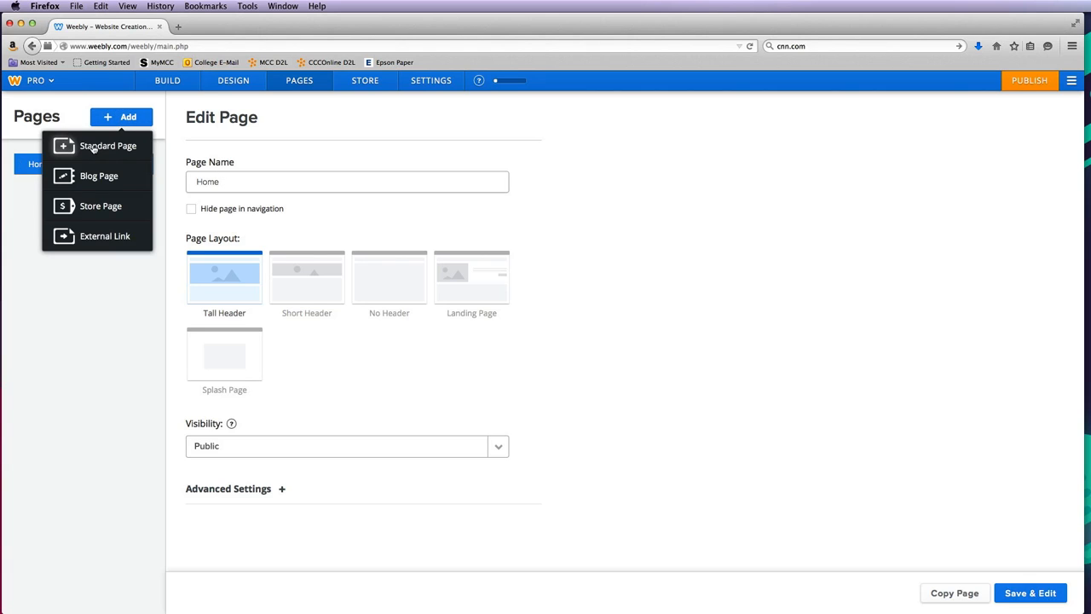
{"action": "mouse_move", "coordinate": [99, 176]}
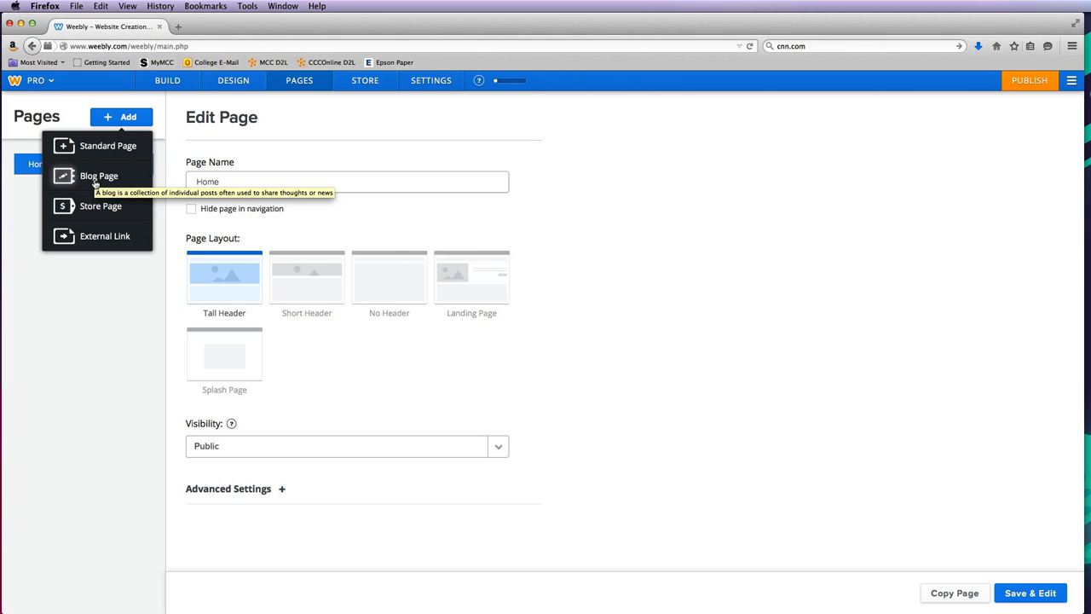
{"action": "mouse_move", "coordinate": [101, 206]}
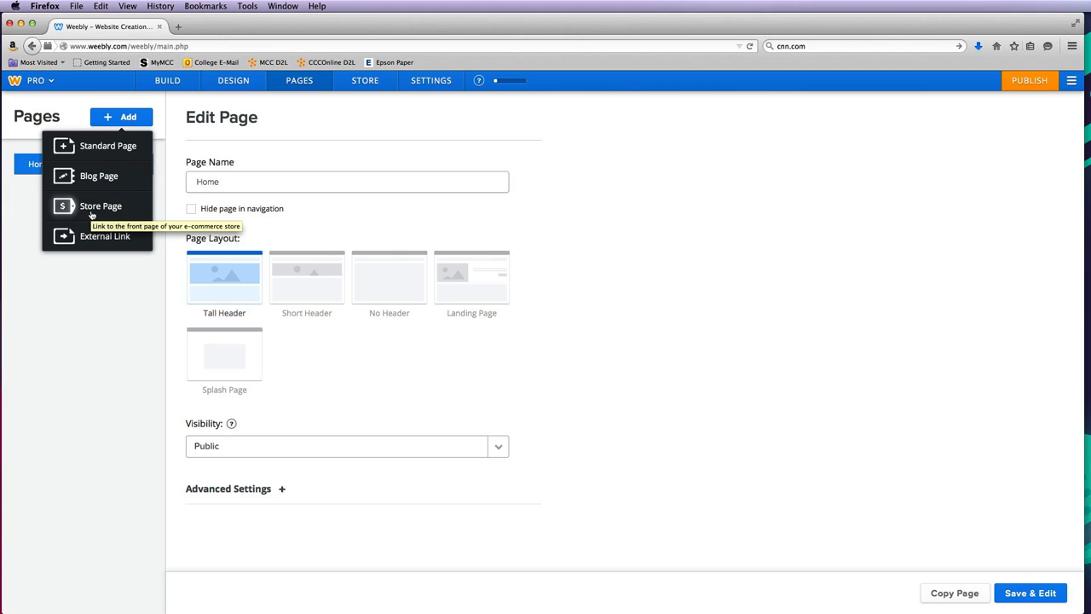
{"action": "mouse_move", "coordinate": [105, 236]}
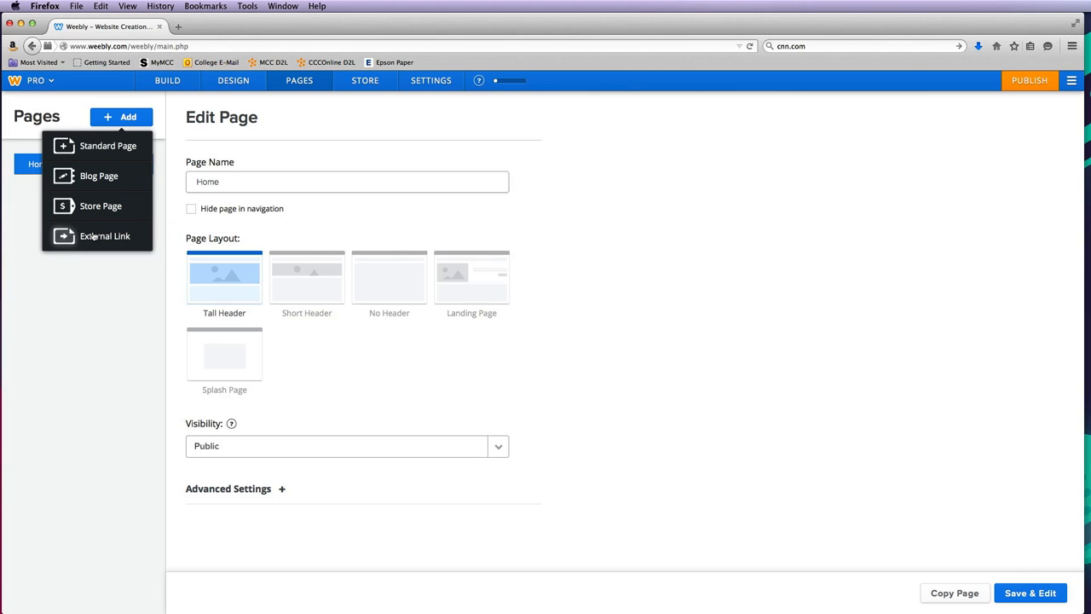
{"action": "mouse_move", "coordinate": [105, 236]}
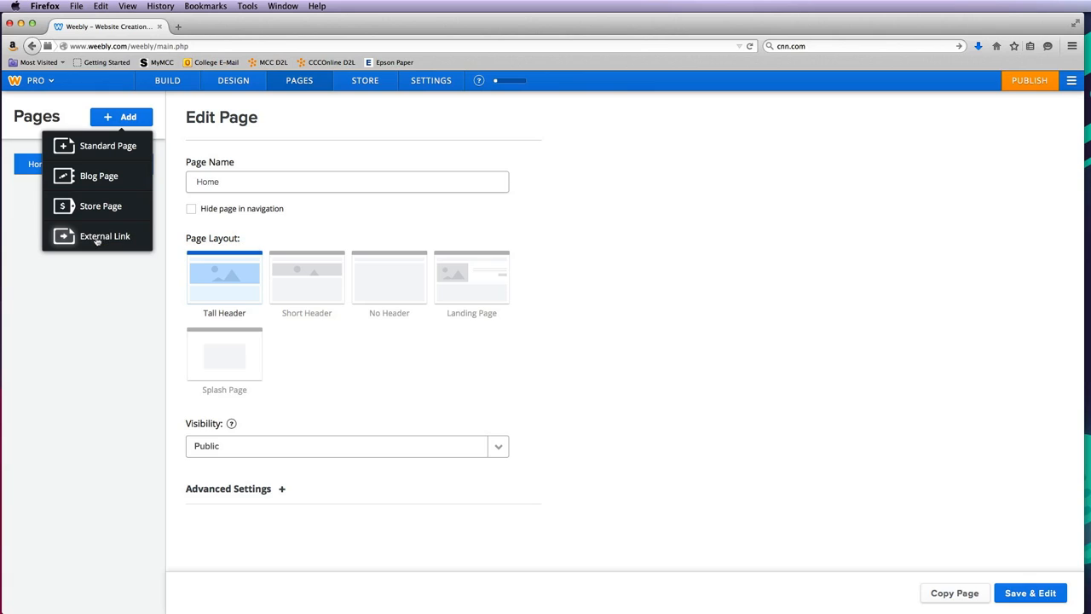
{"action": "mouse_move", "coordinate": [108, 145]}
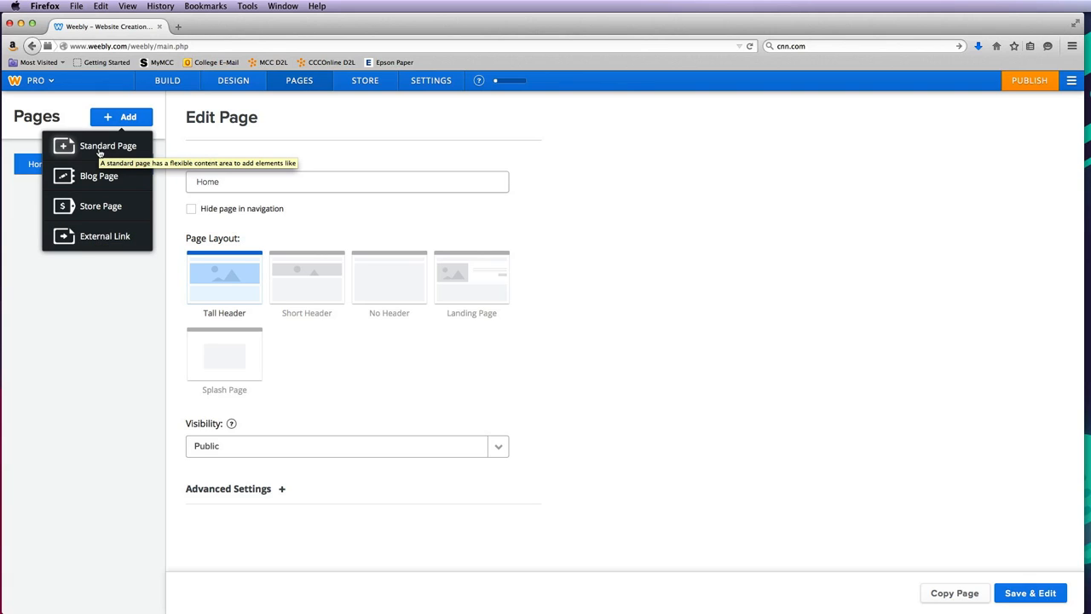
Add a standard page named About after Home
{"action": "left_click", "coordinate": [107, 145]}
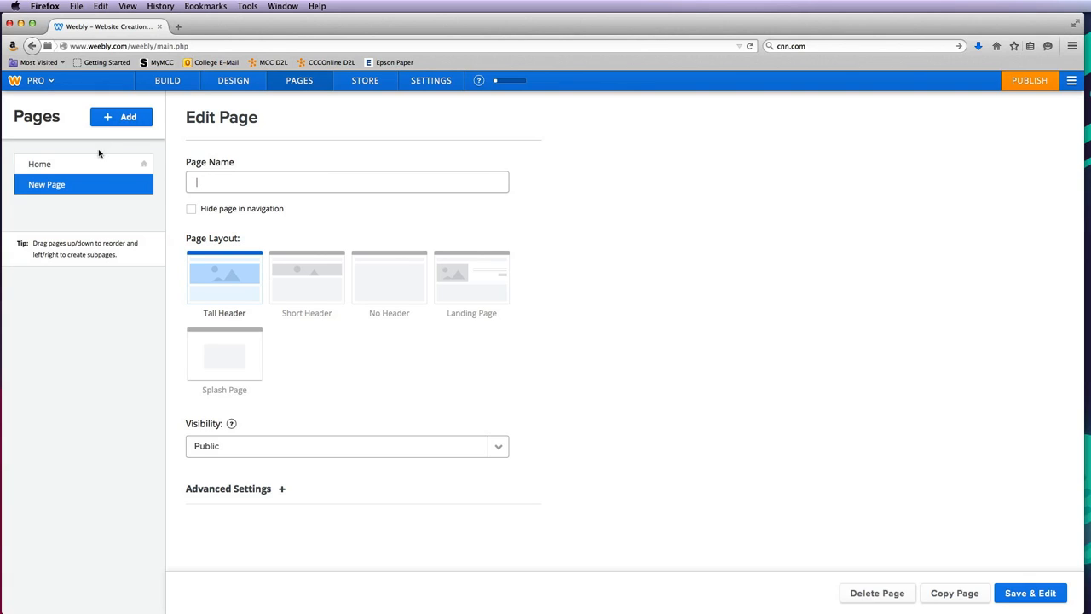
{"action": "mouse_move", "coordinate": [167, 191]}
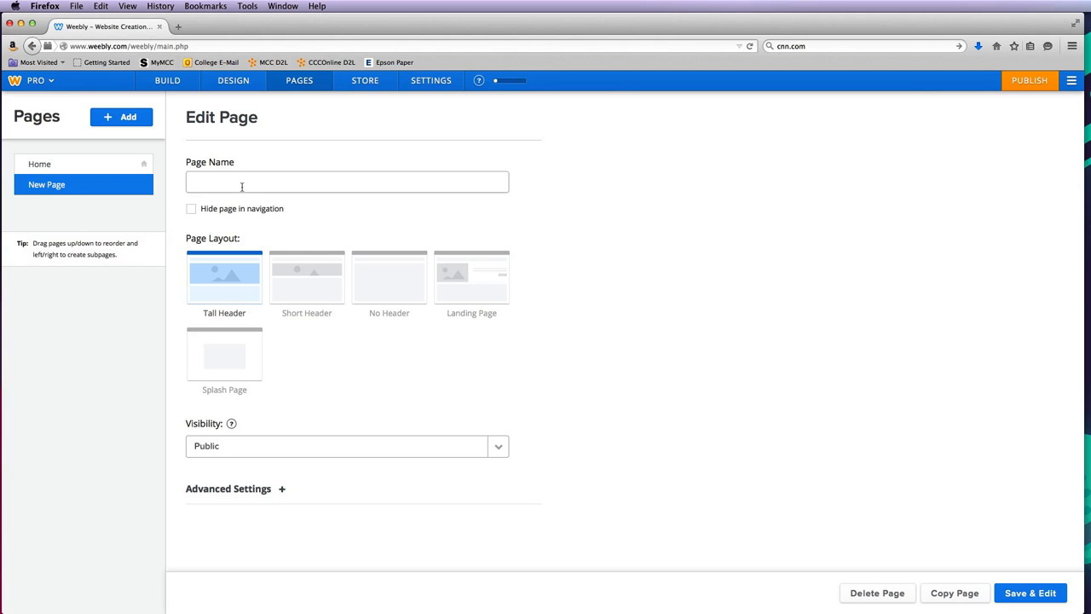
{"action": "type", "text": "A"}
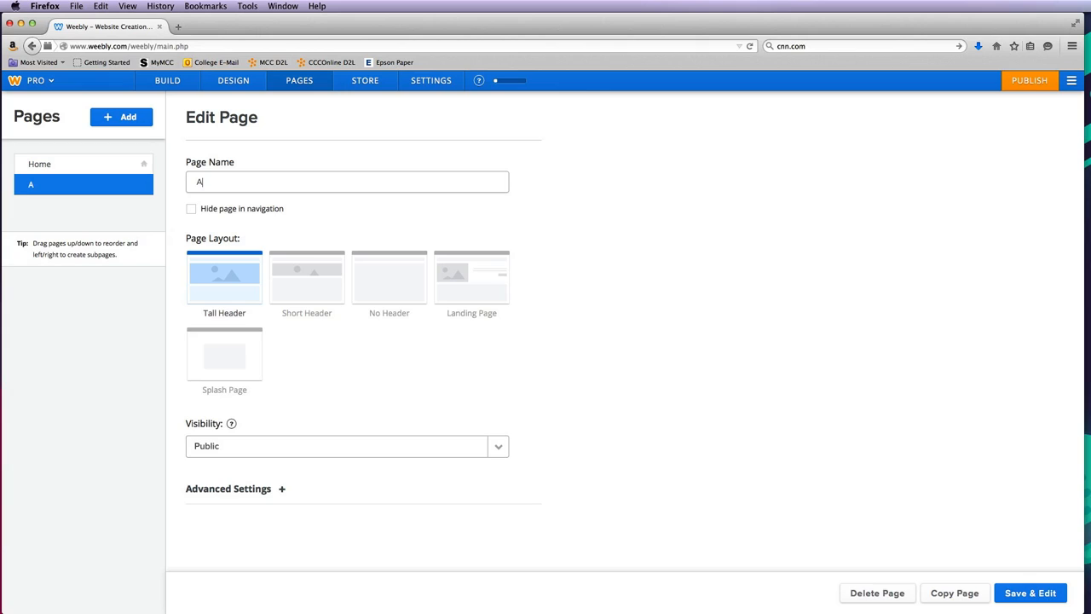
{"action": "type", "text": "bout"}
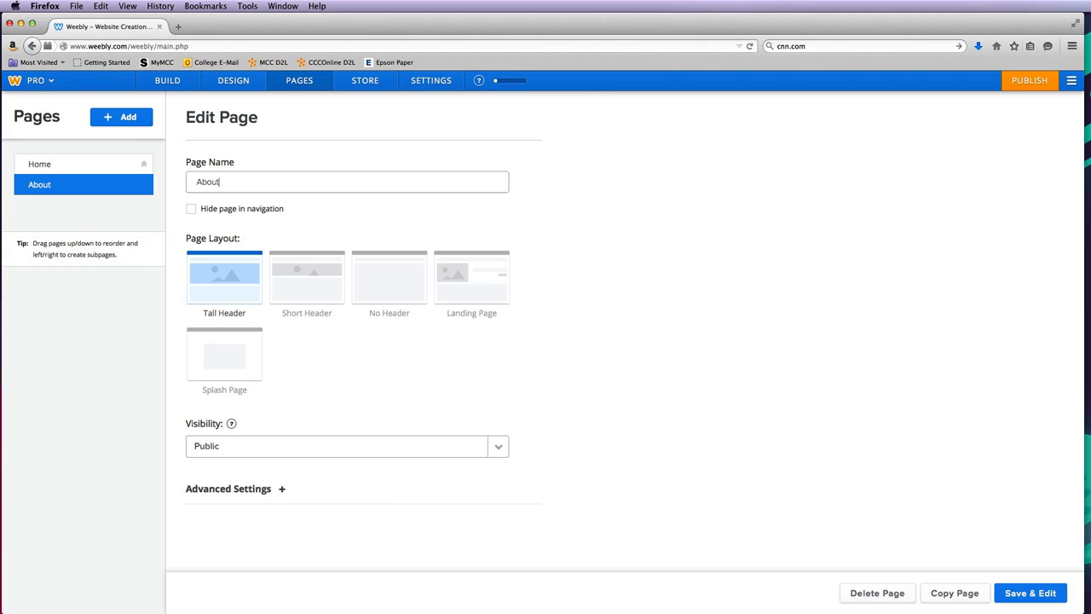
{"action": "type", "text": "Jessica"}
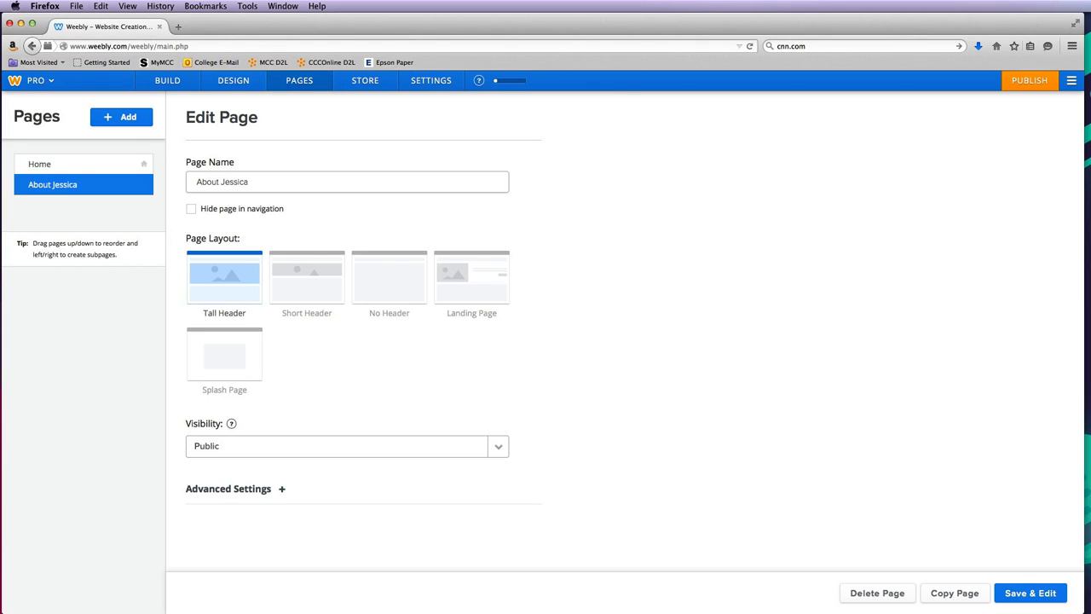
{"action": "type", "text": "About"}
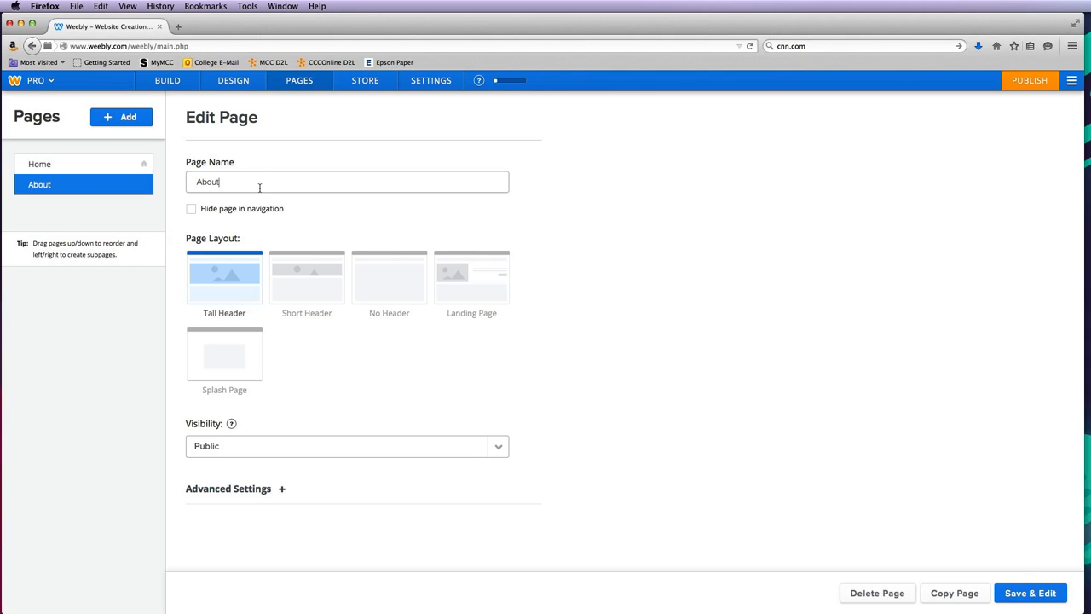
{"action": "mouse_move", "coordinate": [365, 337]}
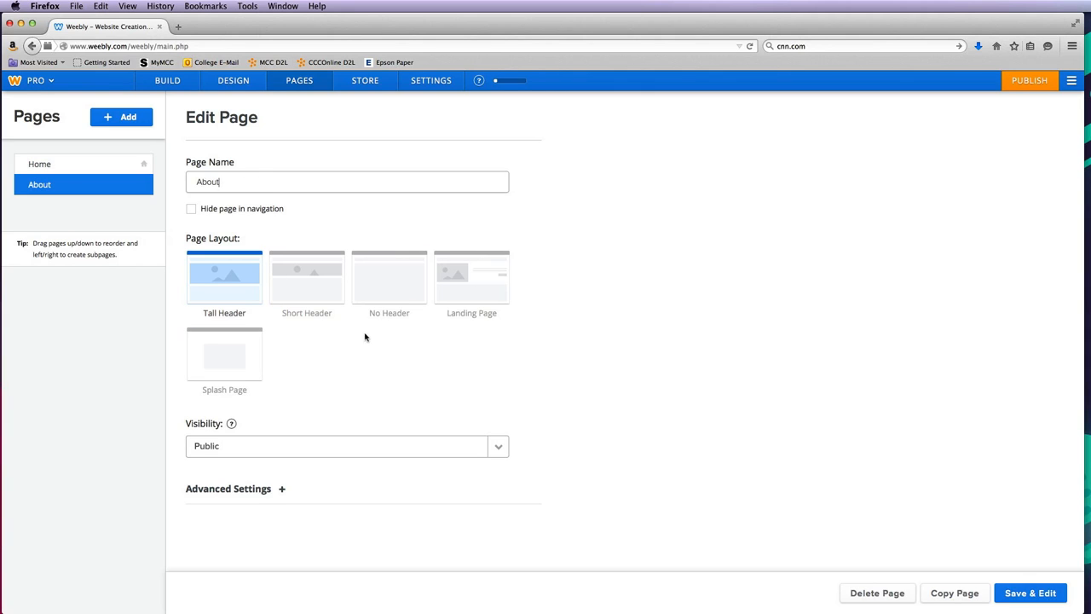
{"action": "mouse_move", "coordinate": [121, 117]}
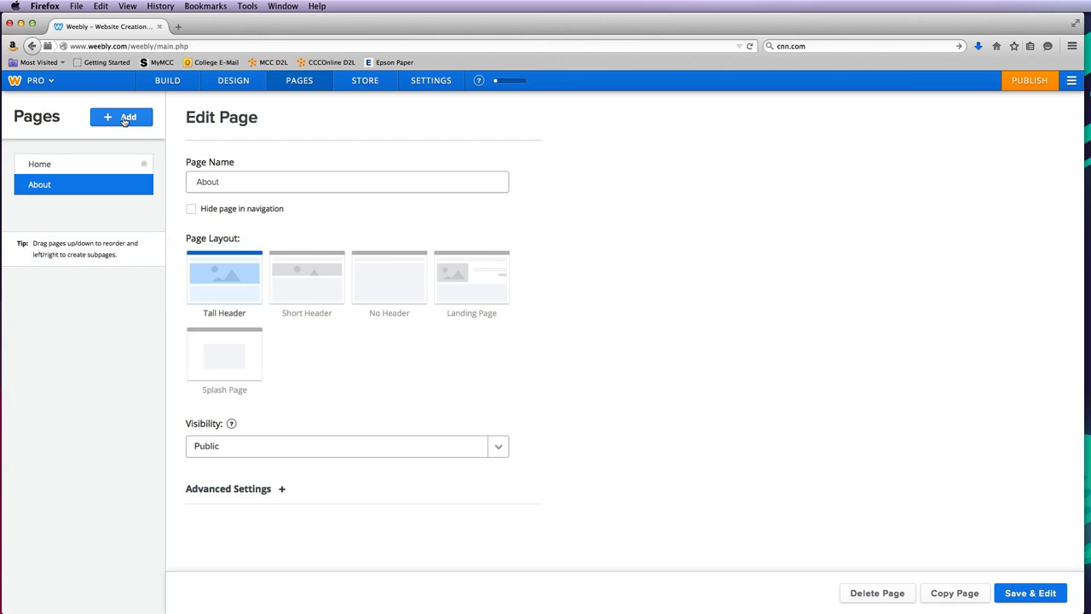
Add standard pages named Portfolio and Contact, and start an external-link page
{"action": "left_click", "coordinate": [121, 117]}
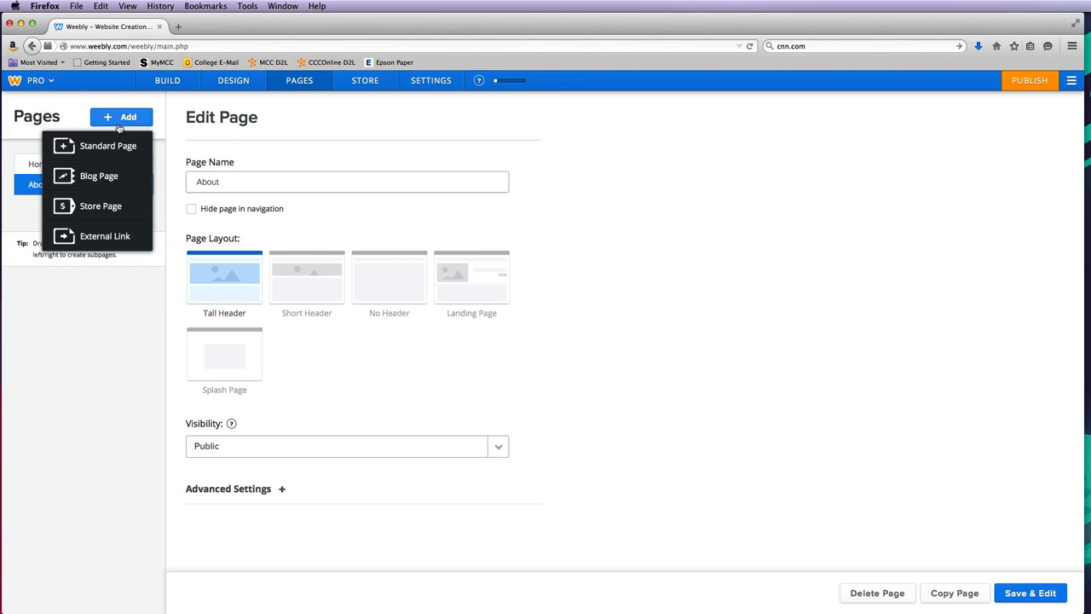
{"action": "left_click", "coordinate": [108, 145]}
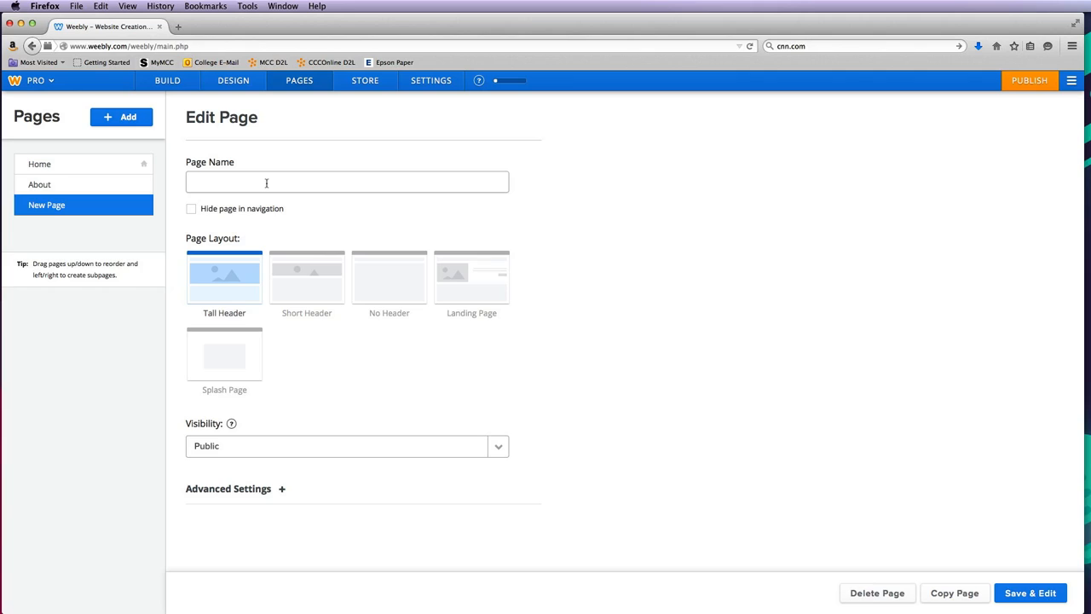
{"action": "type", "text": "Por"}
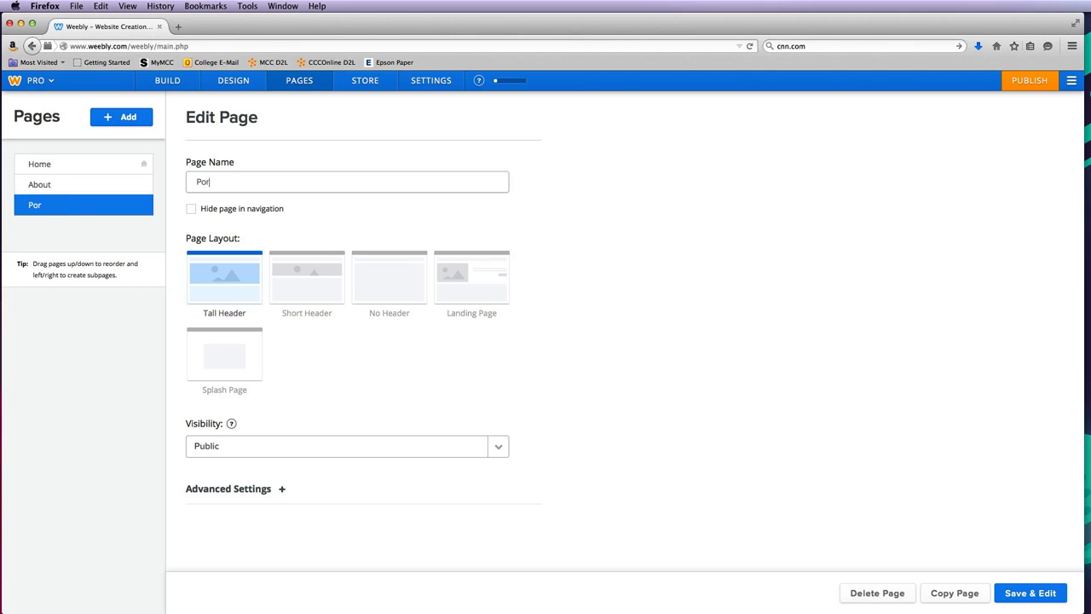
{"action": "type", "text": "tfolio"}
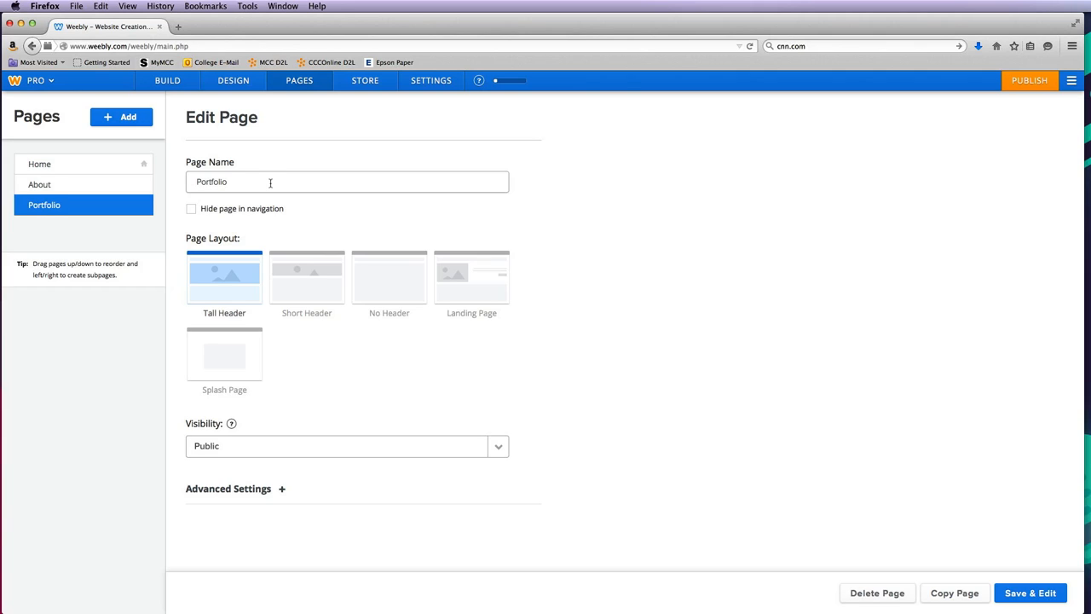
{"action": "mouse_move", "coordinate": [144, 135]}
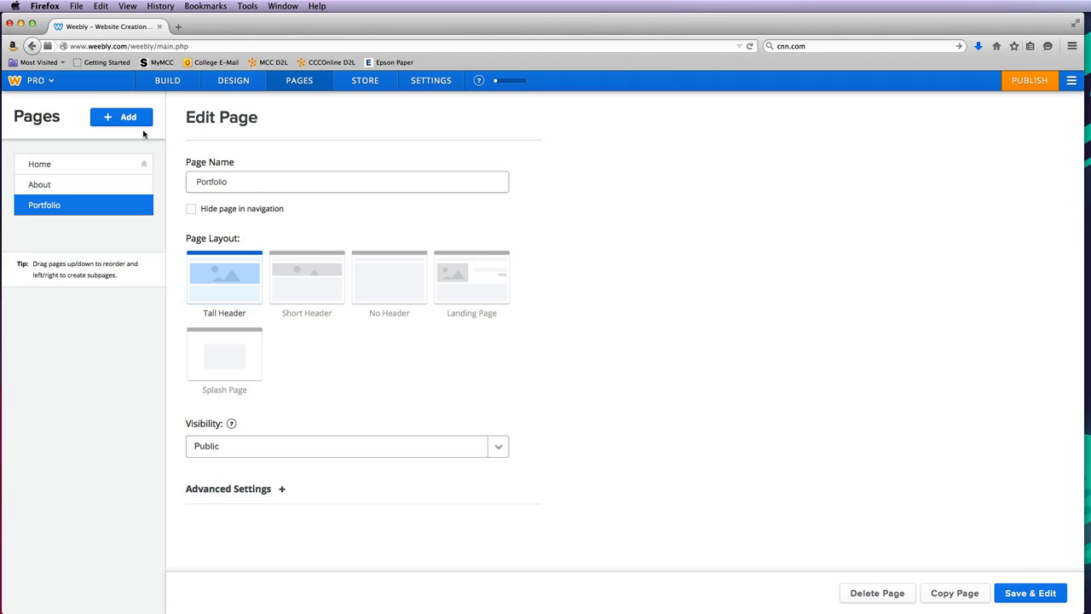
{"action": "left_click", "coordinate": [121, 117]}
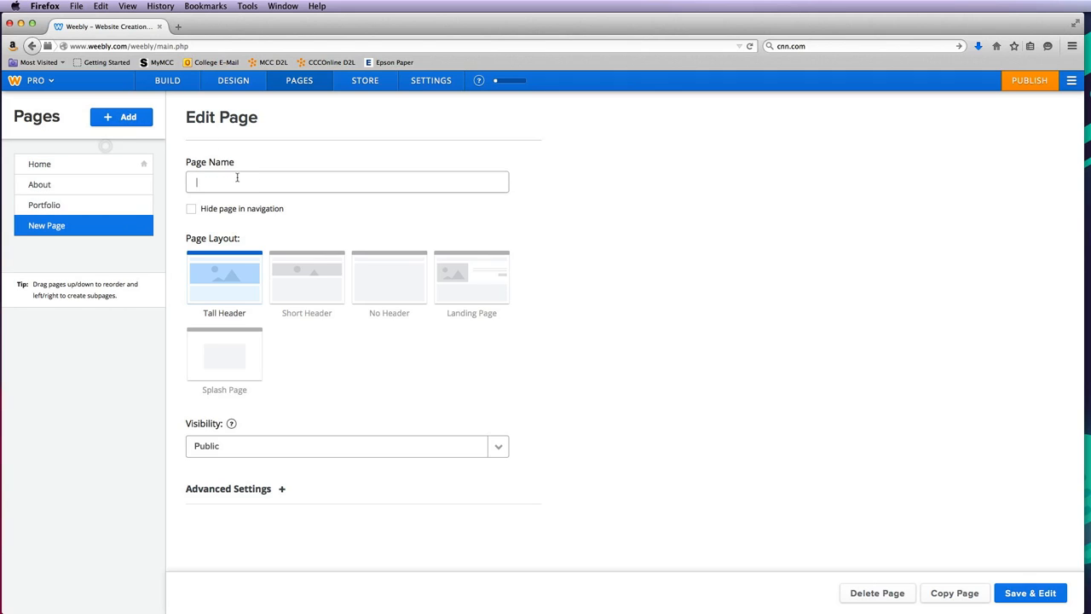
{"action": "type", "text": "Contac"}
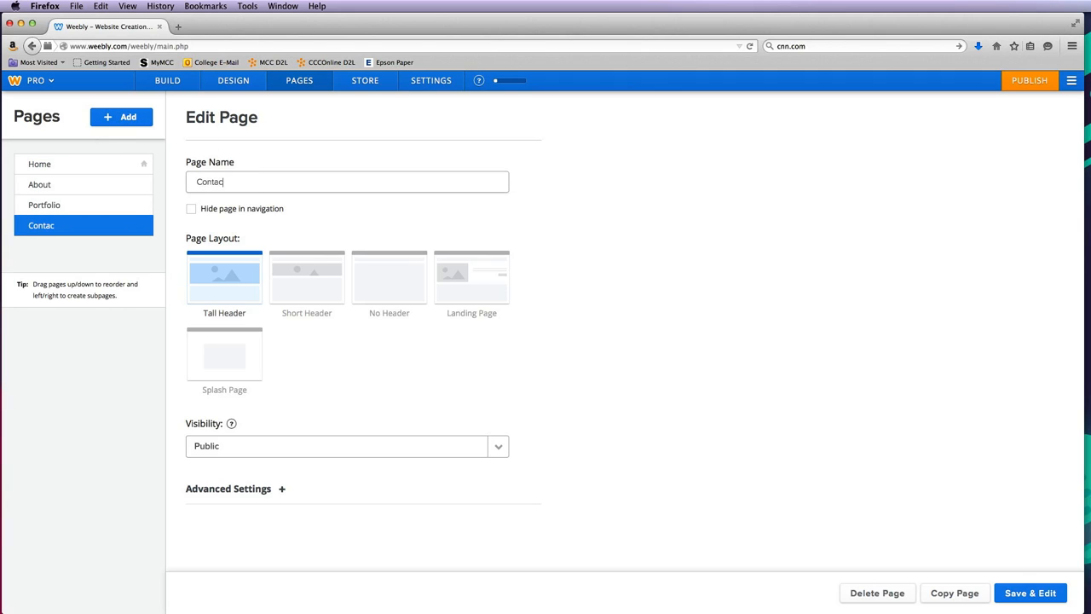
{"action": "left_click", "coordinate": [121, 117]}
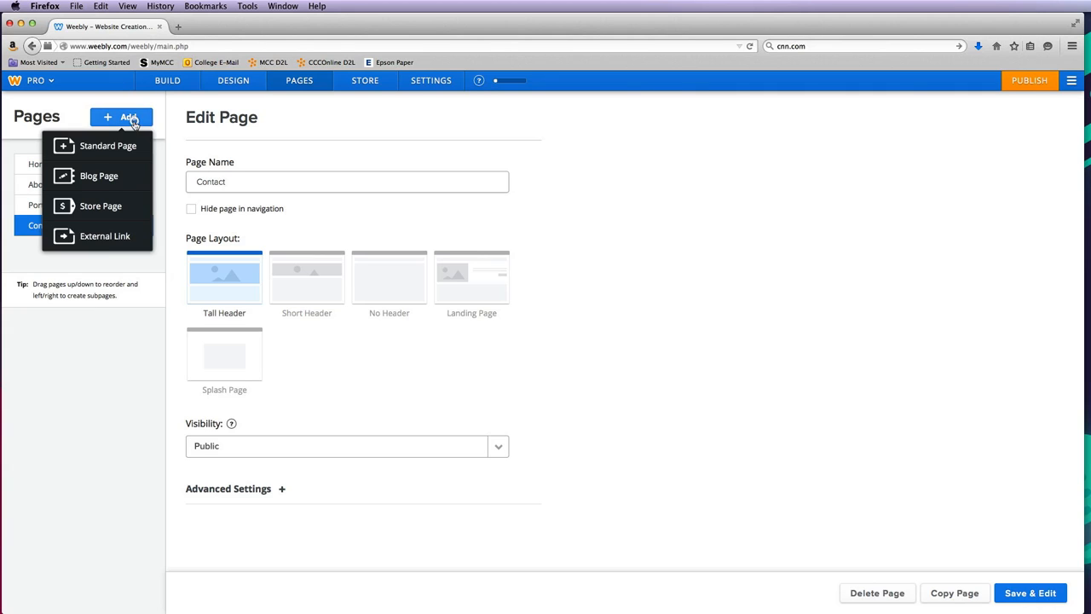
{"action": "mouse_move", "coordinate": [102, 153]}
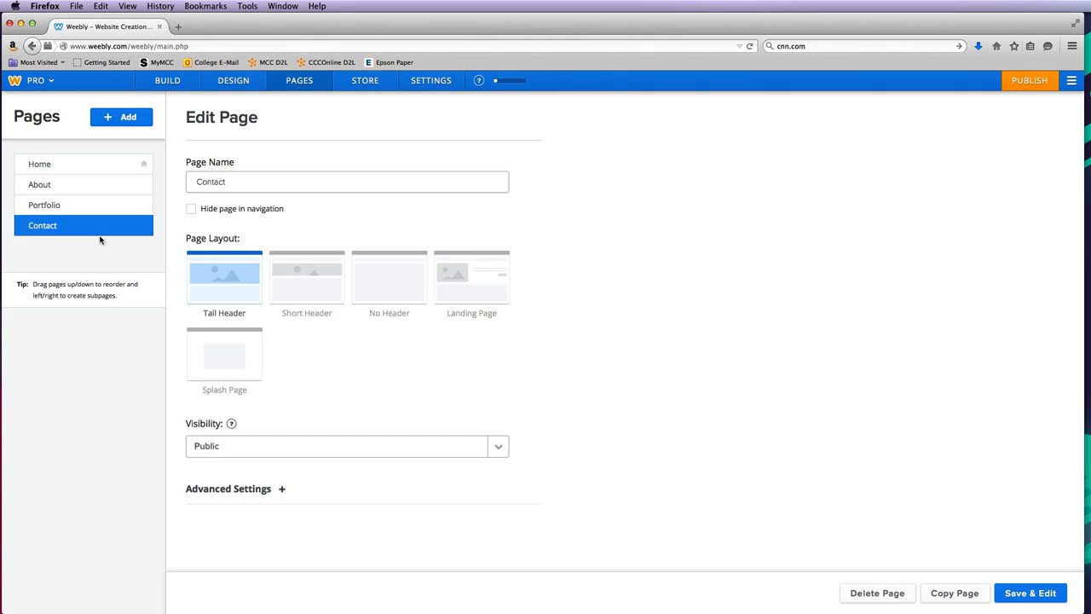
{"action": "left_click", "coordinate": [128, 117]}
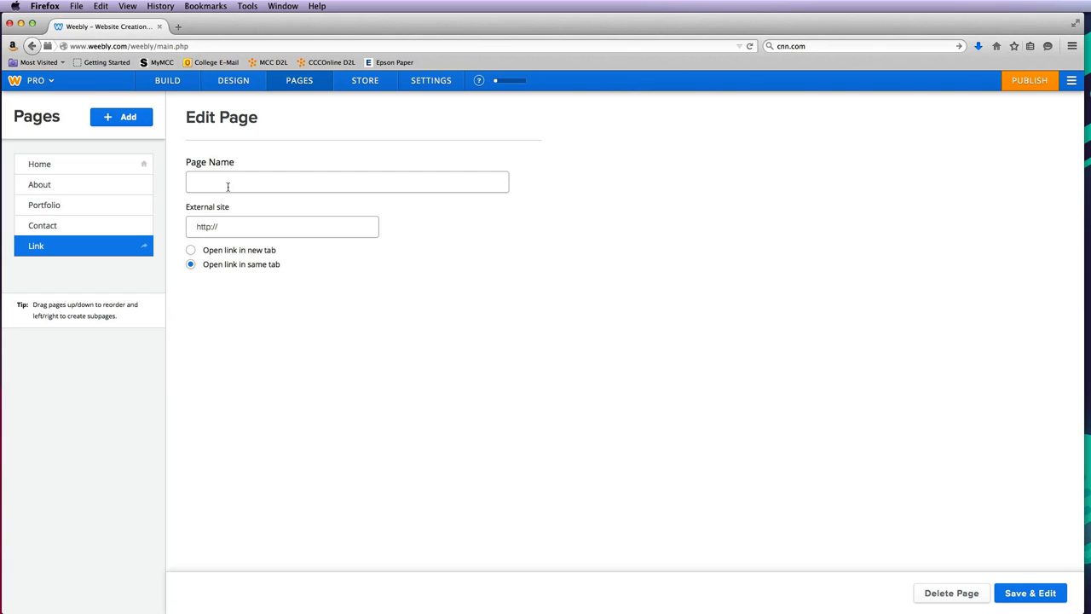
{"action": "type", "text": "Offic"}
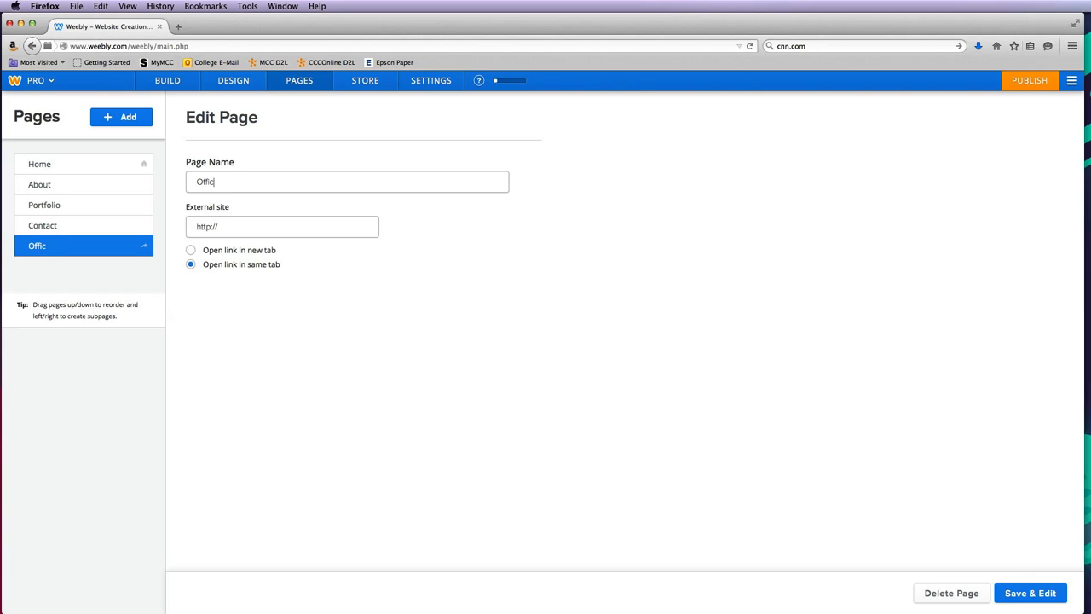
{"action": "type", "text": "ial MCC Pg"}
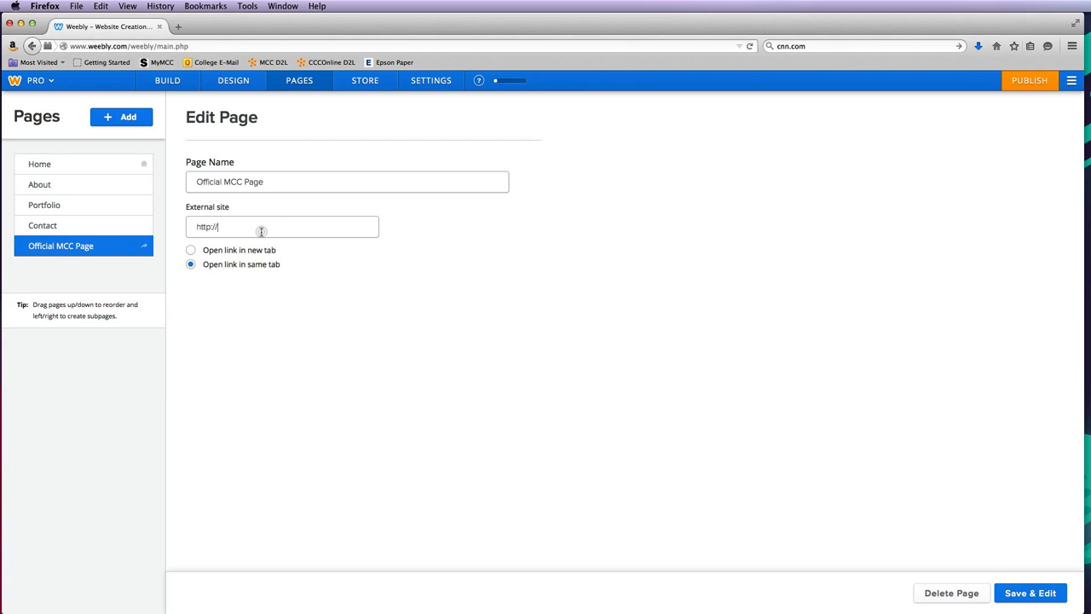
{"action": "type", "text": "www.multimediamcc.com"}
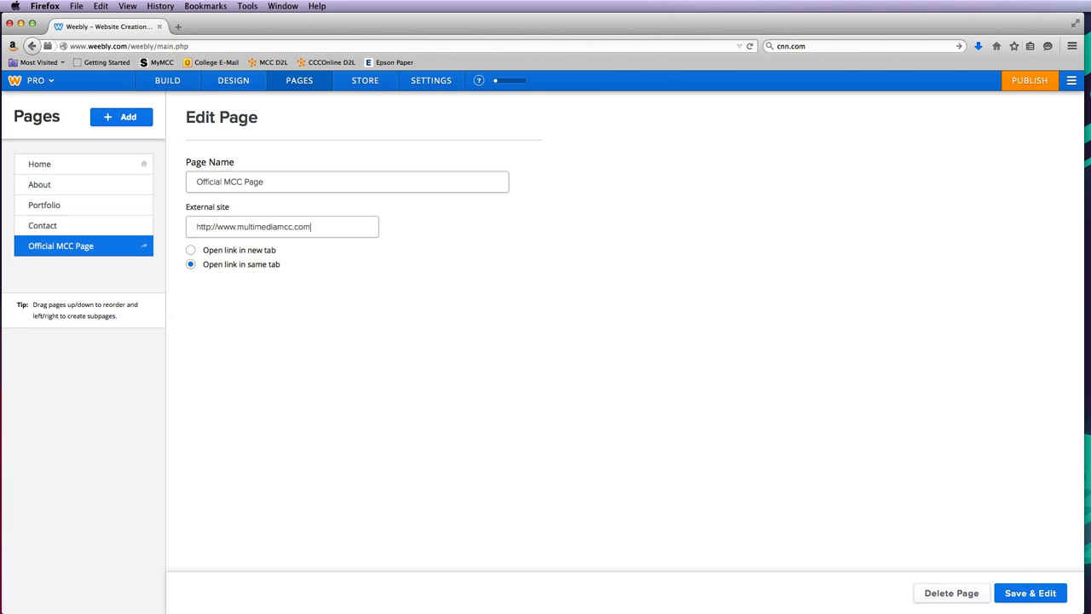
{"action": "left_click", "coordinate": [190, 250]}
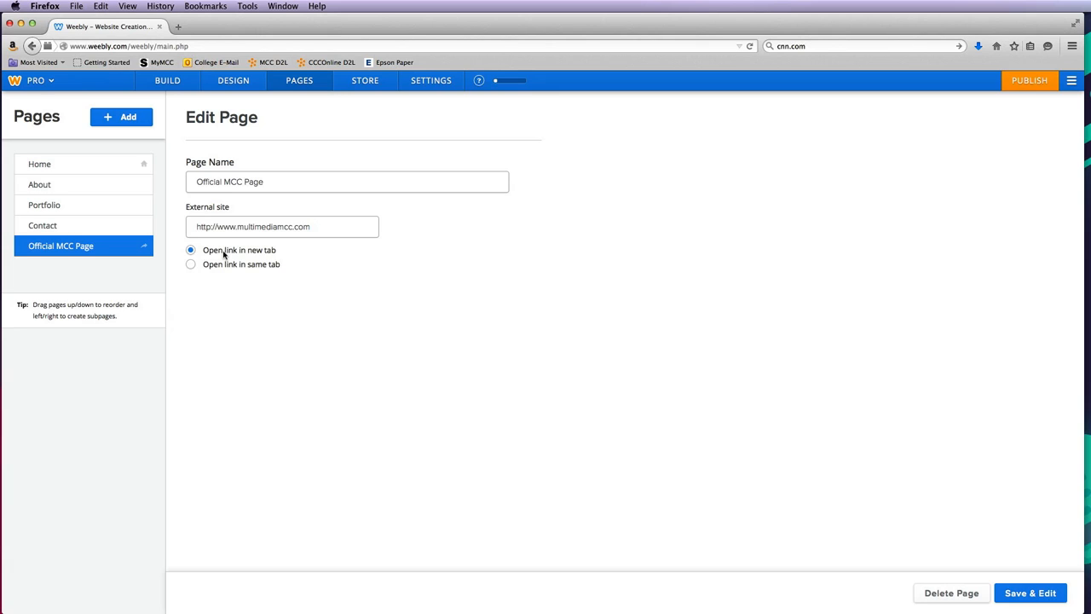
{"action": "mouse_move", "coordinate": [44, 204]}
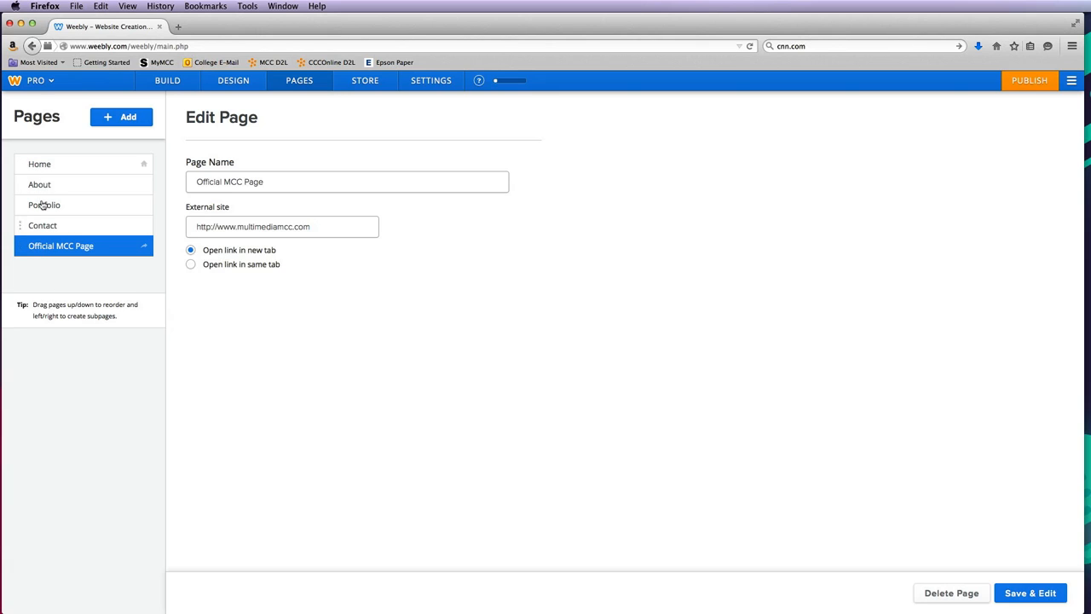
{"action": "mouse_move", "coordinate": [51, 165]}
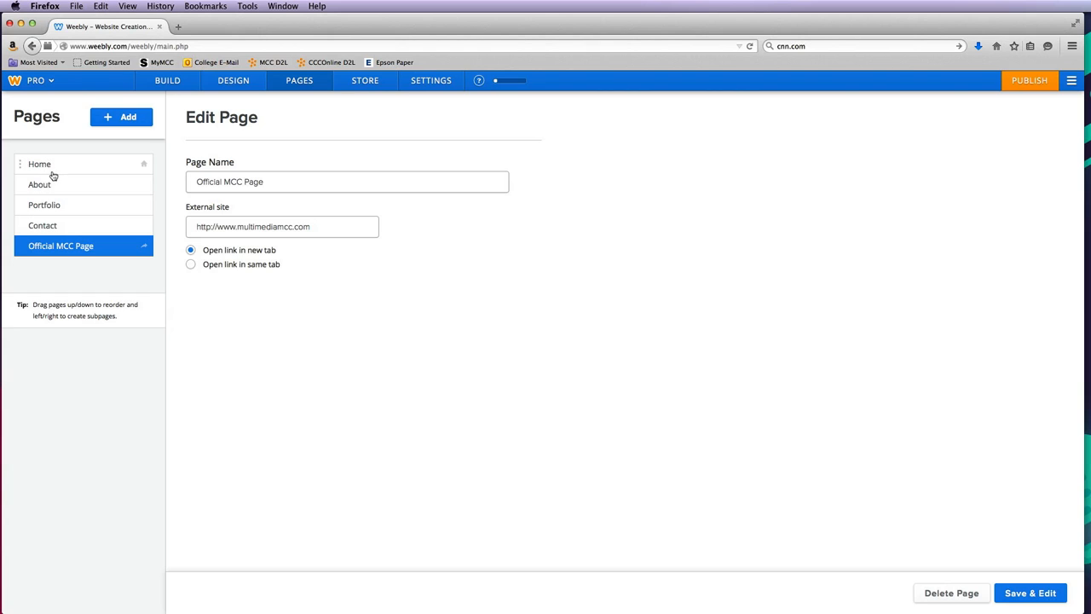
{"action": "mouse_move", "coordinate": [68, 204]}
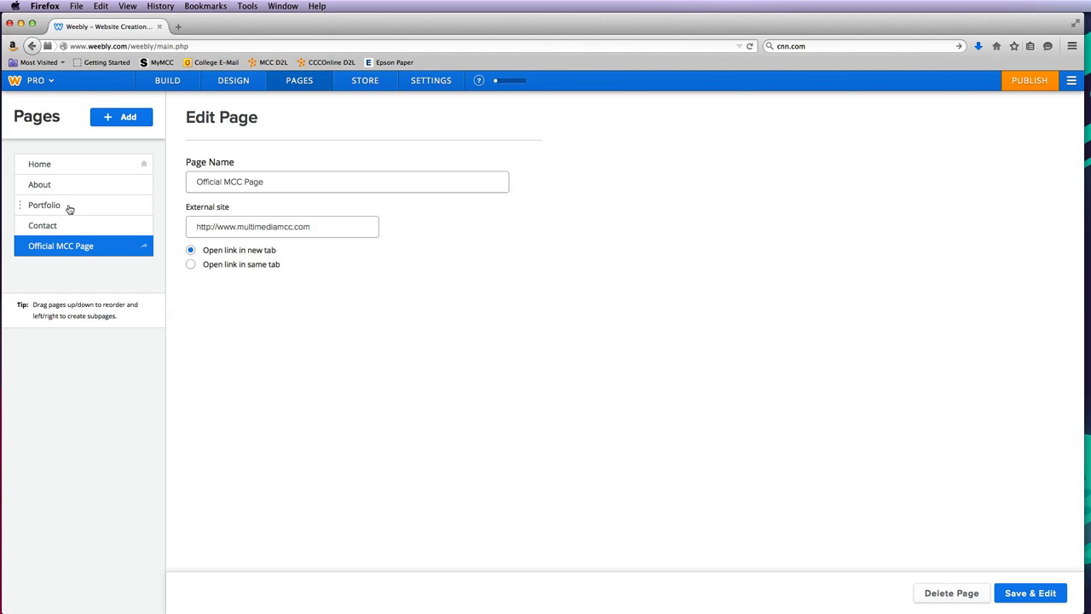
Move Portfolio above About and confirm the Home, Portfolio, About, Contact navigation
{"action": "left_click_drag", "start_coordinate": [43, 205], "coordinate": [44, 184]}
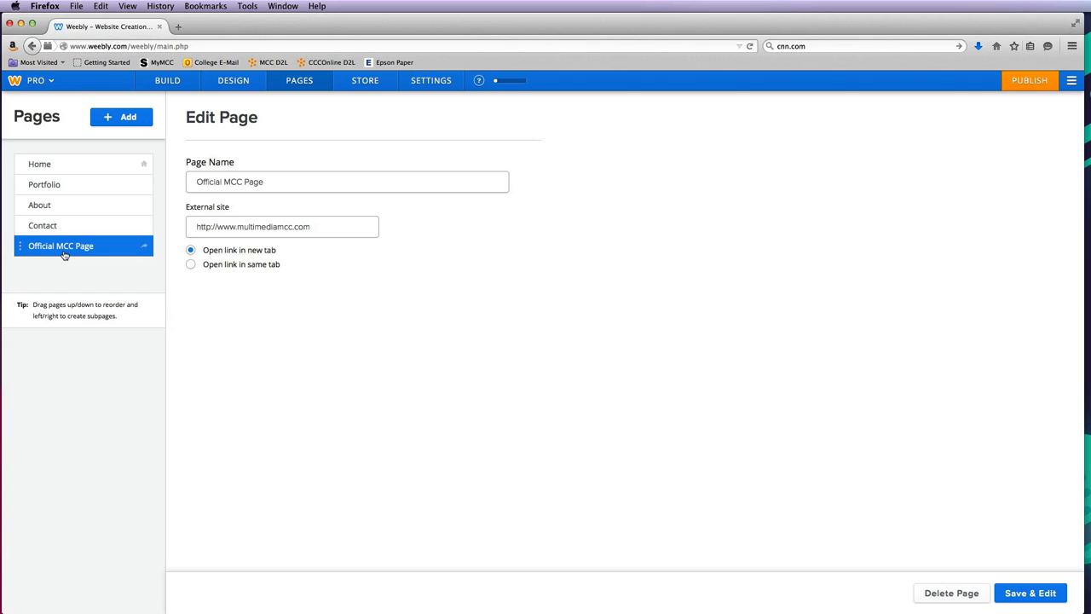
{"action": "left_click", "coordinate": [167, 80]}
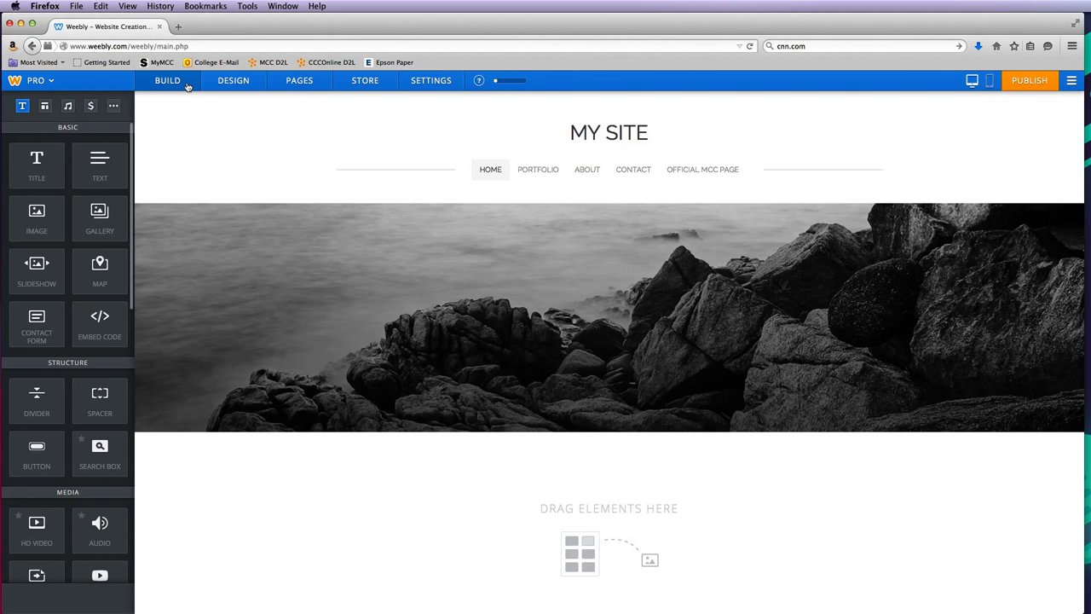
{"action": "mouse_move", "coordinate": [703, 169]}
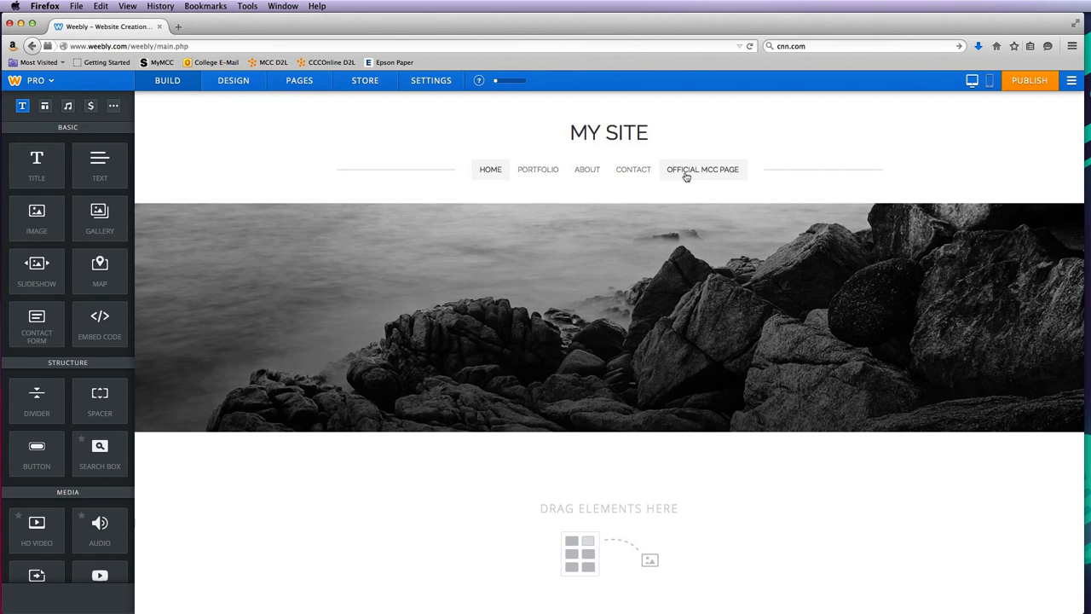
{"action": "mouse_move", "coordinate": [632, 169]}
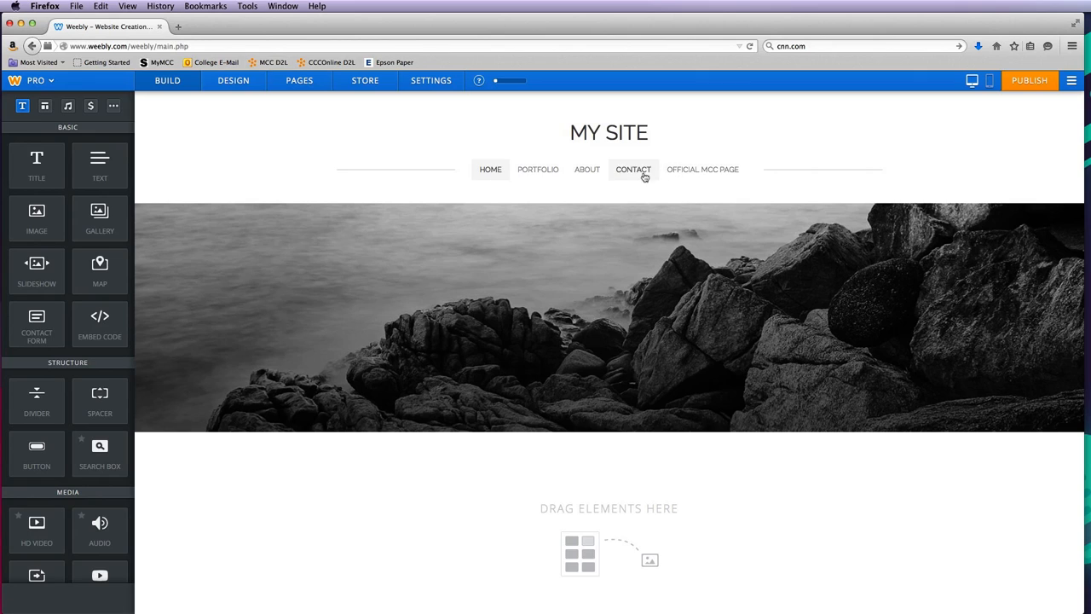
{"action": "mouse_move", "coordinate": [345, 133]}
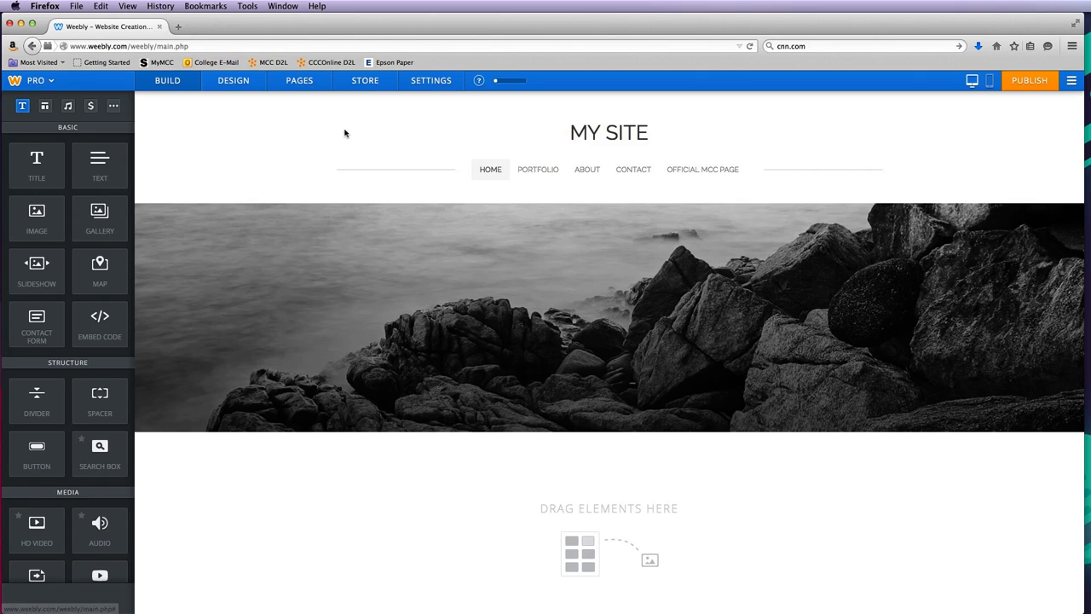
{"action": "left_click", "coordinate": [299, 80]}
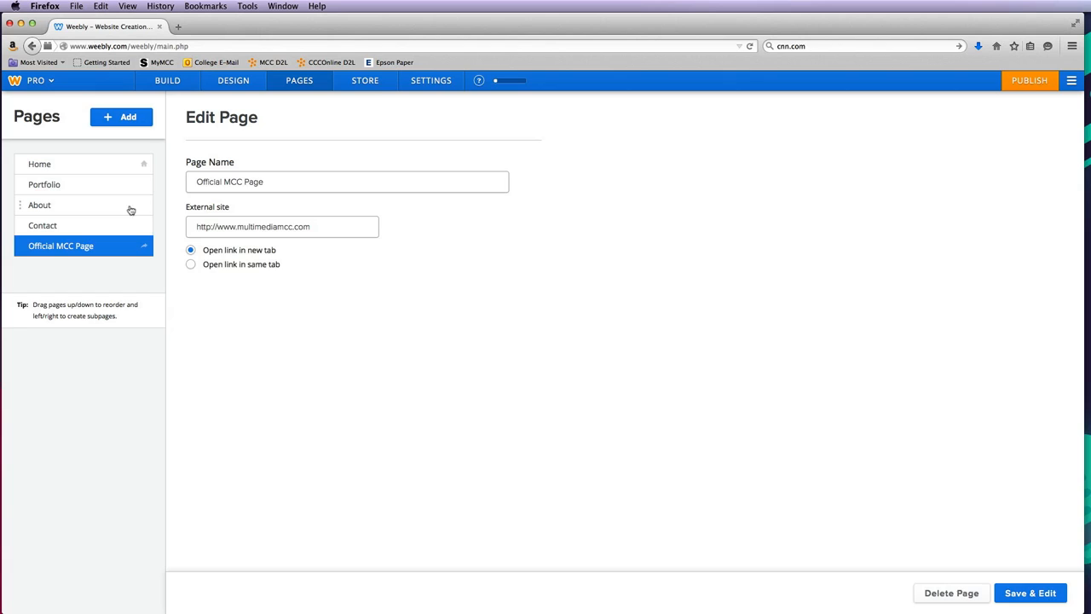
Review Portfolio's Tall Header layout and Public visibility, then show the new page types
{"action": "left_click", "coordinate": [44, 185]}
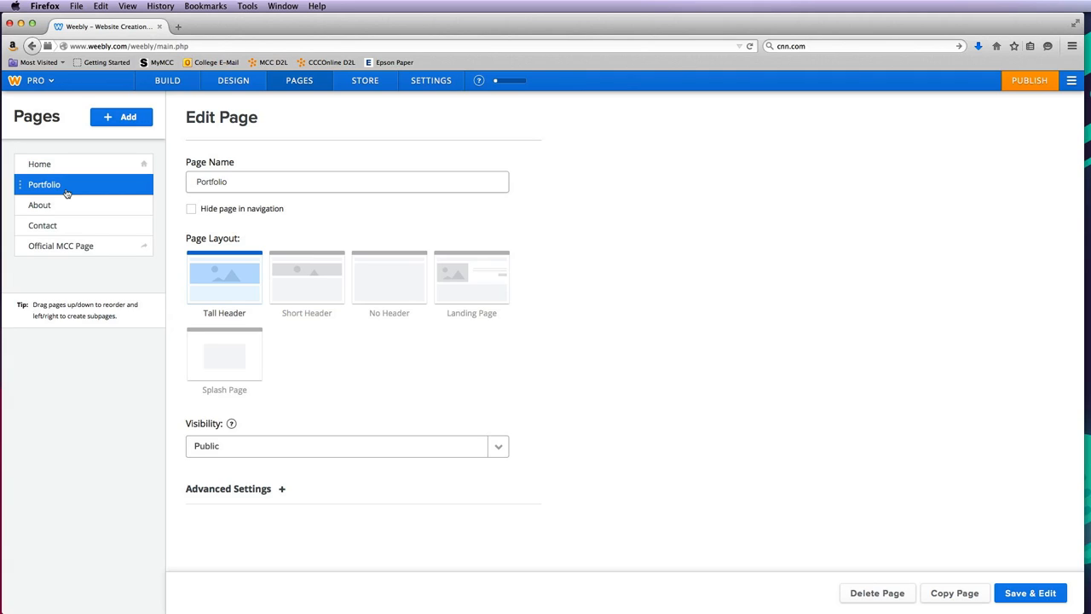
{"action": "left_click", "coordinate": [347, 181]}
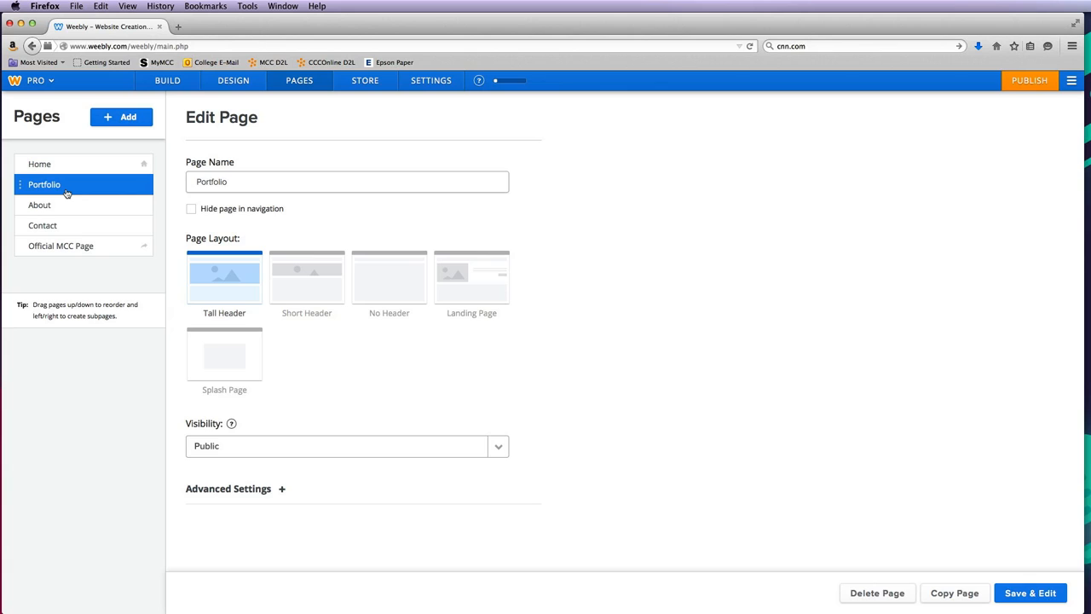
{"action": "left_click", "coordinate": [121, 117]}
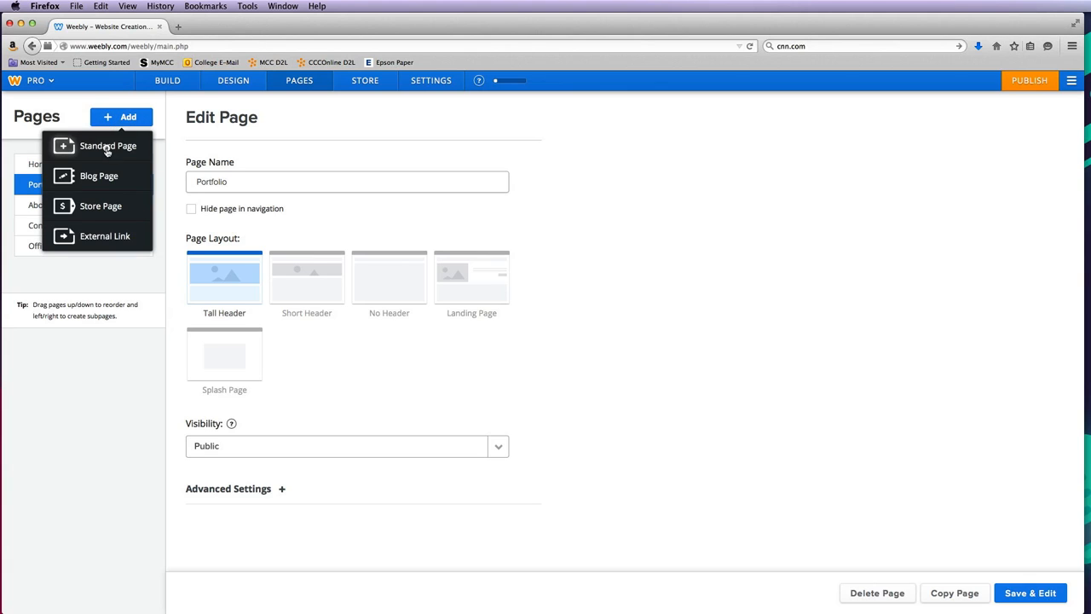
Add a Graphic Design standard page and move it right after Portfolio
{"action": "left_click", "coordinate": [107, 146]}
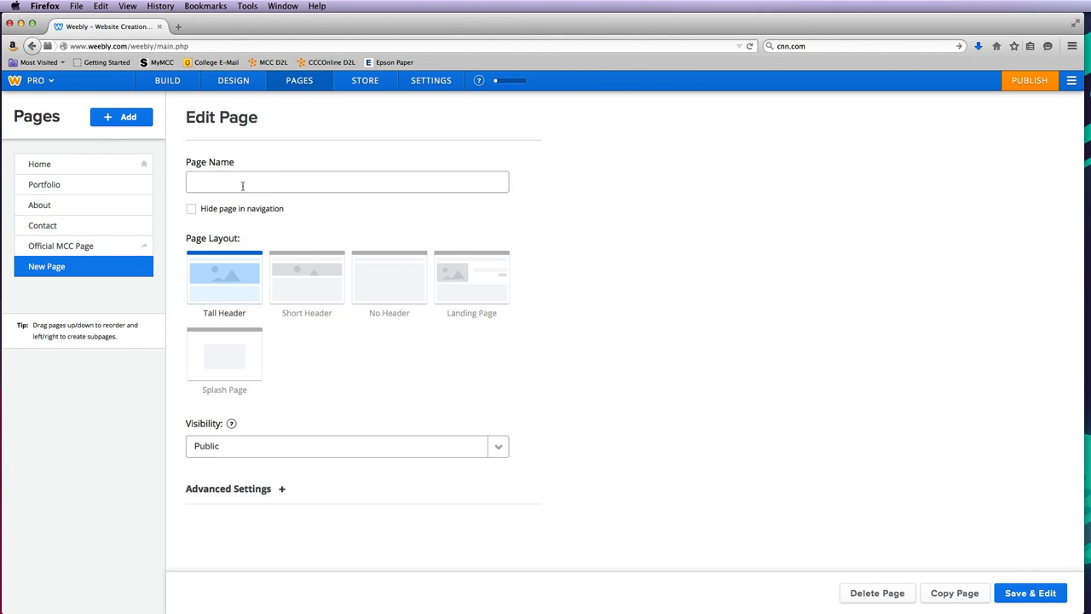
{"action": "type", "text": "Gra"}
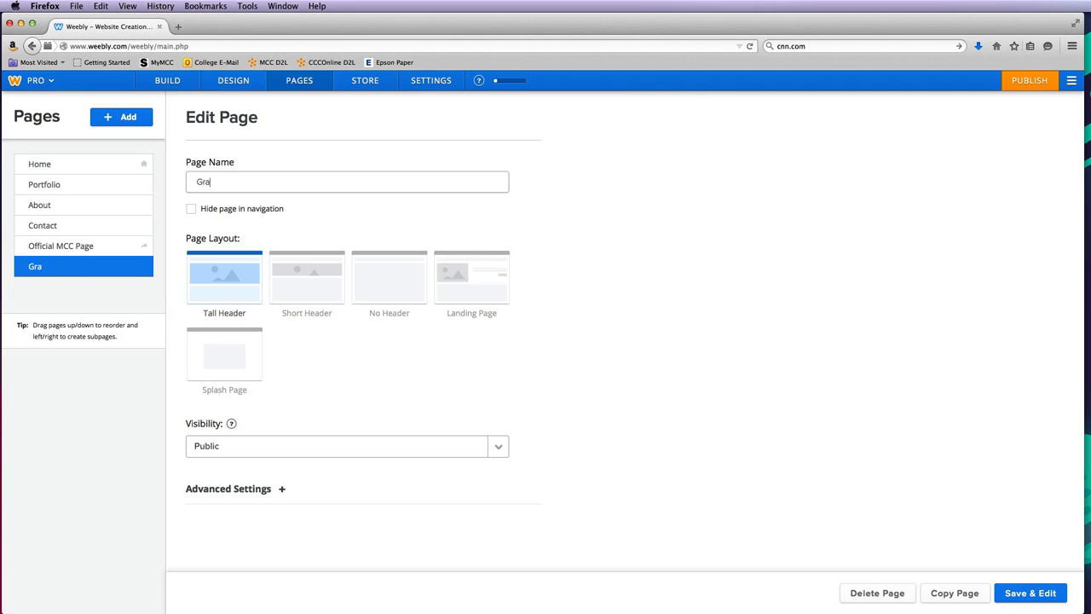
{"action": "type", "text": "phic Design"}
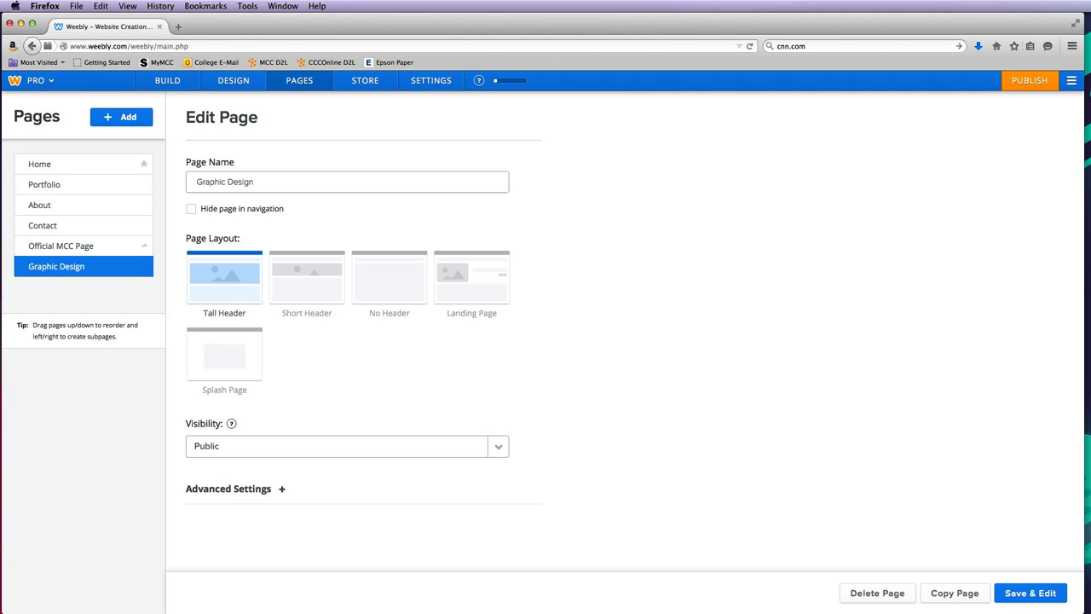
{"action": "left_click_drag", "start_coordinate": [57, 266], "coordinate": [65, 243]}
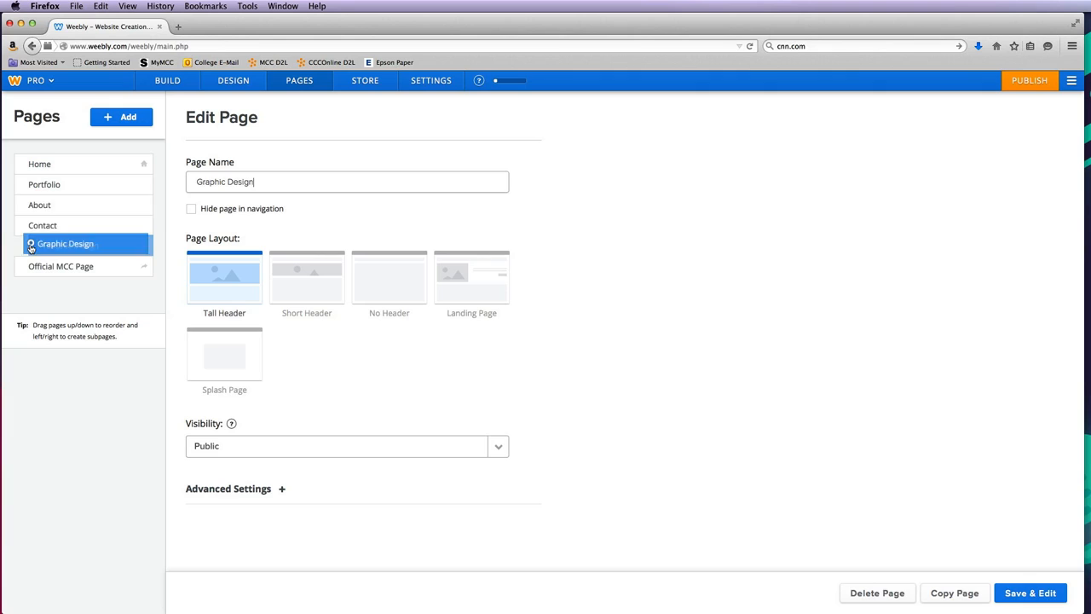
{"action": "left_click_drag", "start_coordinate": [65, 243], "coordinate": [65, 202]}
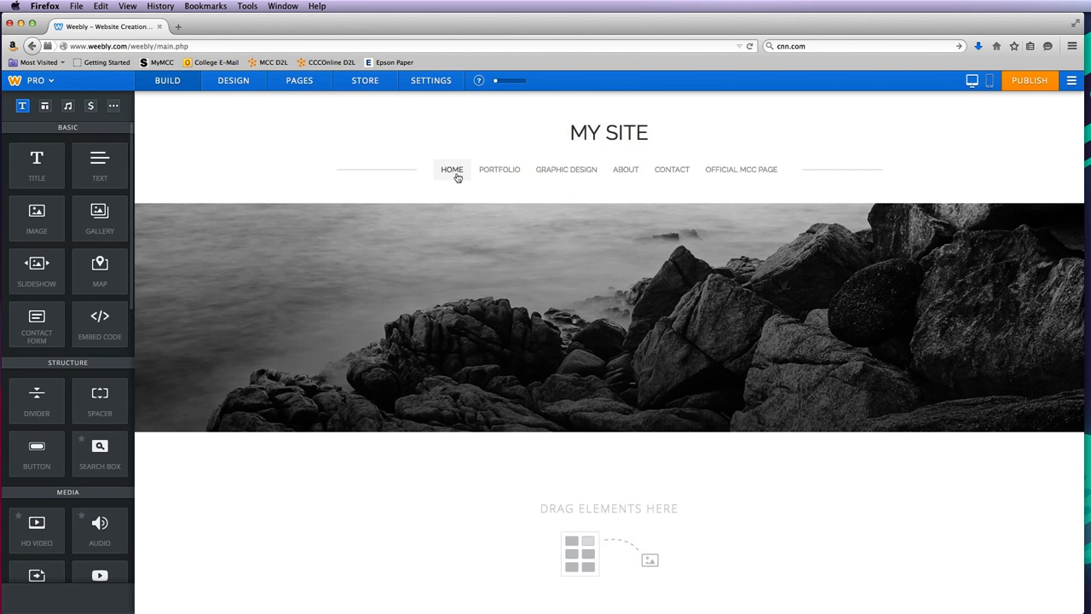
{"action": "mouse_move", "coordinate": [499, 168]}
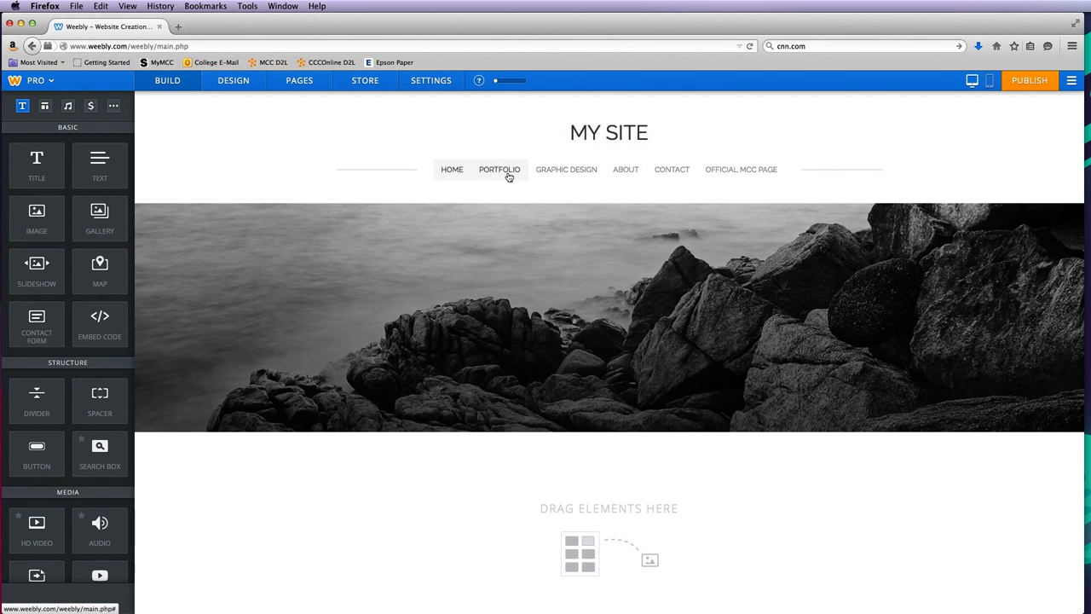
{"action": "mouse_move", "coordinate": [566, 168]}
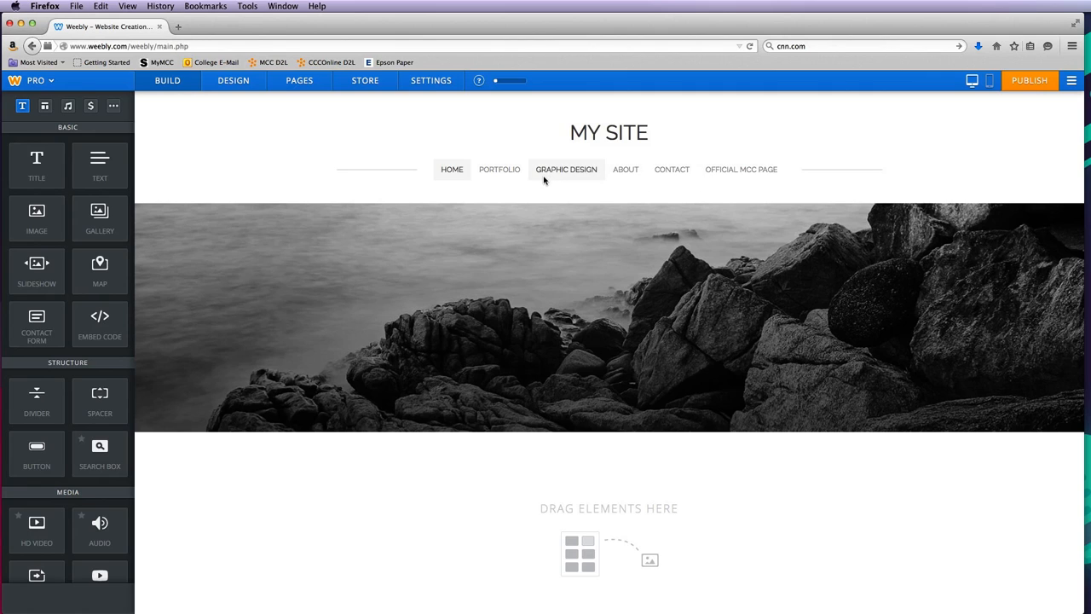
Return to the Pages list to nest Graphic Design beneath Portfolio
{"action": "left_click", "coordinate": [299, 81]}
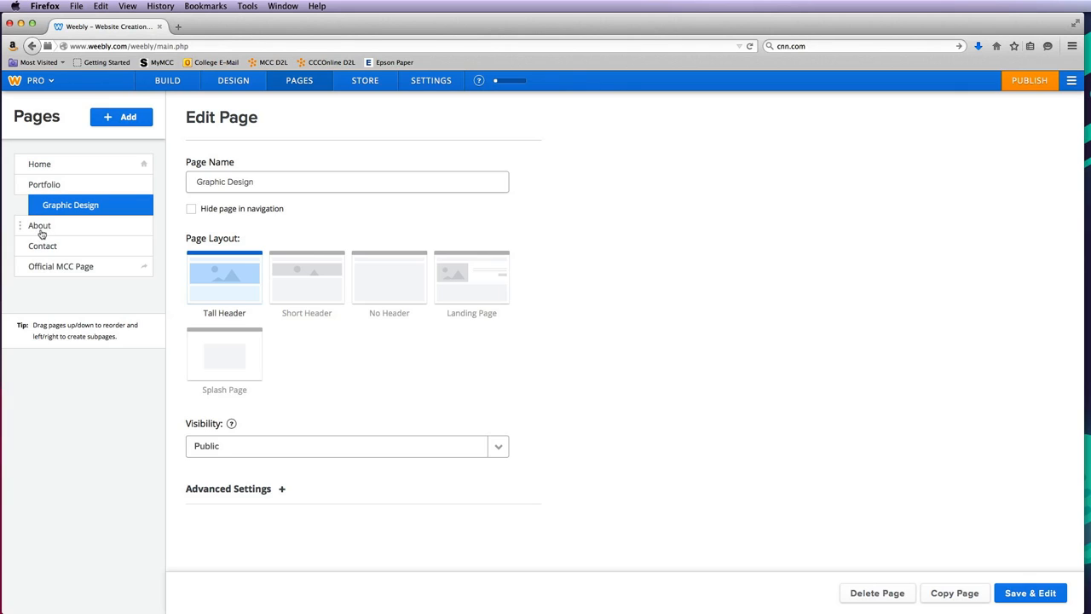
Add standard pages named Web Design and Video & Animation under Portfolio
{"action": "left_click", "coordinate": [120, 116]}
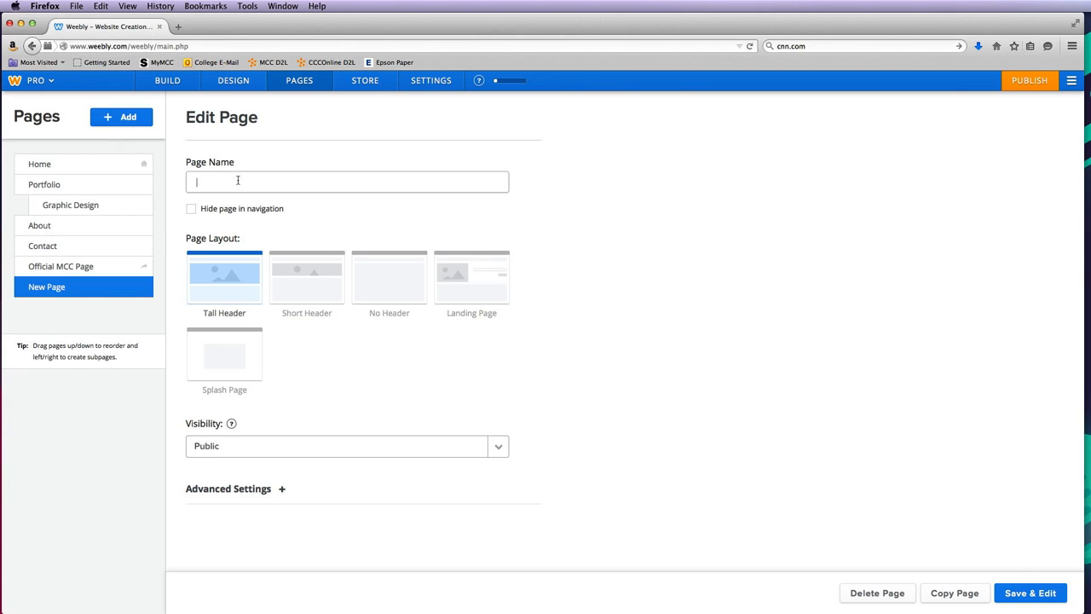
{"action": "type", "text": "Web"}
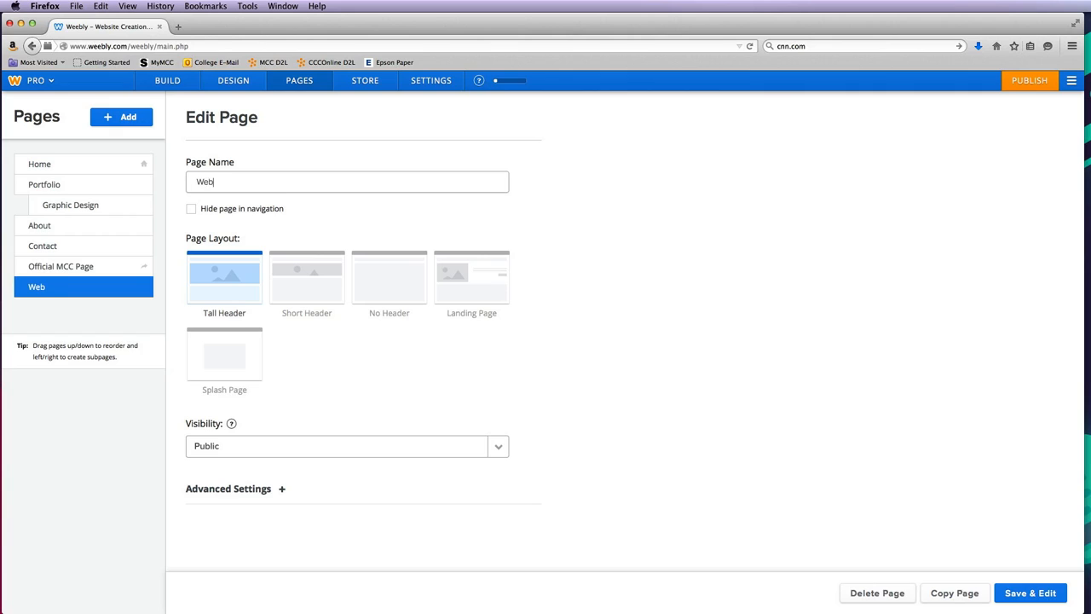
{"action": "type", "text": "Design"}
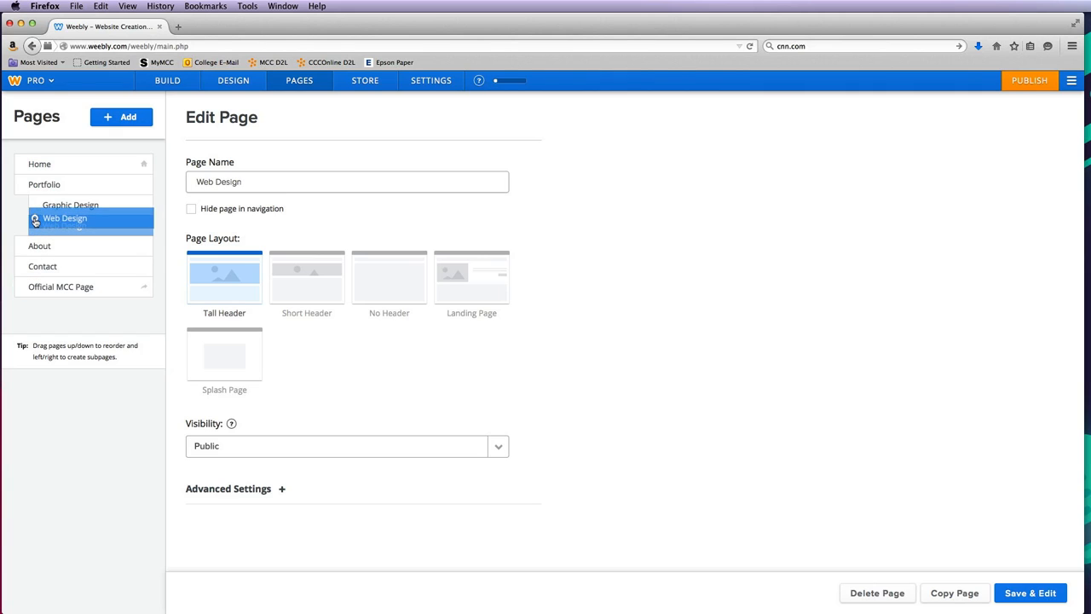
{"action": "left_click", "coordinate": [121, 117]}
{"action": "type", "text": "Vid"}
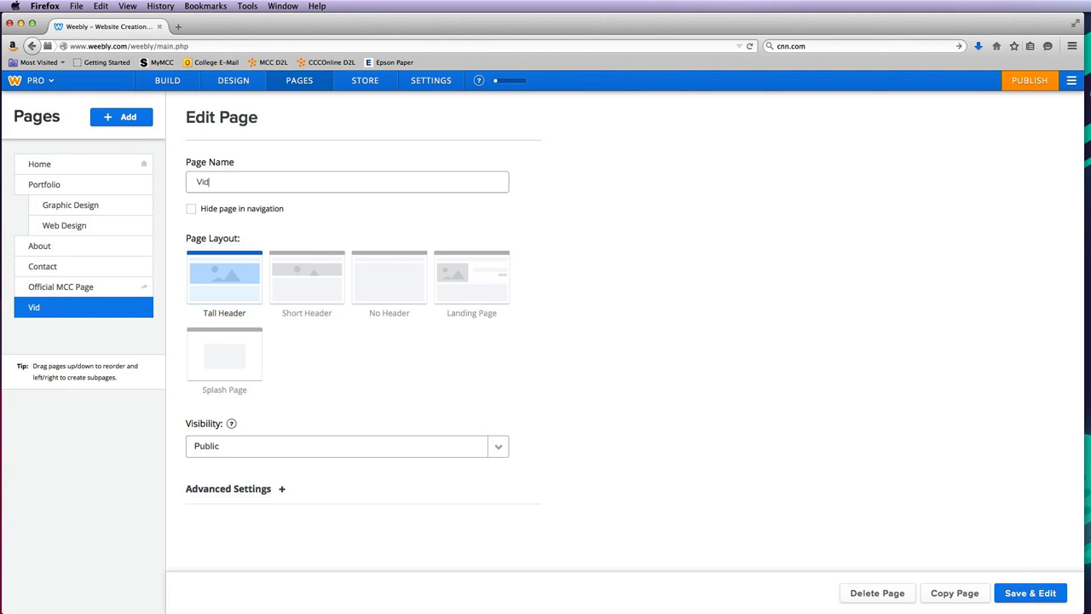
{"action": "type", "text": "eo & Ani"}
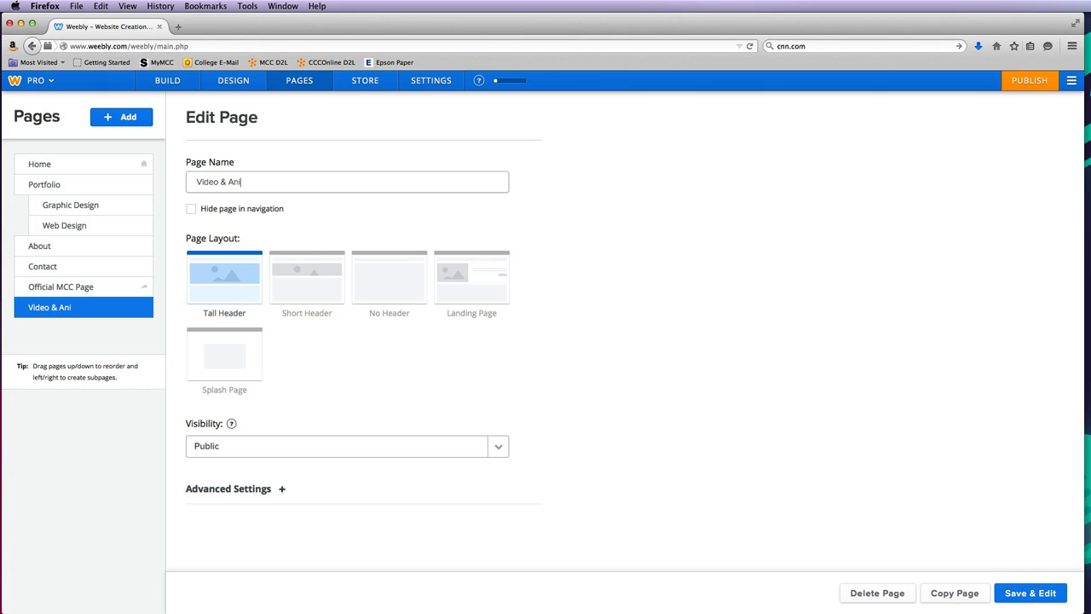
{"action": "type", "text": "mation"}
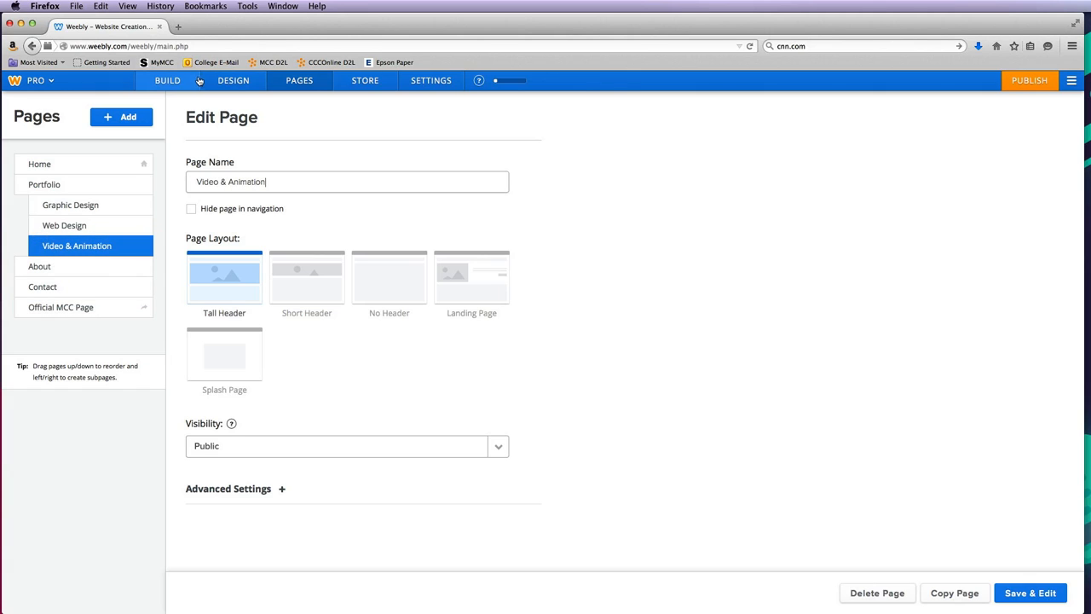
Switch to the Build editor to check Portfolio's subpage dropdown
{"action": "left_click", "coordinate": [167, 80]}
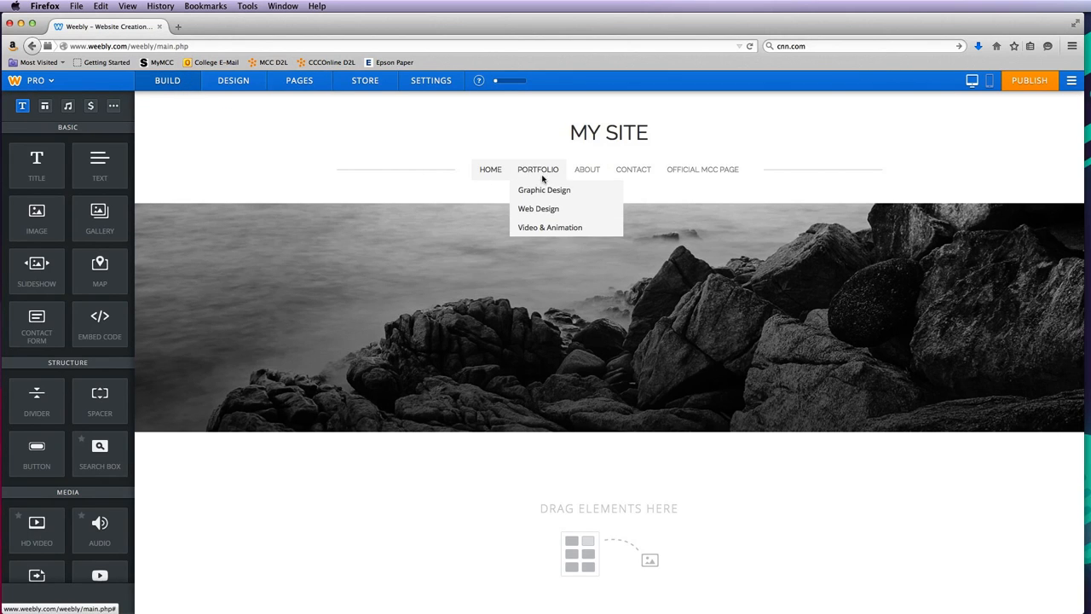
{"action": "mouse_move", "coordinate": [544, 190]}
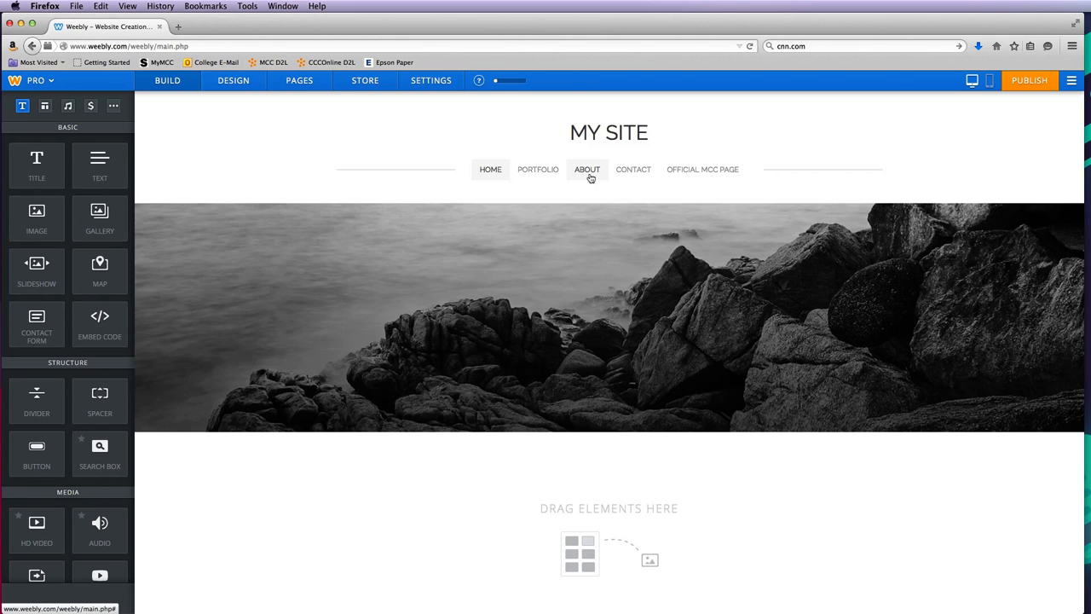
{"action": "mouse_move", "coordinate": [703, 169]}
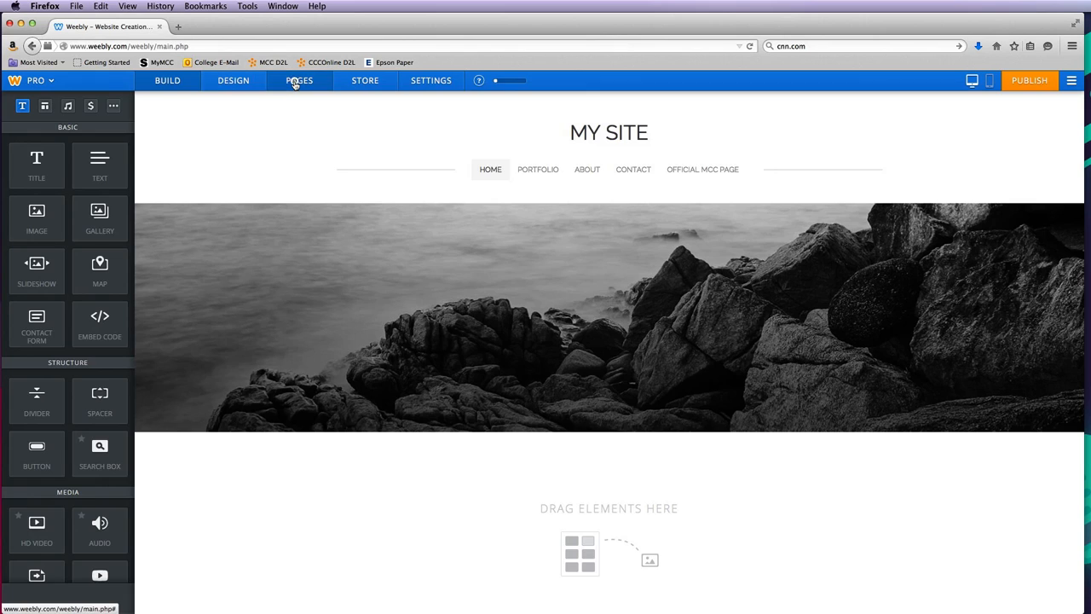
Add Standard Pages named 'Logos' and 'Fliers' nested under Graphic Design
{"action": "left_click", "coordinate": [299, 80]}
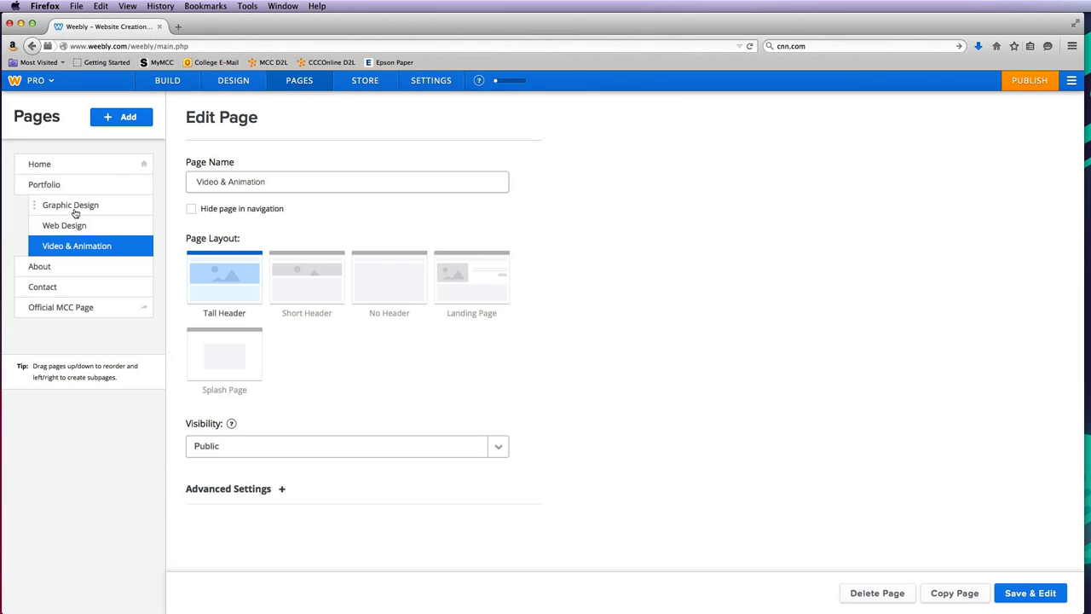
{"action": "left_click", "coordinate": [121, 117]}
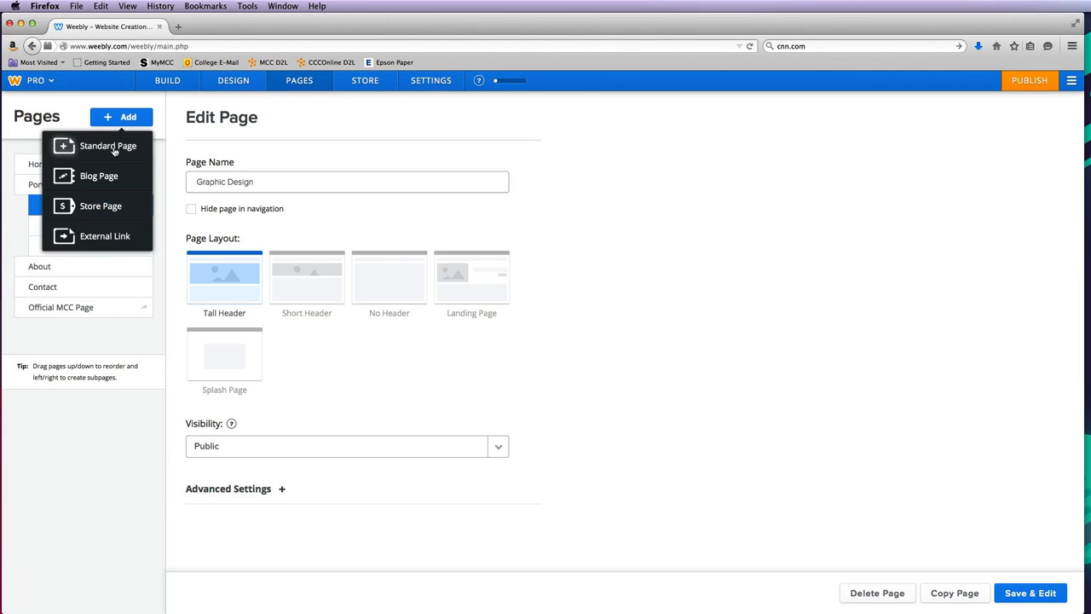
{"action": "left_click", "coordinate": [108, 146]}
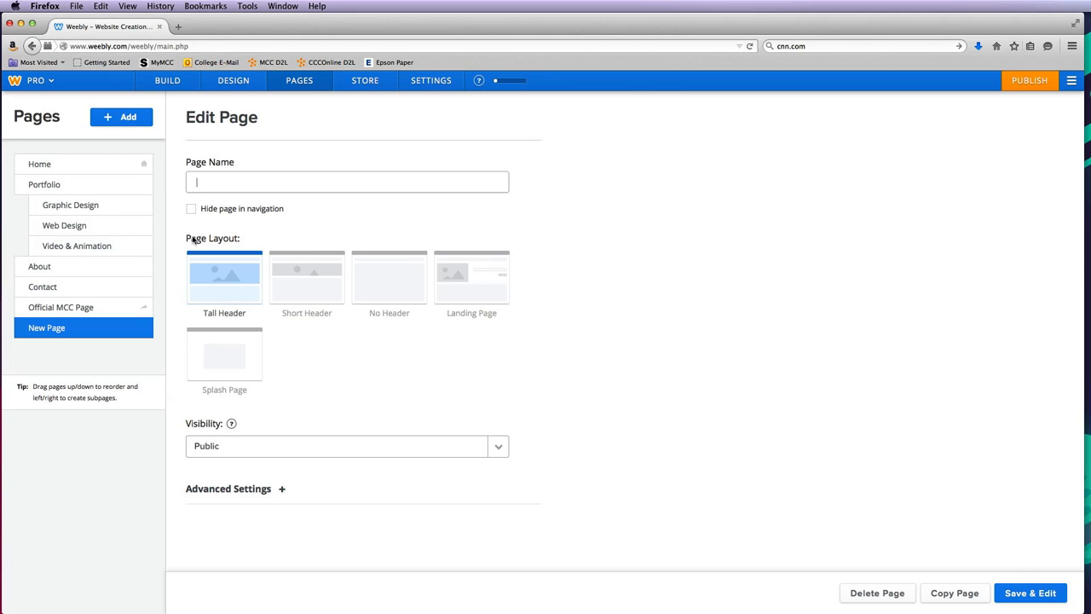
{"action": "type", "text": "Logos"}
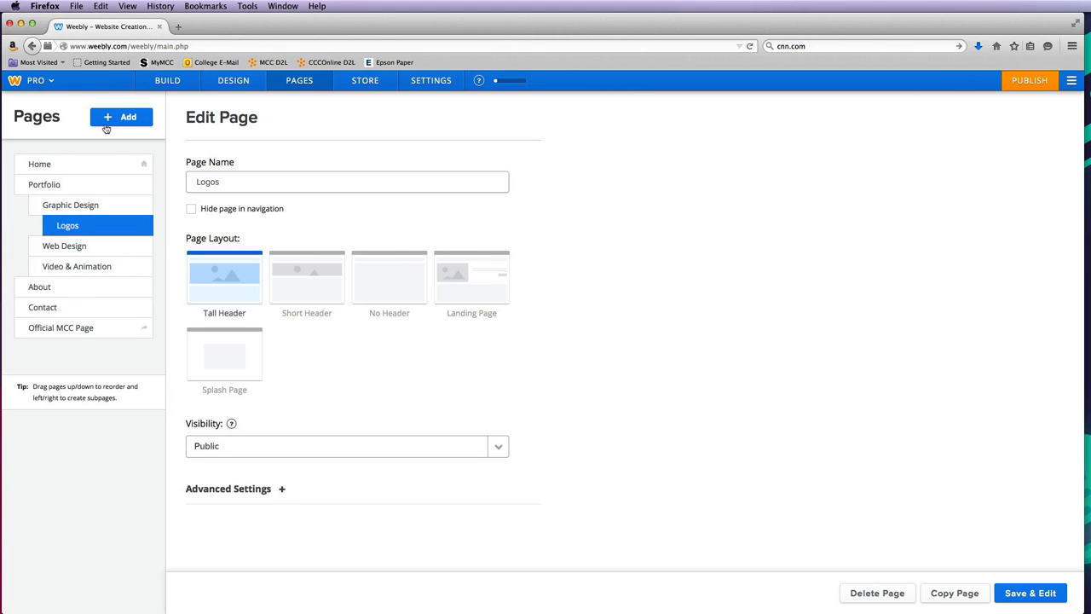
{"action": "left_click", "coordinate": [122, 117]}
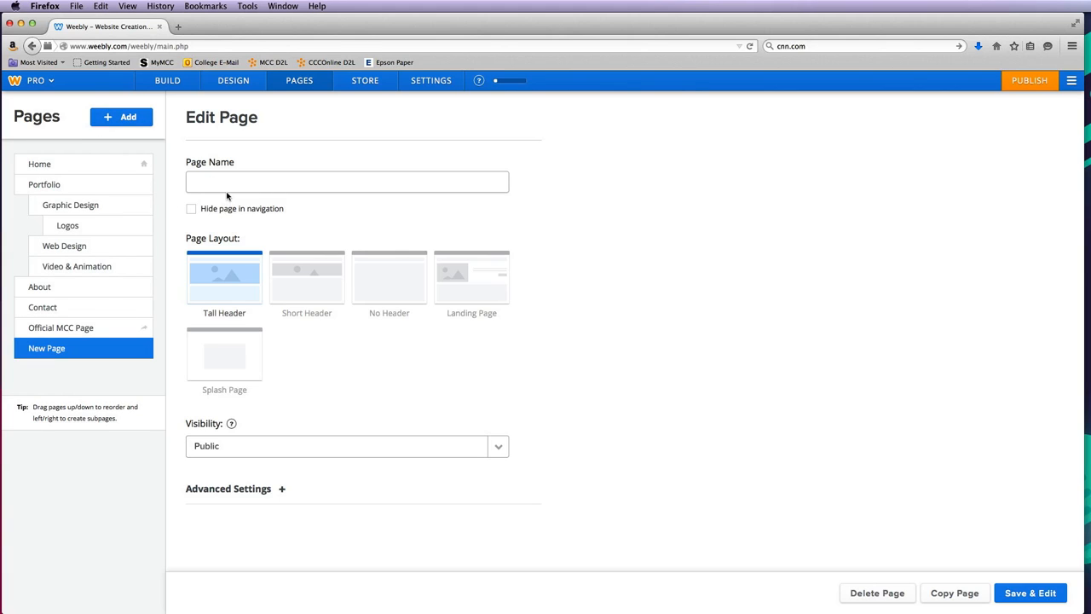
{"action": "type", "text": "Fliers"}
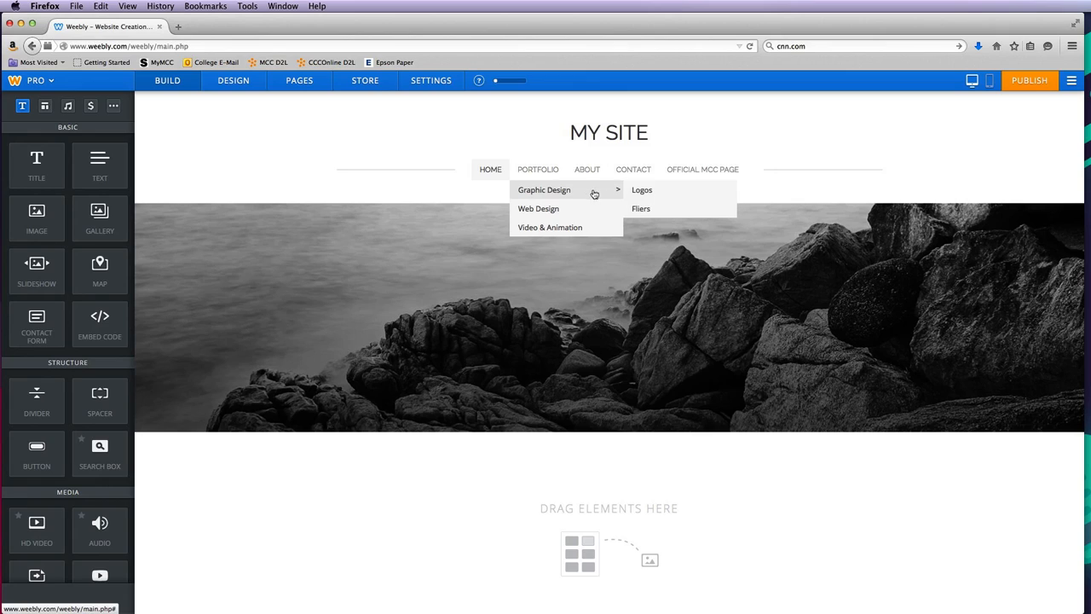
{"action": "mouse_move", "coordinate": [641, 190]}
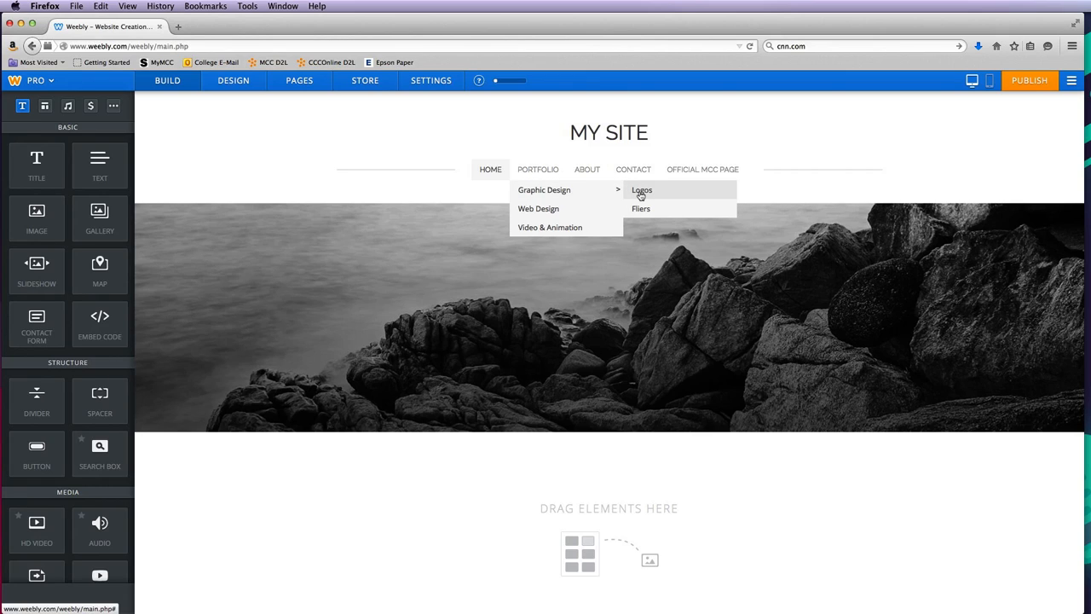
{"action": "mouse_move", "coordinate": [641, 209]}
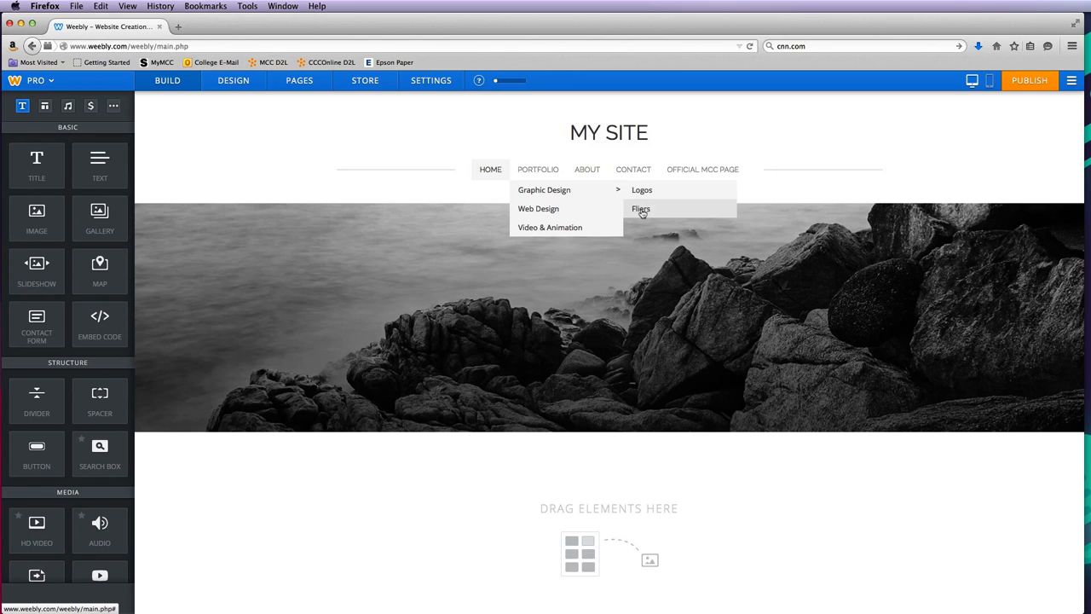
{"action": "mouse_move", "coordinate": [347, 101]}
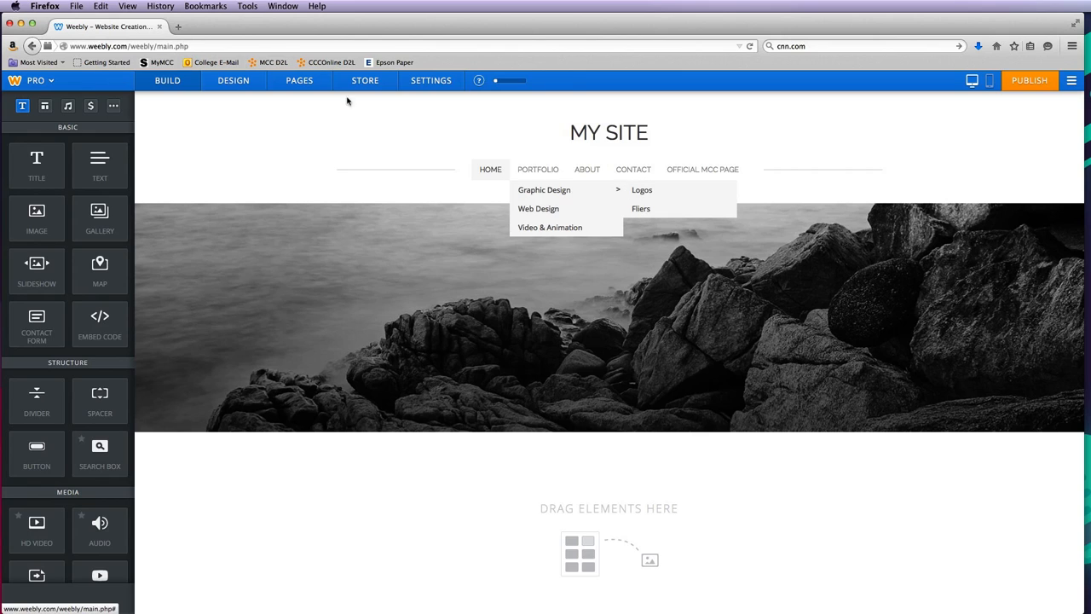
Go back to the Pages manager after previewing the Graphic Design submenu
{"action": "left_click", "coordinate": [299, 80]}
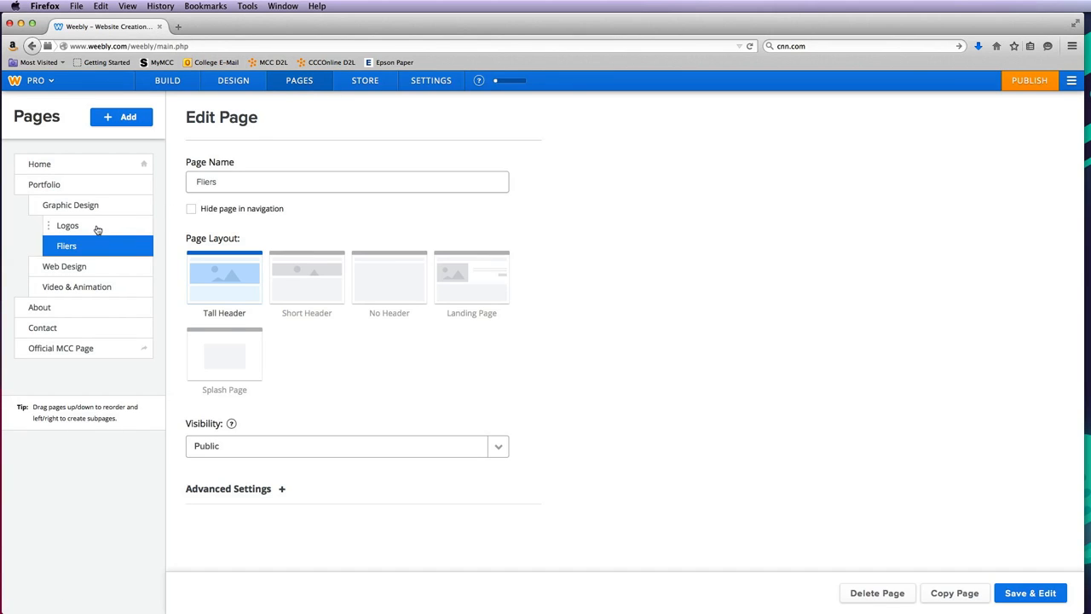
Delete the Fliers subpage, confirming with 'Yes, delete page'
{"action": "left_click", "coordinate": [68, 225]}
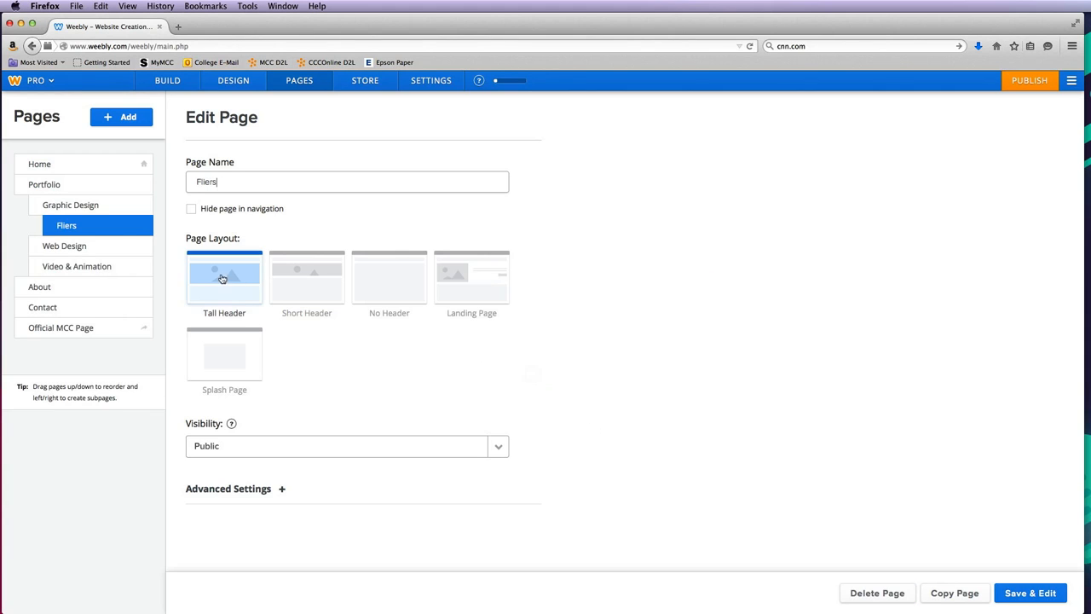
{"action": "left_click", "coordinate": [876, 593]}
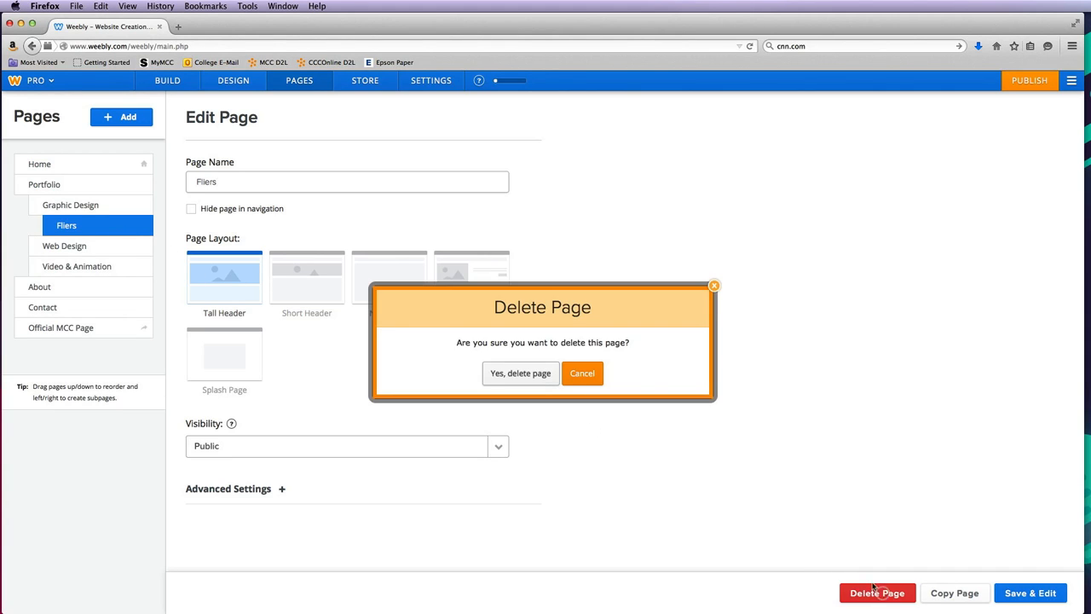
{"action": "left_click", "coordinate": [520, 373]}
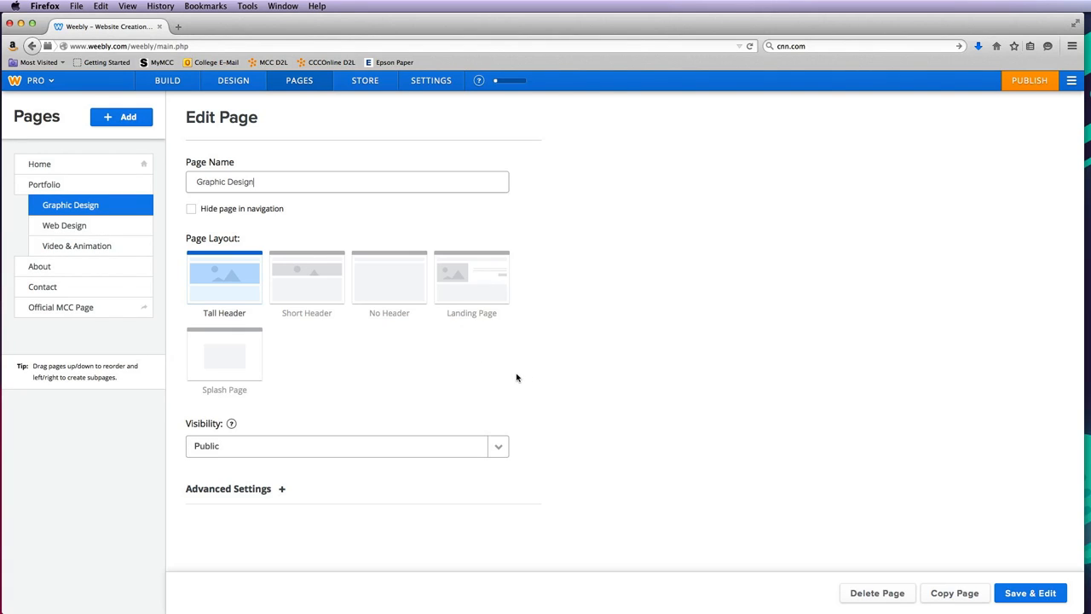
{"action": "mouse_move", "coordinate": [333, 335]}
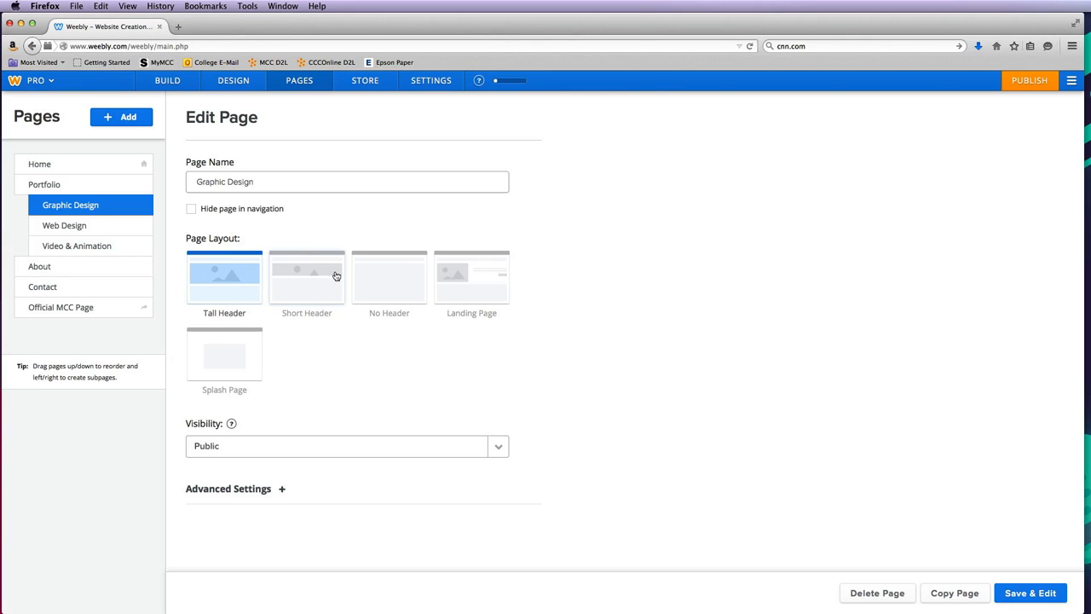
Give the Portfolio pages the No Header layout
{"action": "left_click", "coordinate": [45, 184]}
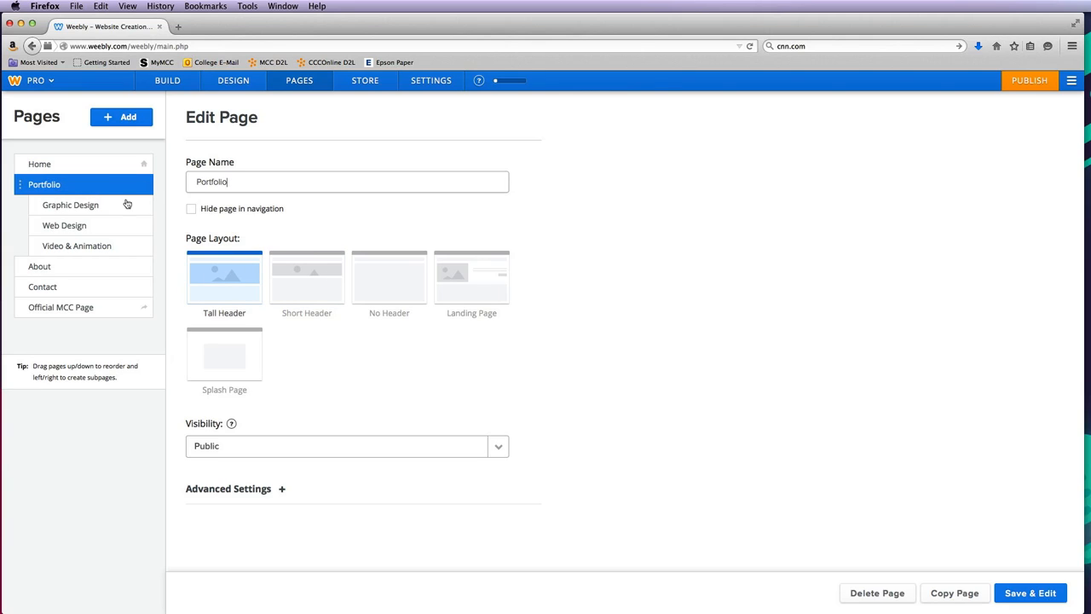
{"action": "left_click", "coordinate": [388, 277]}
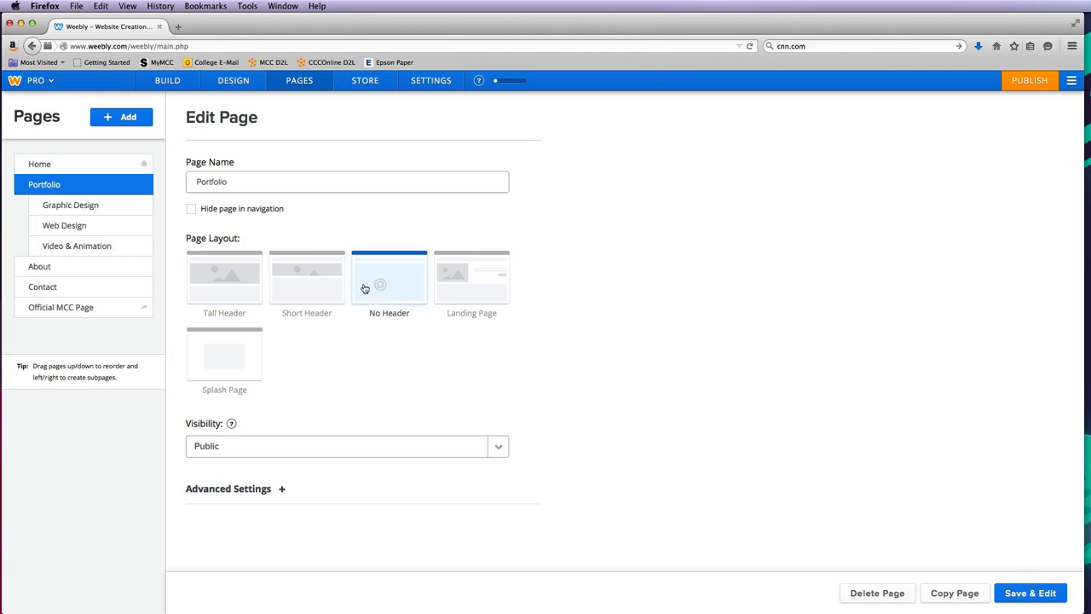
{"action": "left_click", "coordinate": [71, 204]}
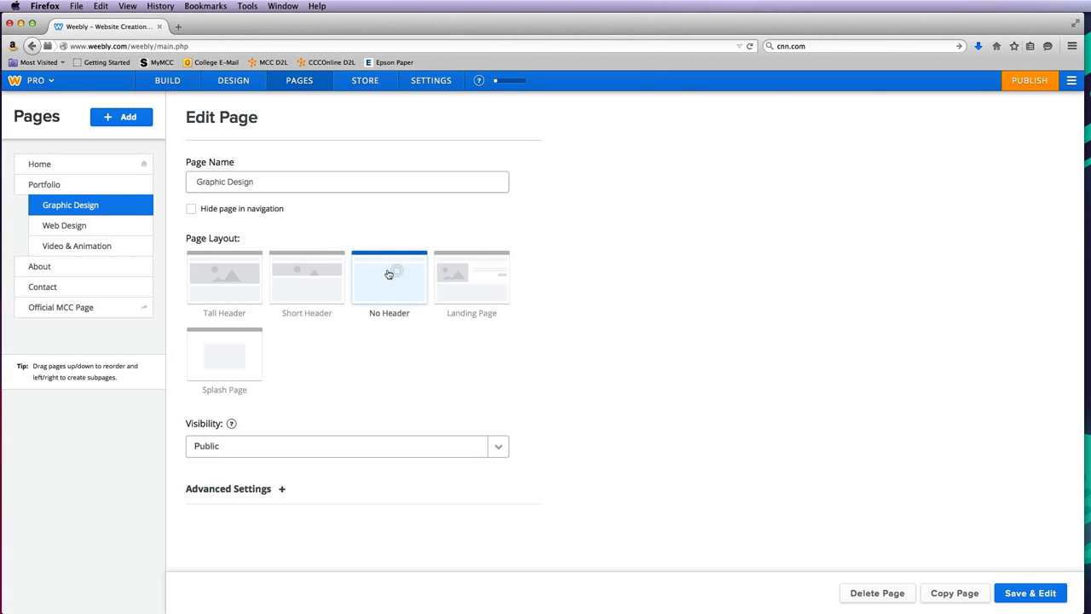
{"action": "left_click", "coordinate": [64, 225]}
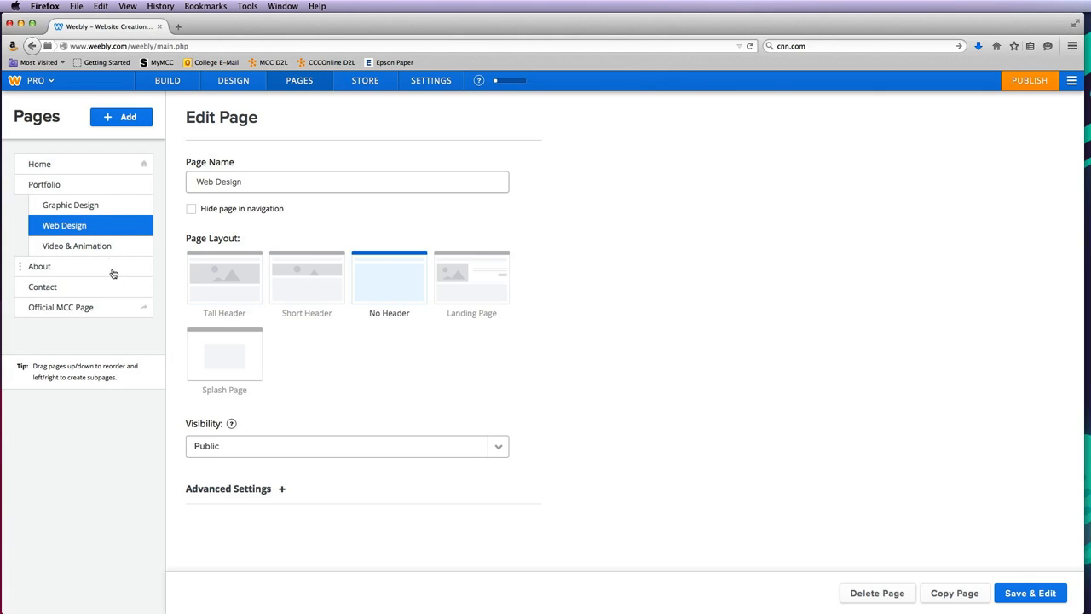
Set About to the Landing Page layout, check Contact, and give Home a Tall Header
{"action": "left_click", "coordinate": [77, 245]}
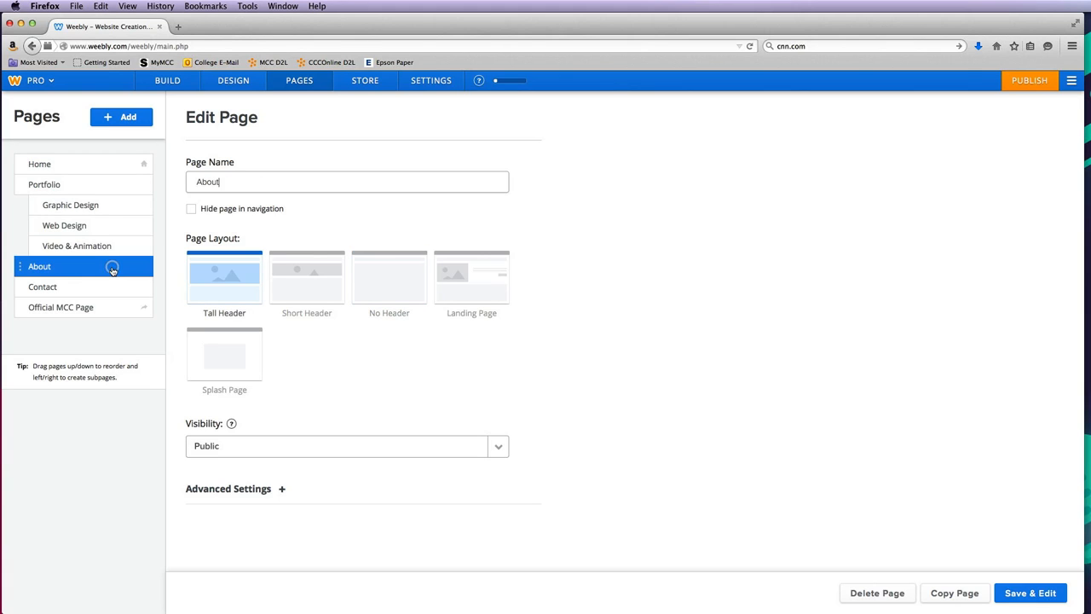
{"action": "mouse_move", "coordinate": [471, 278]}
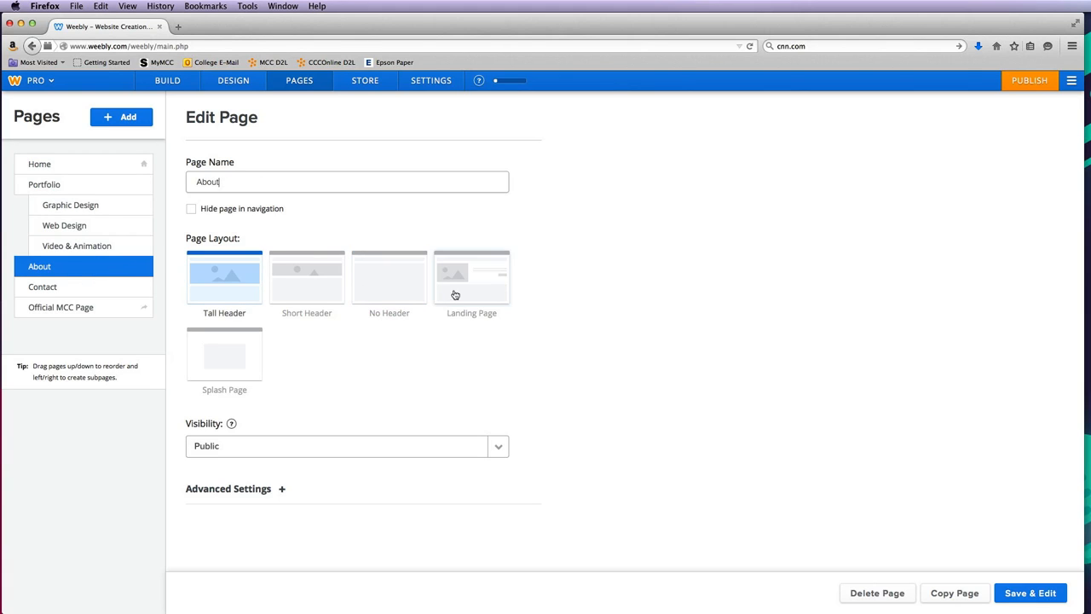
{"action": "mouse_move", "coordinate": [476, 278]}
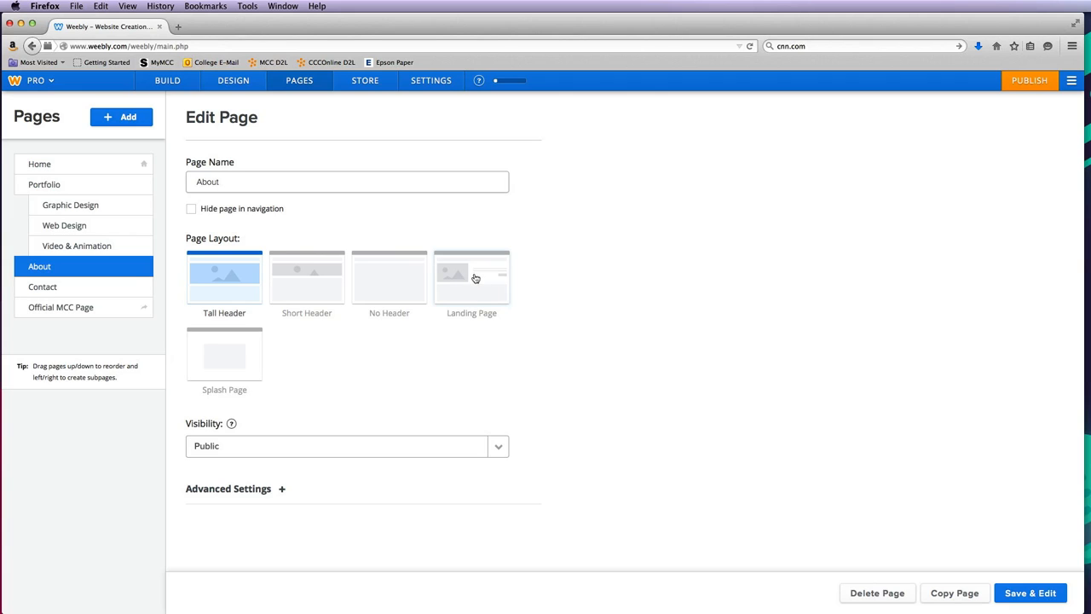
{"action": "mouse_move", "coordinate": [479, 288]}
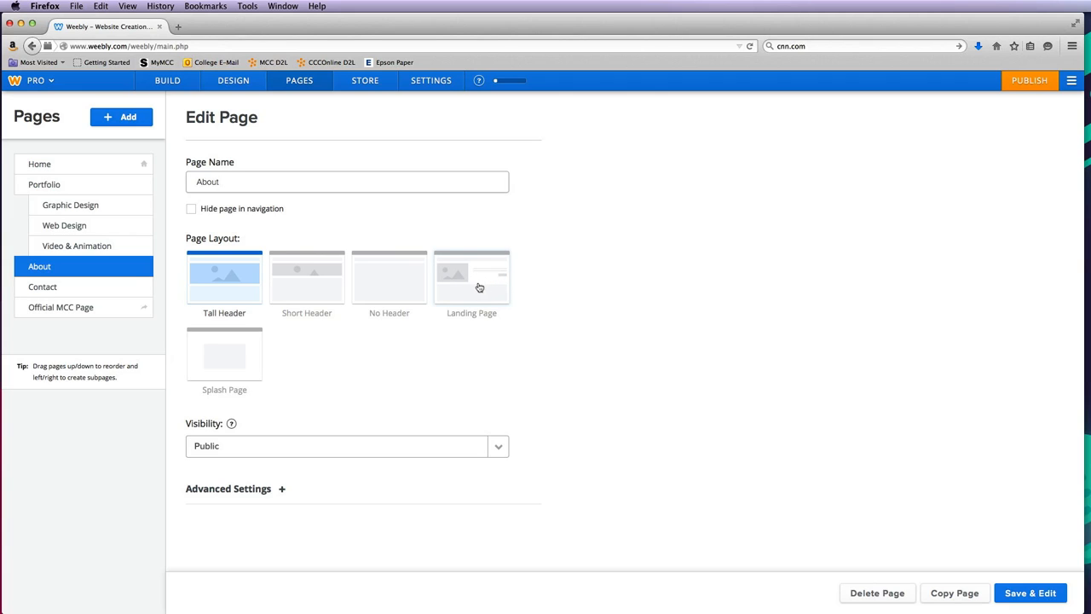
{"action": "left_click", "coordinate": [472, 278]}
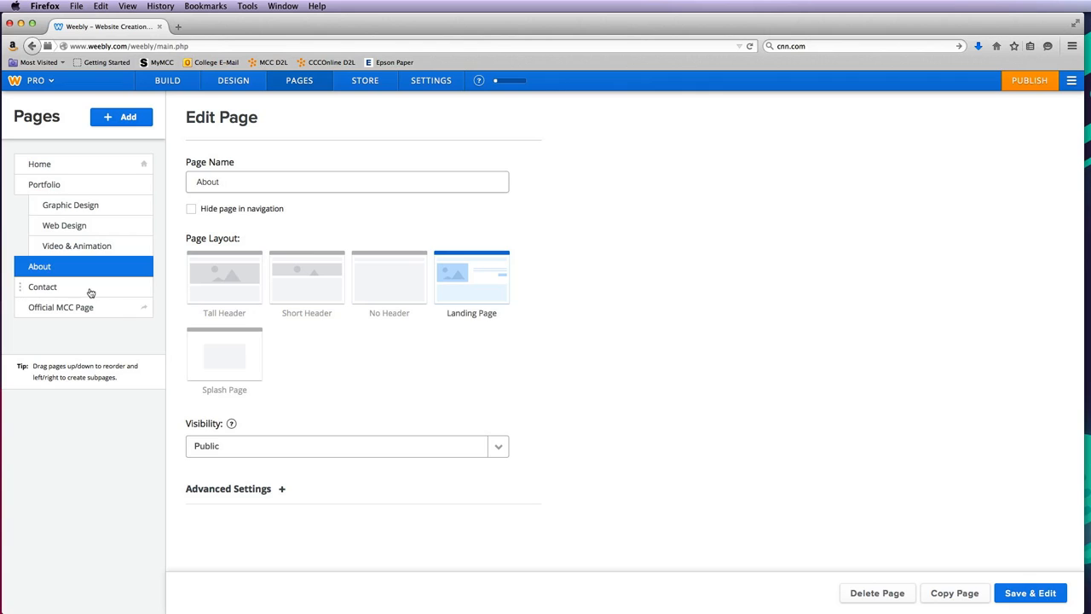
{"action": "left_click", "coordinate": [43, 286]}
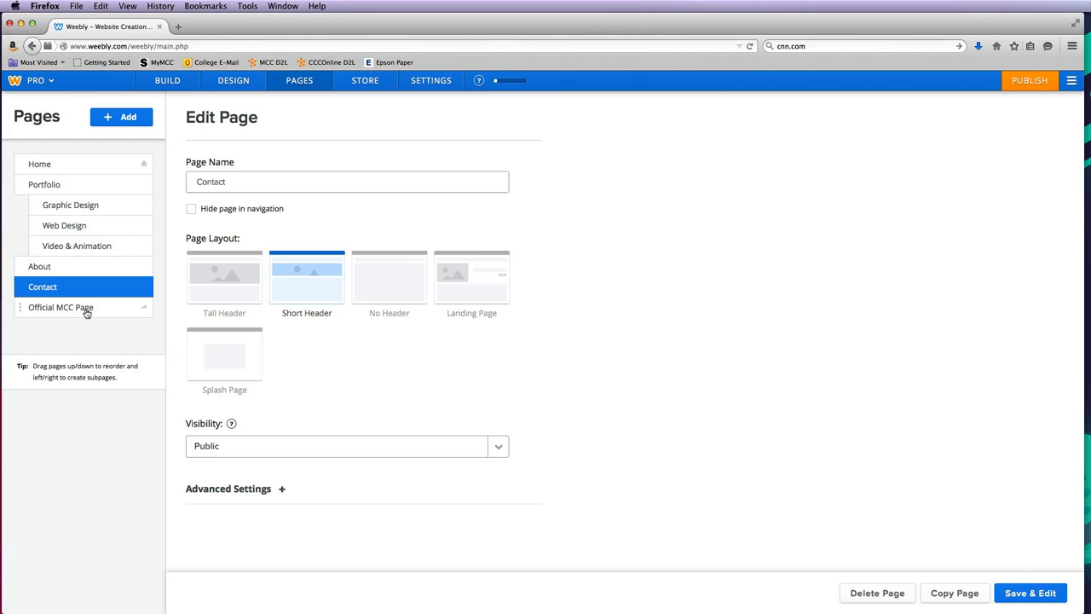
{"action": "left_click", "coordinate": [61, 306]}
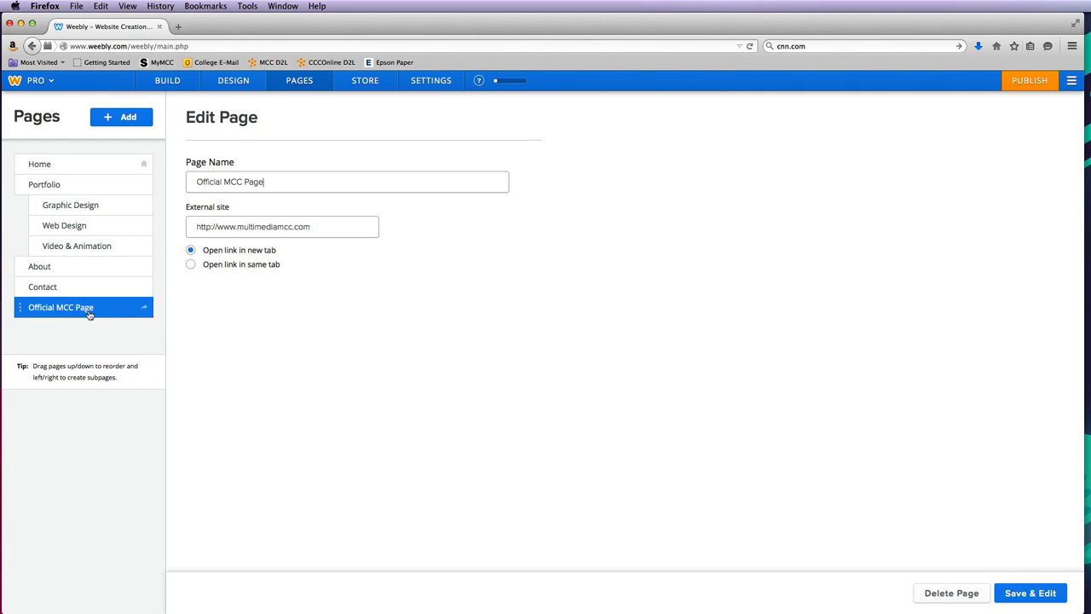
{"action": "mouse_move", "coordinate": [87, 169]}
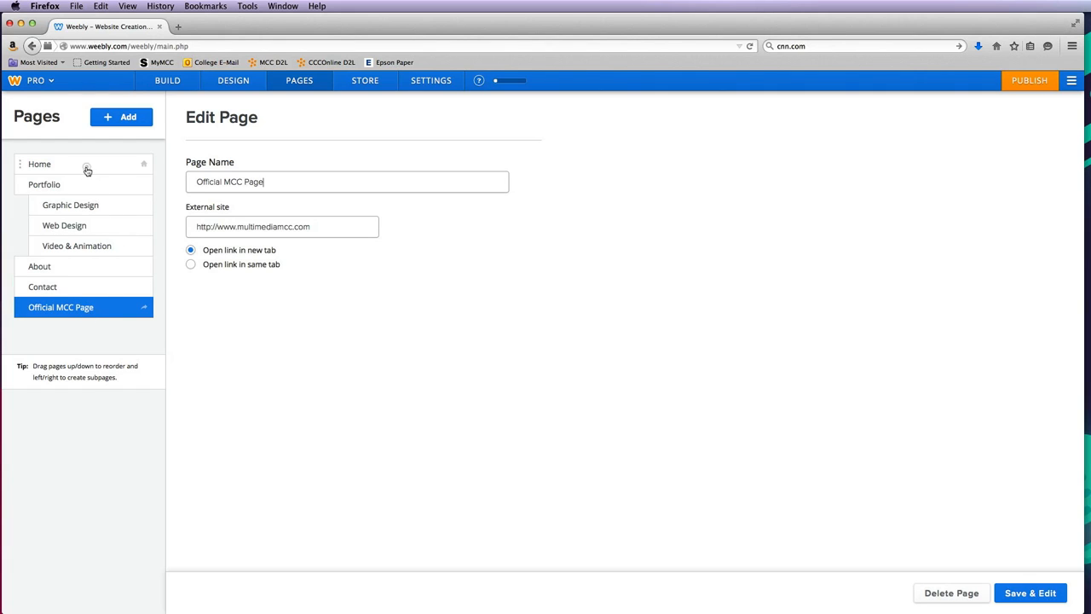
{"action": "left_click", "coordinate": [39, 163]}
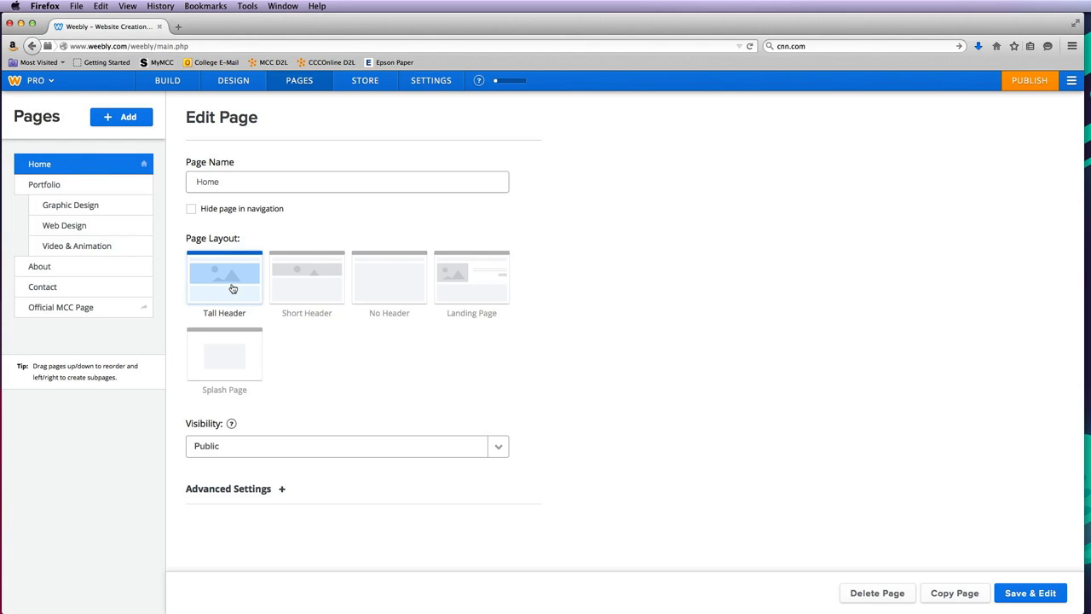
{"action": "left_click", "coordinate": [347, 180]}
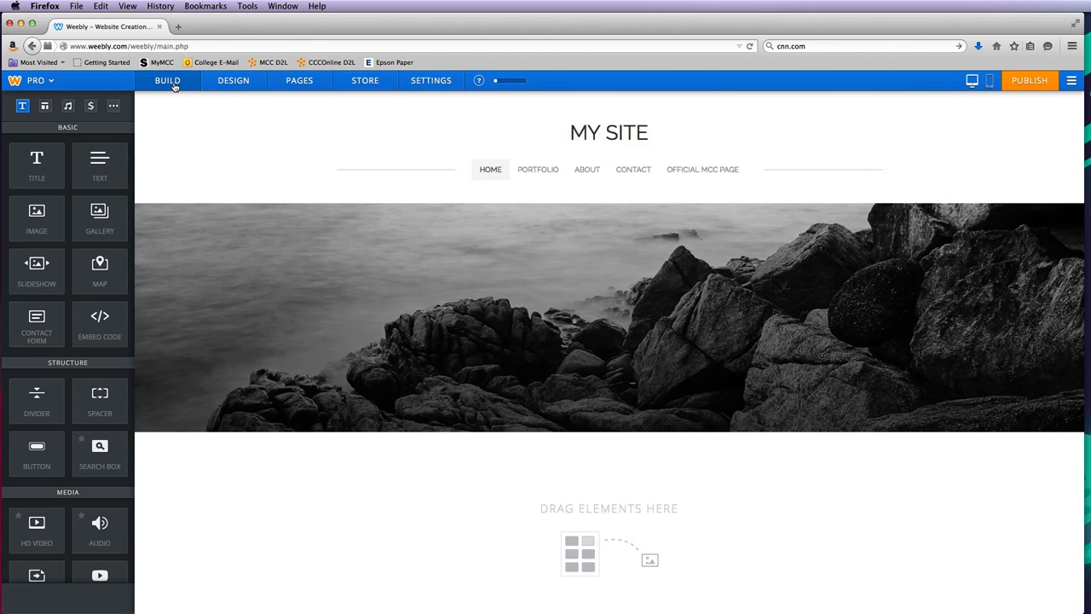
{"action": "mouse_move", "coordinate": [490, 169]}
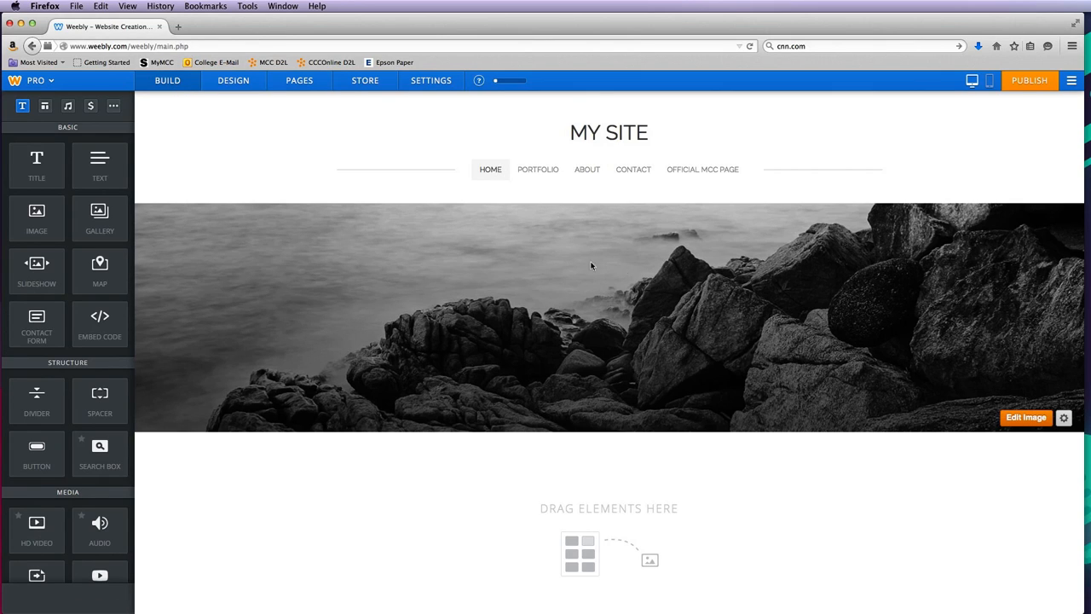
Preview the headerless Portfolio page and About's landing layout from the site navigation
{"action": "left_click", "coordinate": [538, 169]}
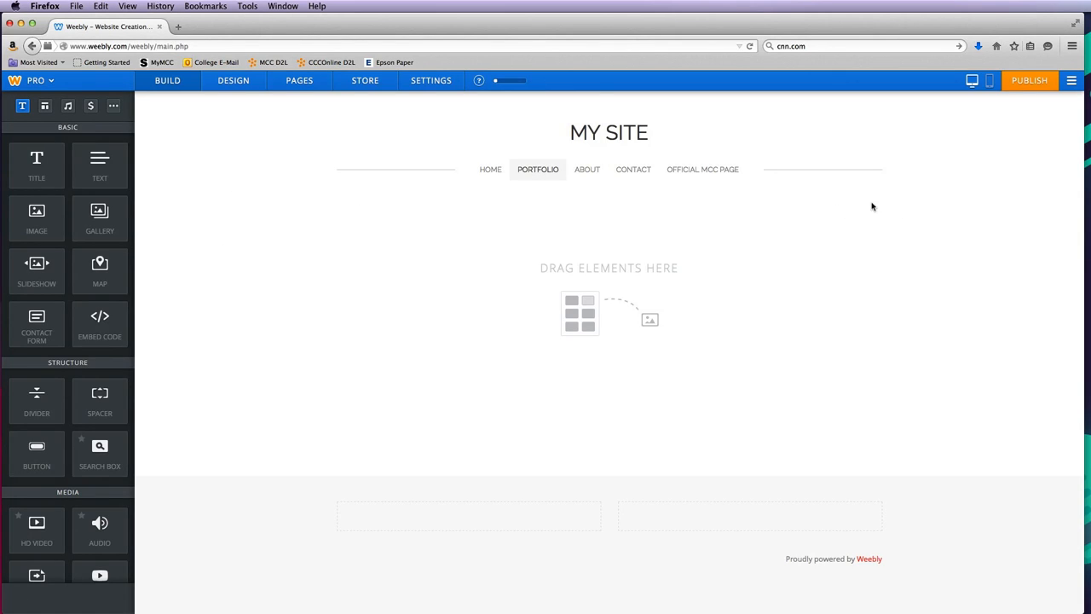
{"action": "mouse_move", "coordinate": [755, 262]}
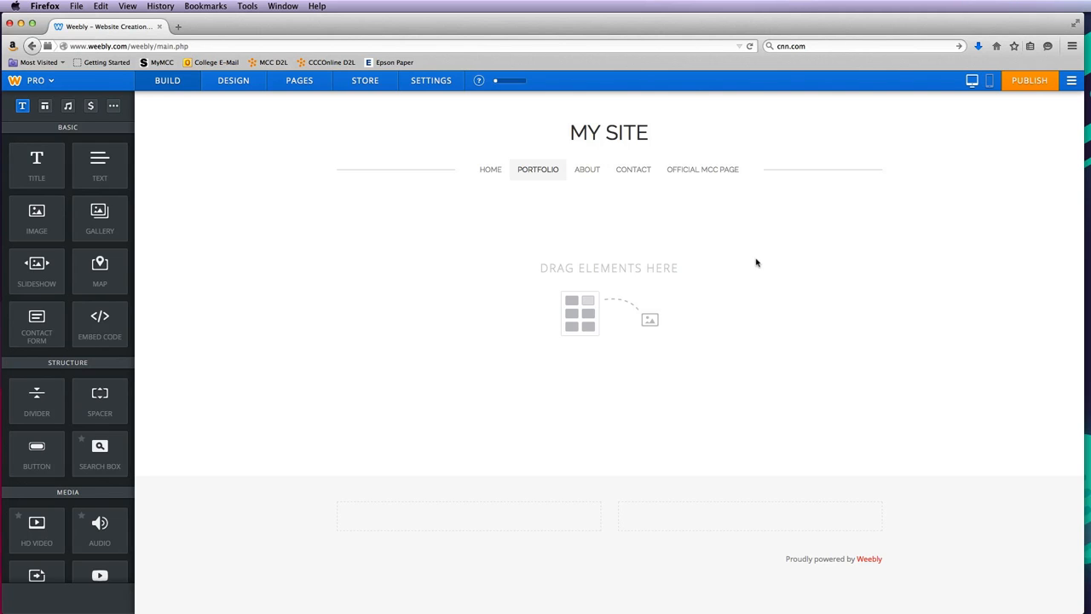
{"action": "left_click", "coordinate": [587, 169]}
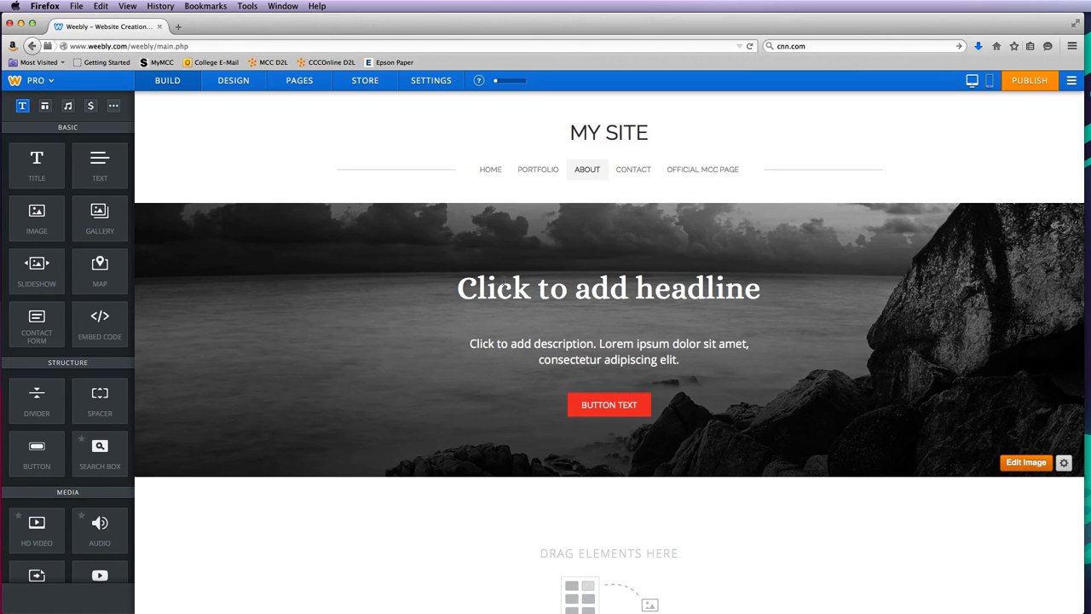
{"action": "mouse_move", "coordinate": [857, 270]}
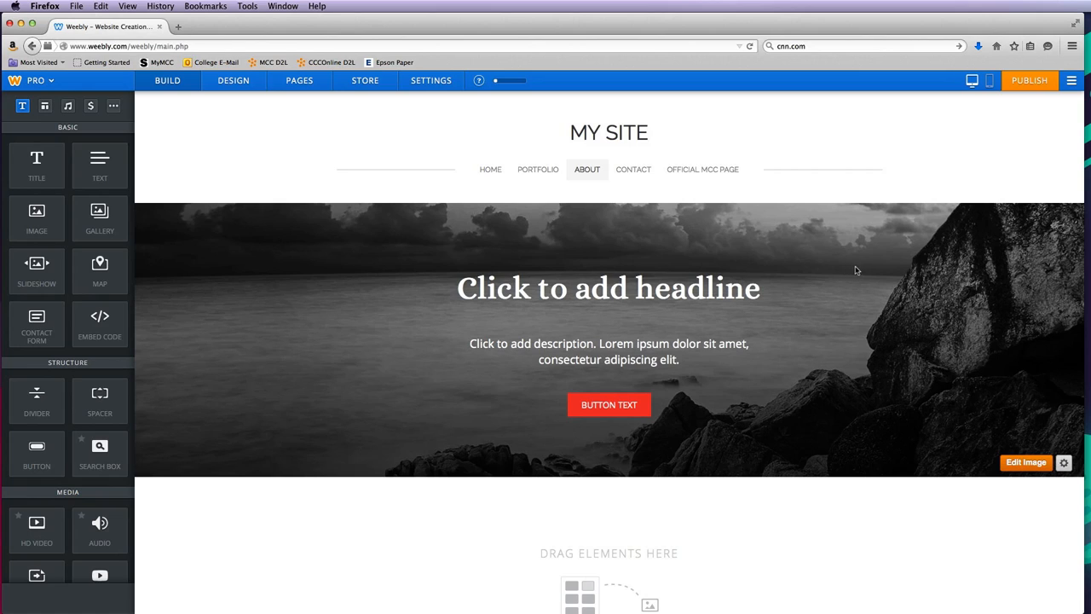
{"action": "mouse_move", "coordinate": [845, 343]}
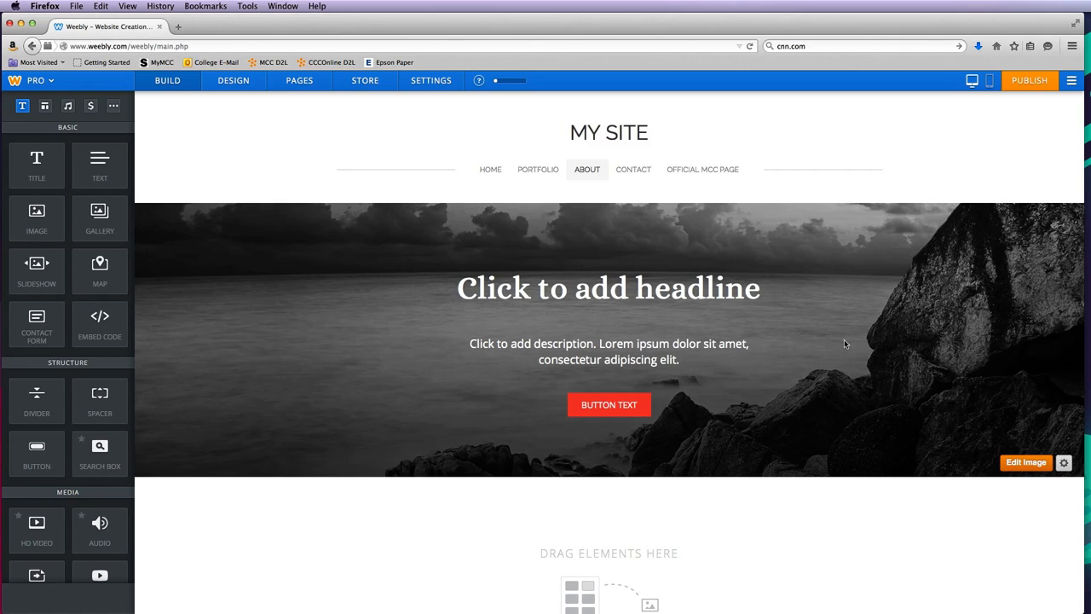
{"action": "mouse_move", "coordinate": [632, 169]}
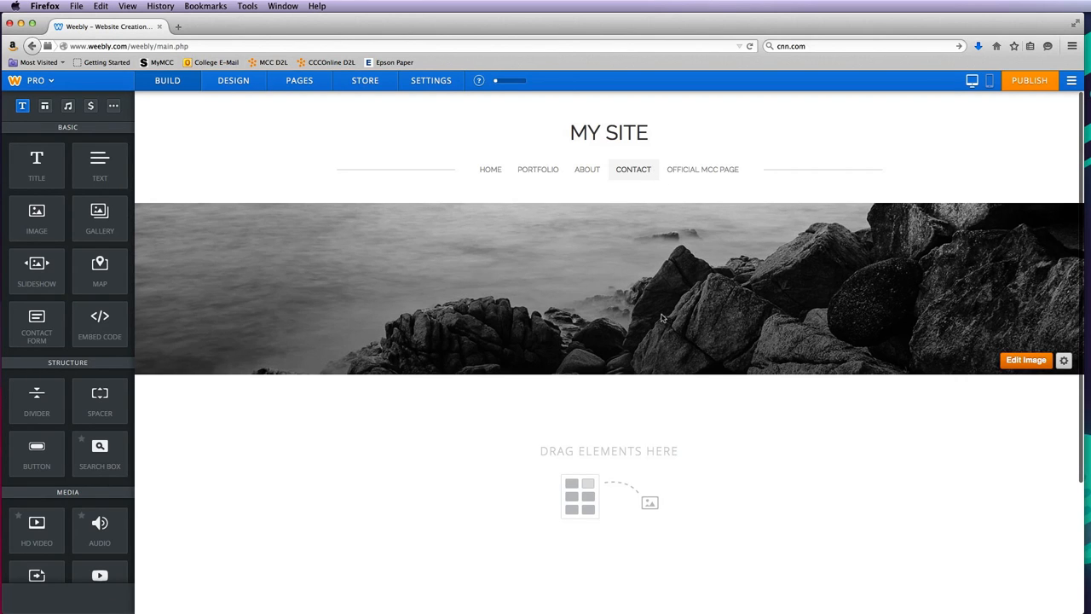
{"action": "mouse_move", "coordinate": [702, 169]}
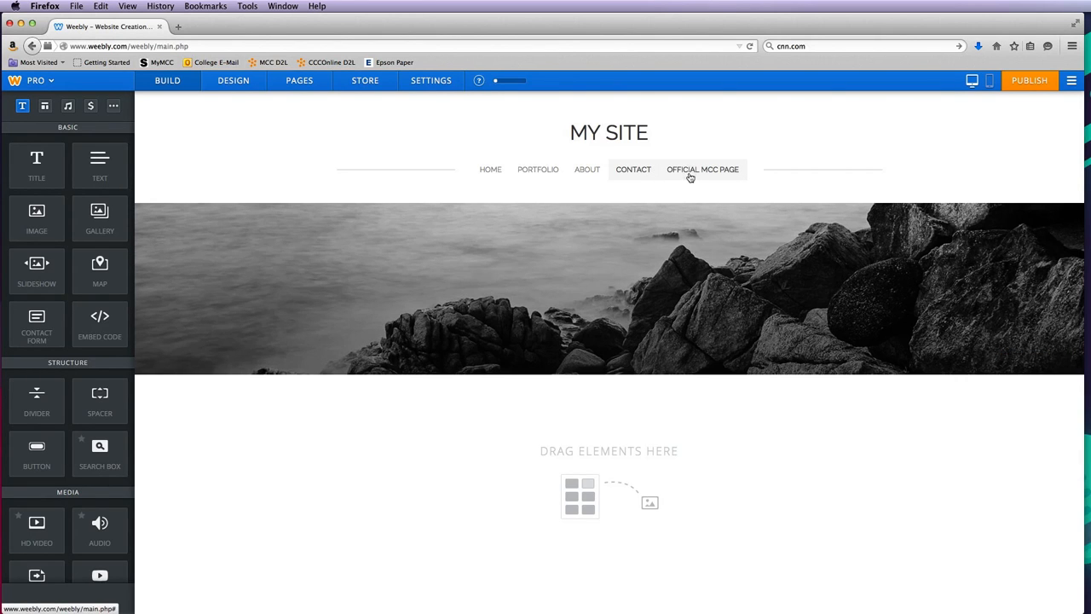
{"action": "mouse_move", "coordinate": [701, 174]}
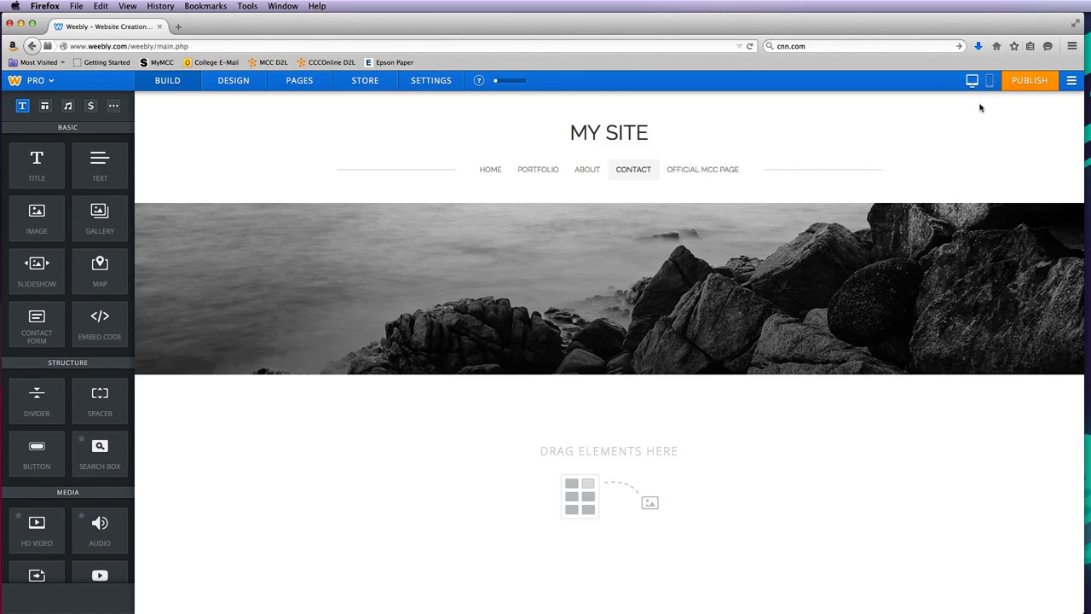
{"action": "mouse_move", "coordinate": [702, 170]}
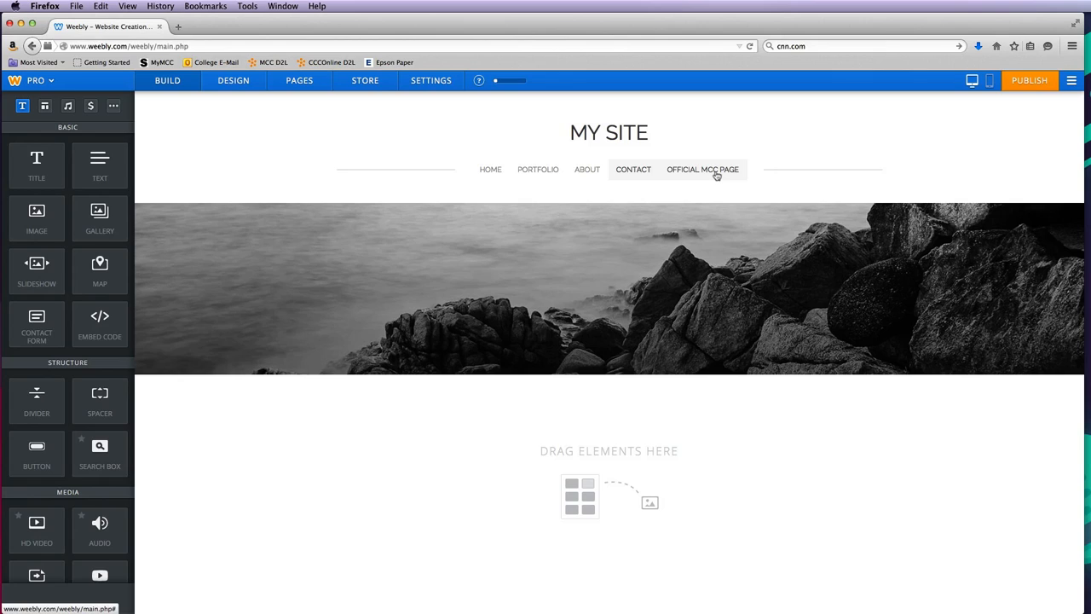